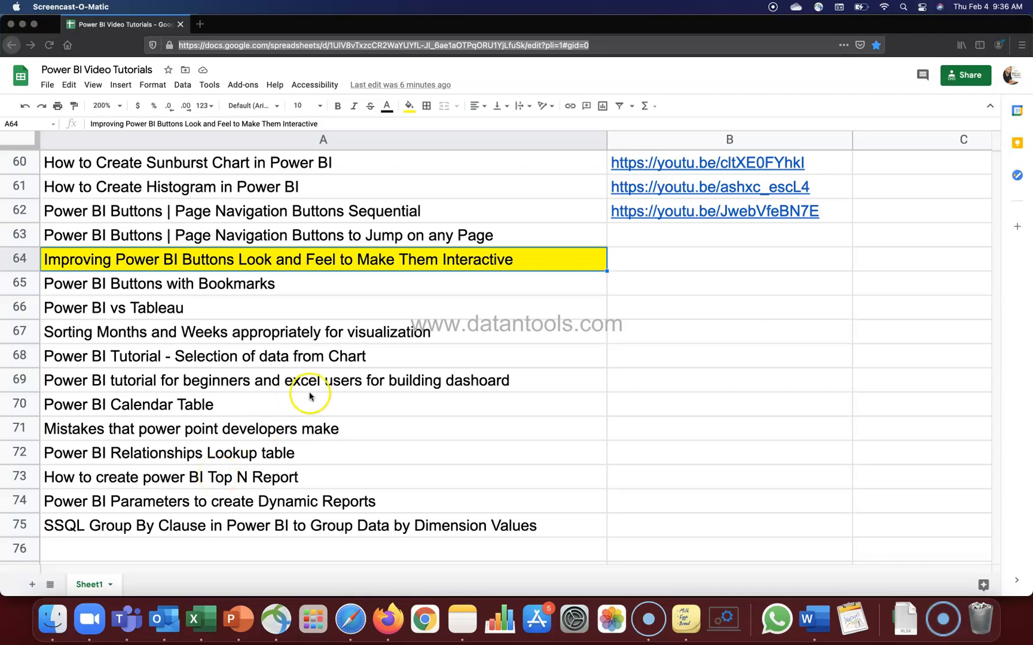
{"action": "mouse_move", "coordinate": [108, 264]}
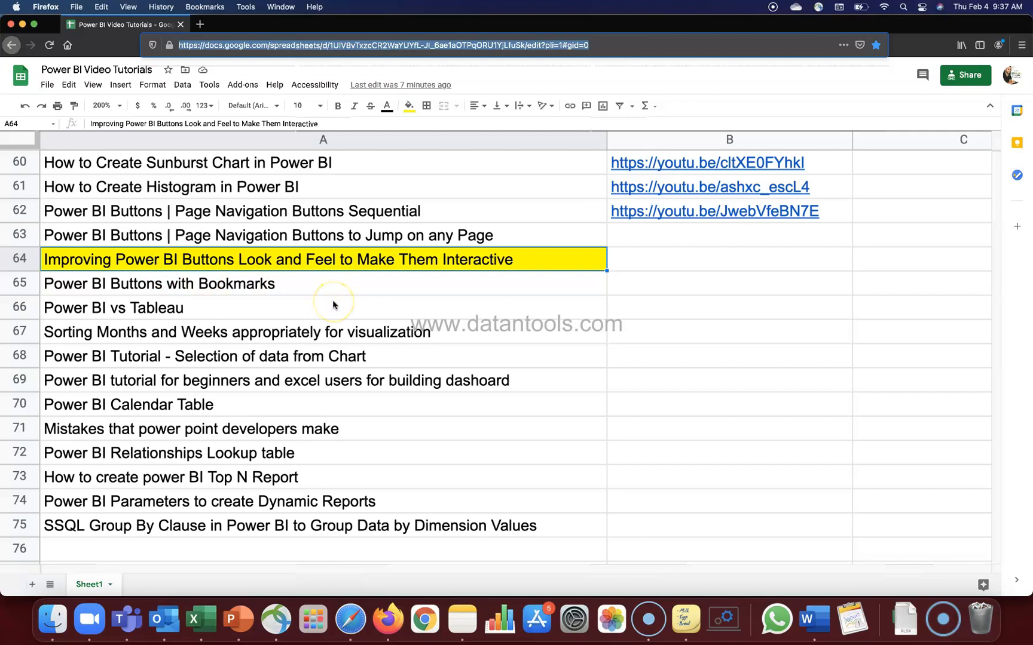
Scroll up the list and select the Microsoft Access tutorial title.
{"action": "scroll", "scroll_direction": "up", "scroll_amount": 3}
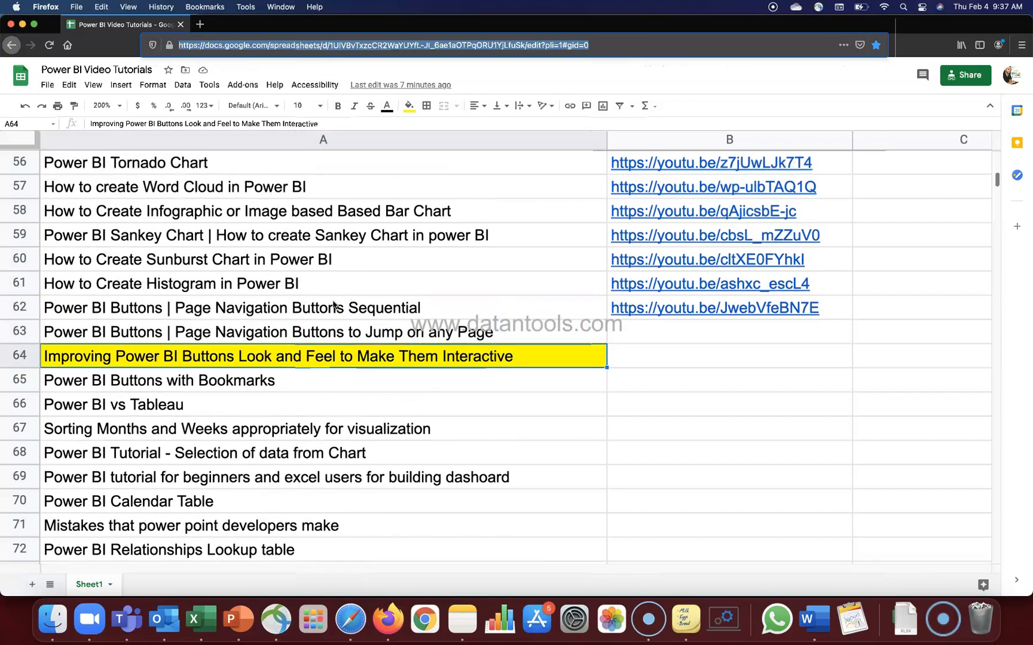
{"action": "scroll", "scroll_direction": "up", "scroll_amount": 3}
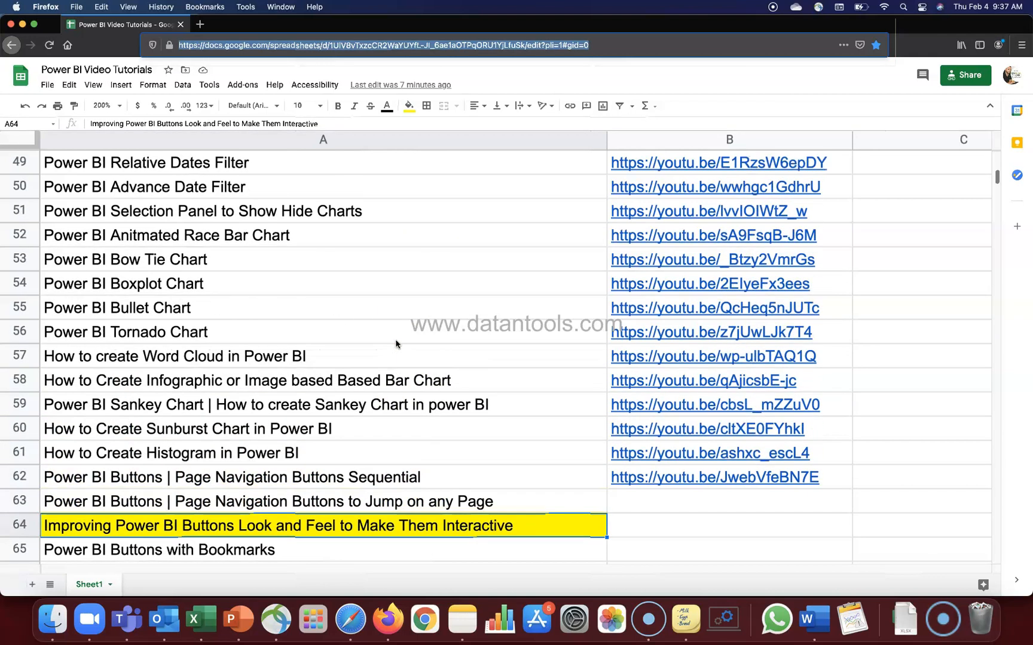
{"action": "scroll", "scroll_direction": "up", "scroll_amount": 3}
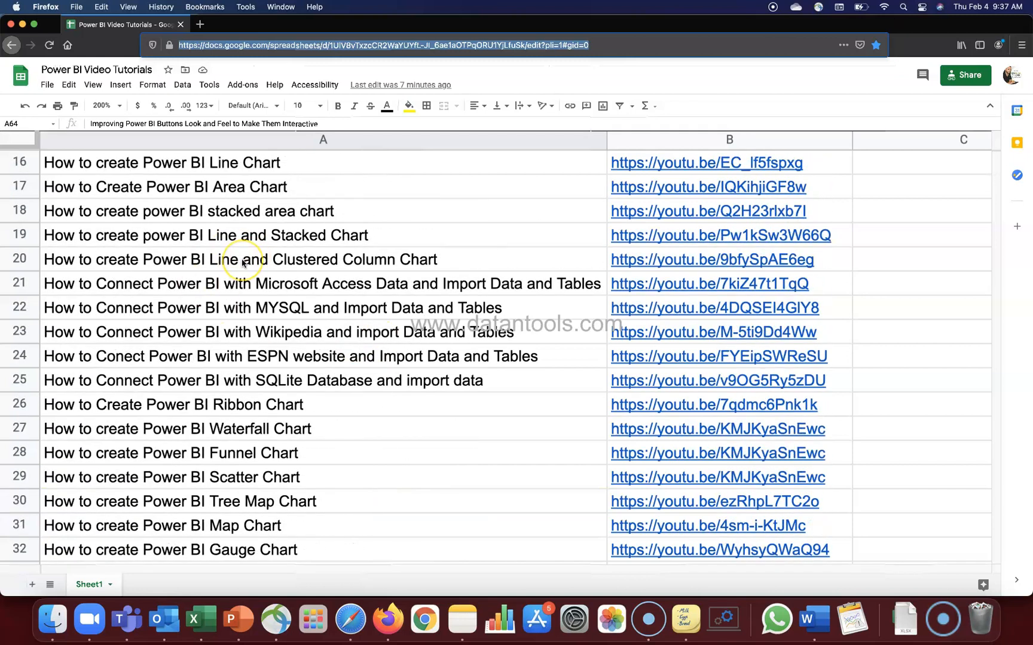
{"action": "mouse_move", "coordinate": [279, 299]}
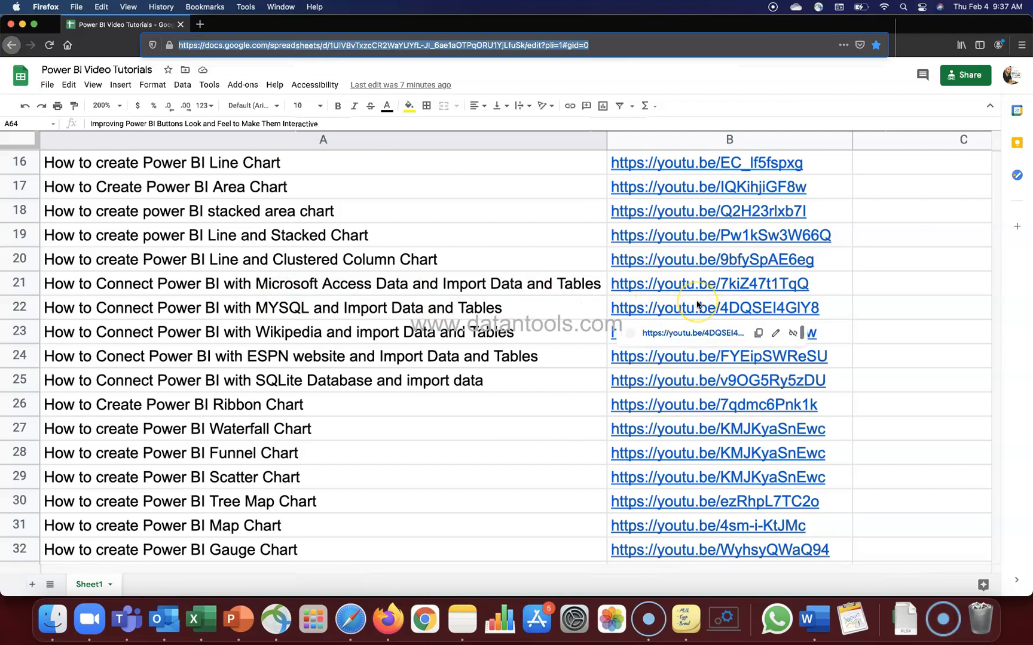
{"action": "mouse_move", "coordinate": [696, 305]}
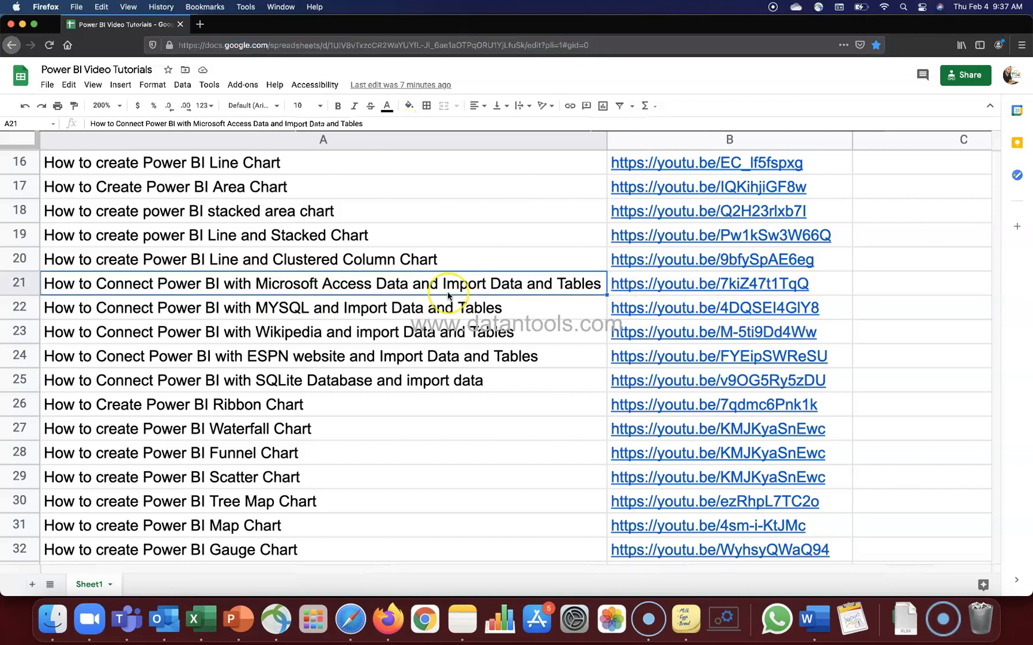
{"action": "left_click", "coordinate": [709, 283]}
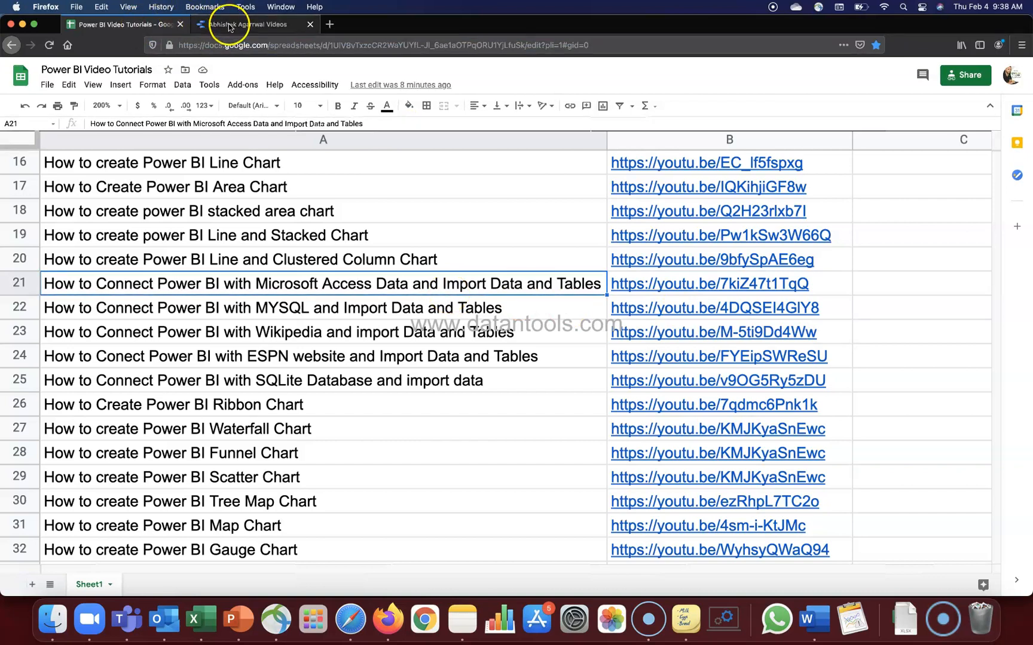
Limit the Video Title filter to the 83 titles matching 'python'.
{"action": "left_click", "coordinate": [244, 24]}
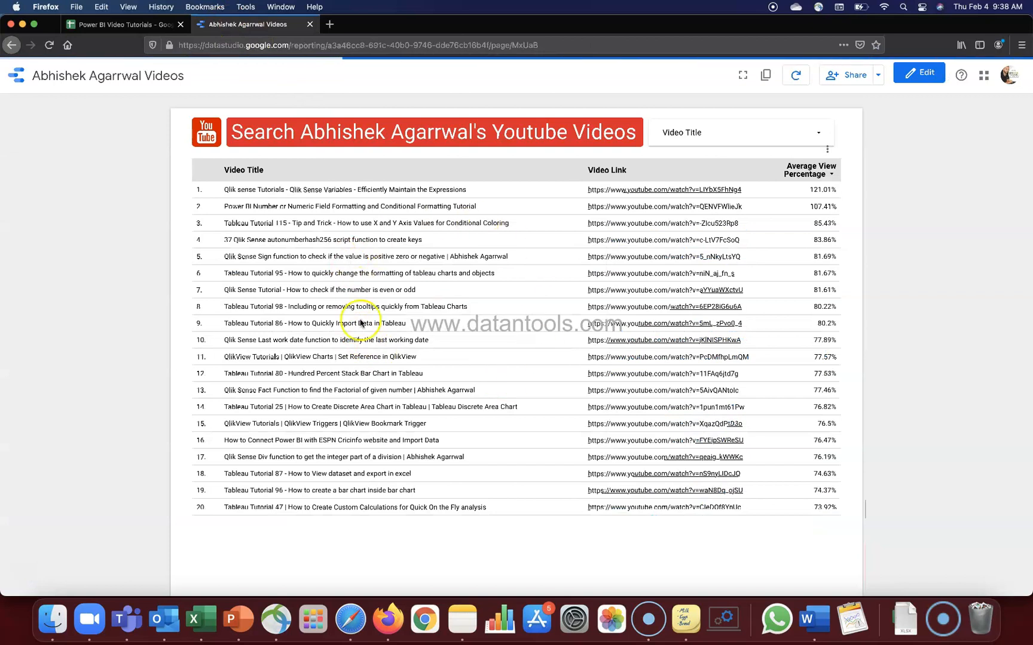
{"action": "mouse_move", "coordinate": [417, 238]}
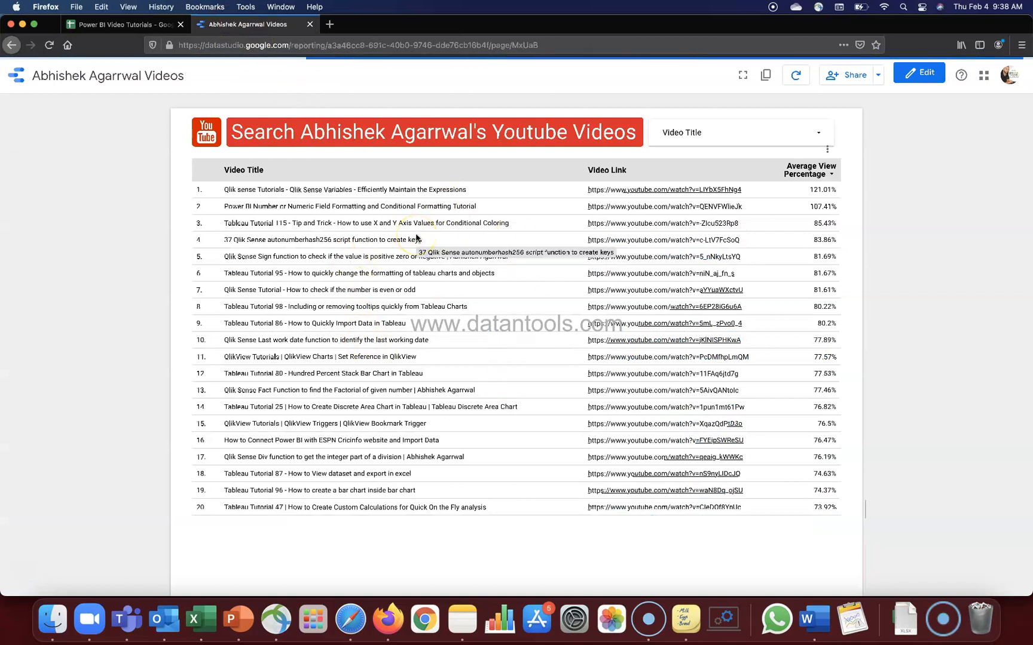
{"action": "mouse_move", "coordinate": [249, 196]}
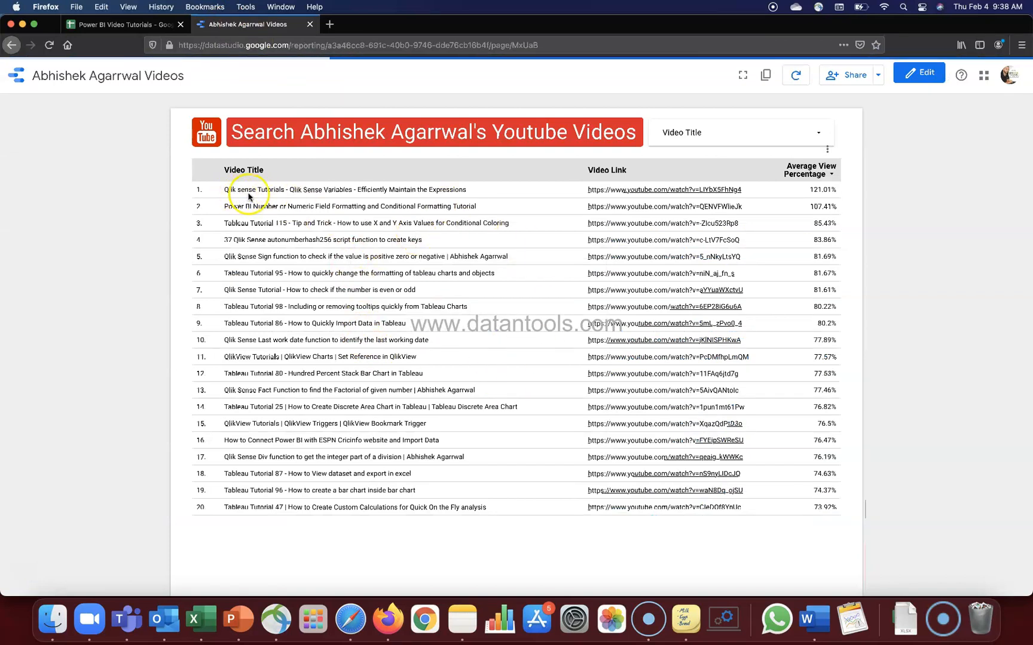
{"action": "mouse_move", "coordinate": [249, 227]}
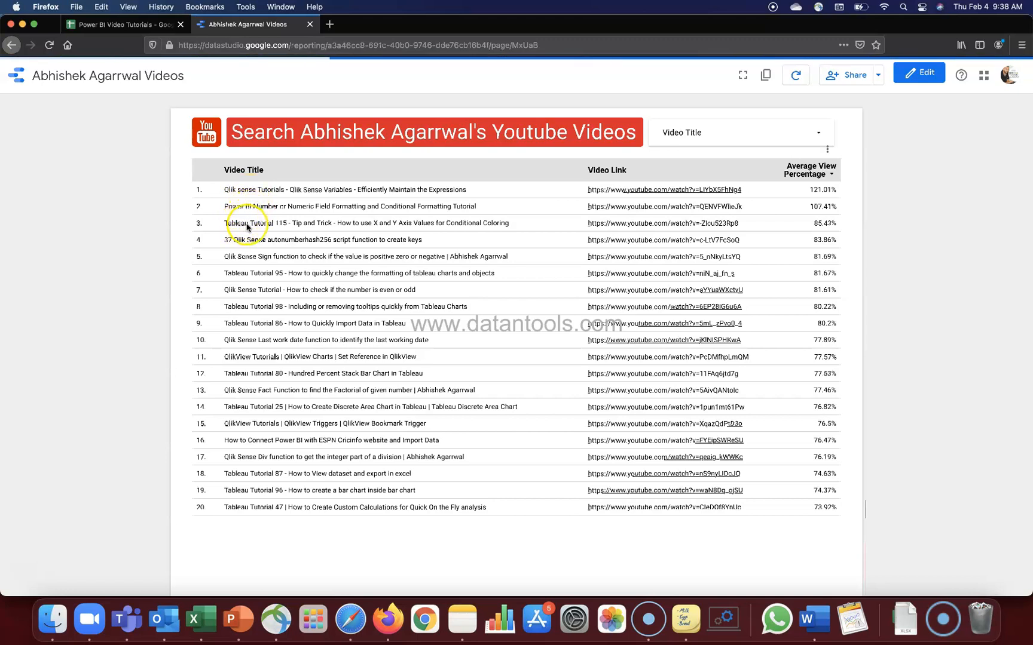
{"action": "mouse_move", "coordinate": [248, 222]}
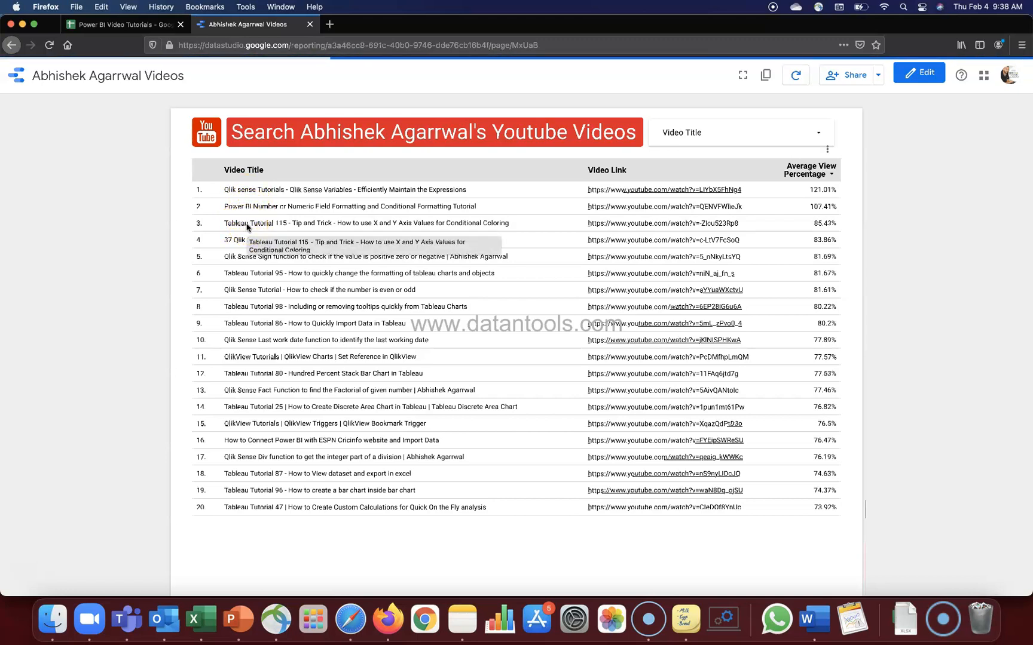
{"action": "mouse_move", "coordinate": [725, 133]}
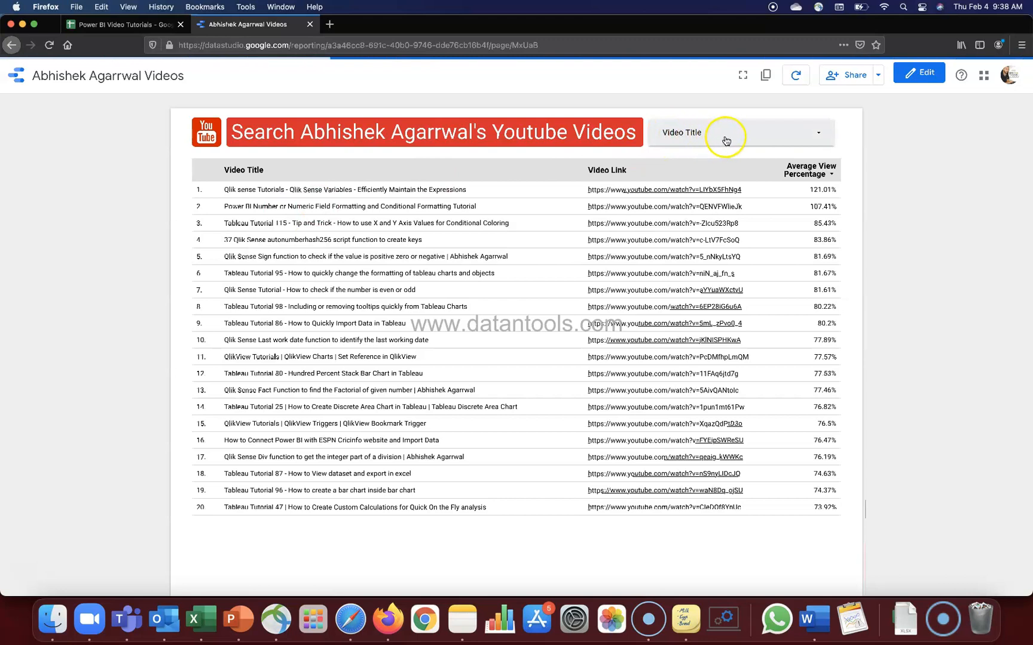
{"action": "left_click", "coordinate": [817, 133]}
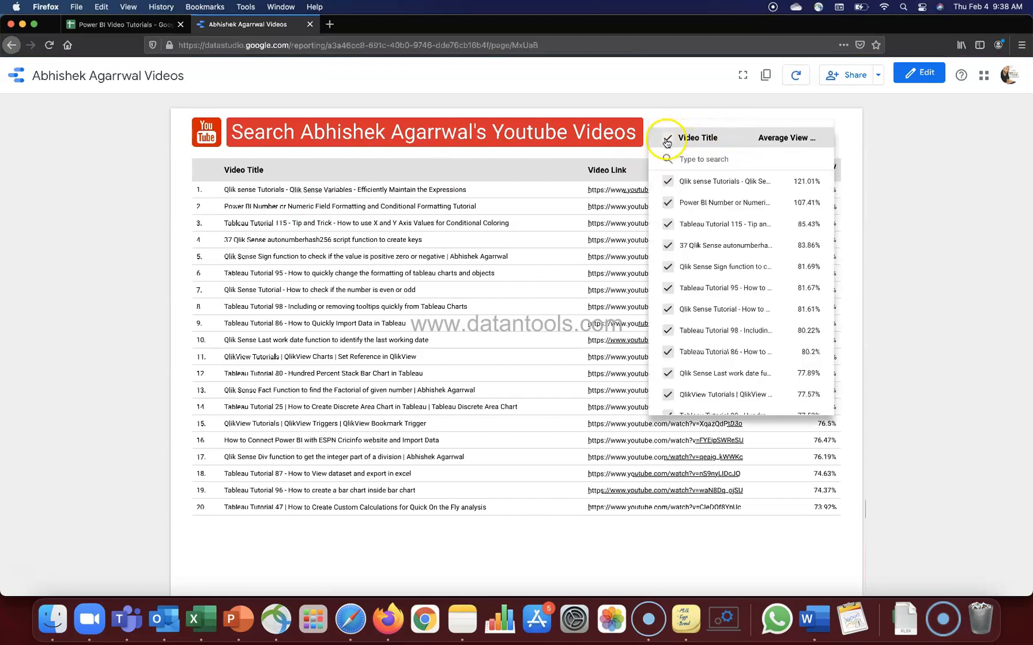
{"action": "left_click", "coordinate": [666, 143]}
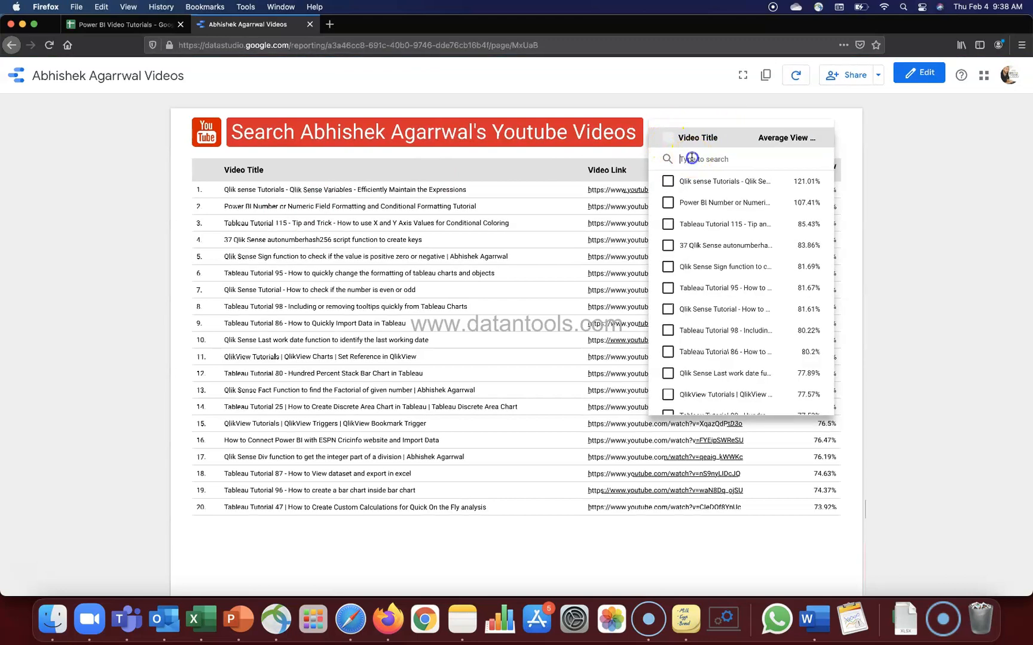
{"action": "type", "text": "pi"}
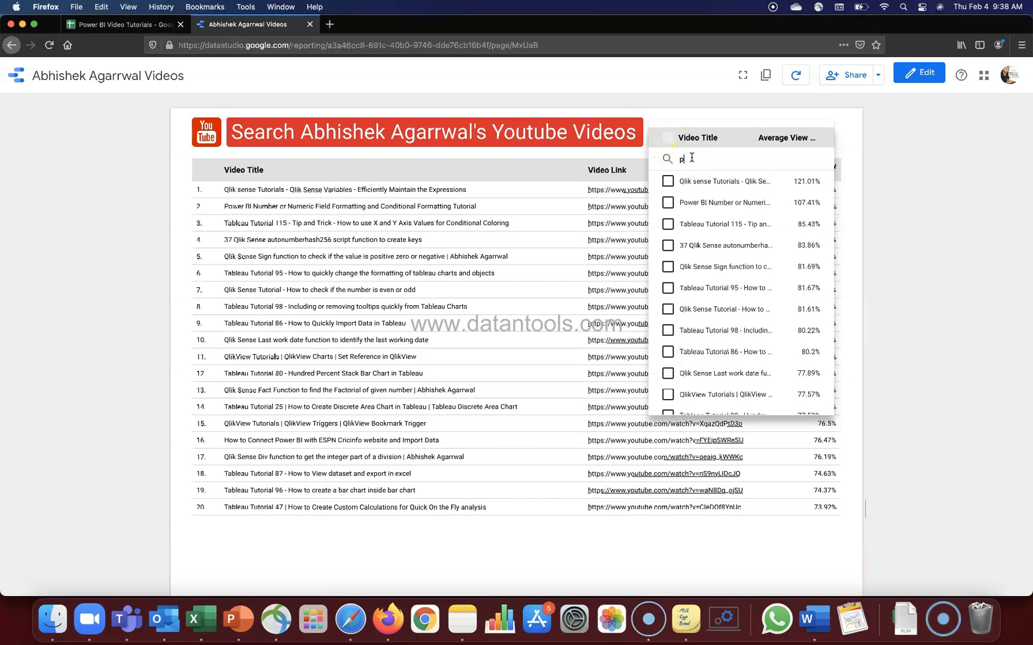
{"action": "type", "text": "ython"}
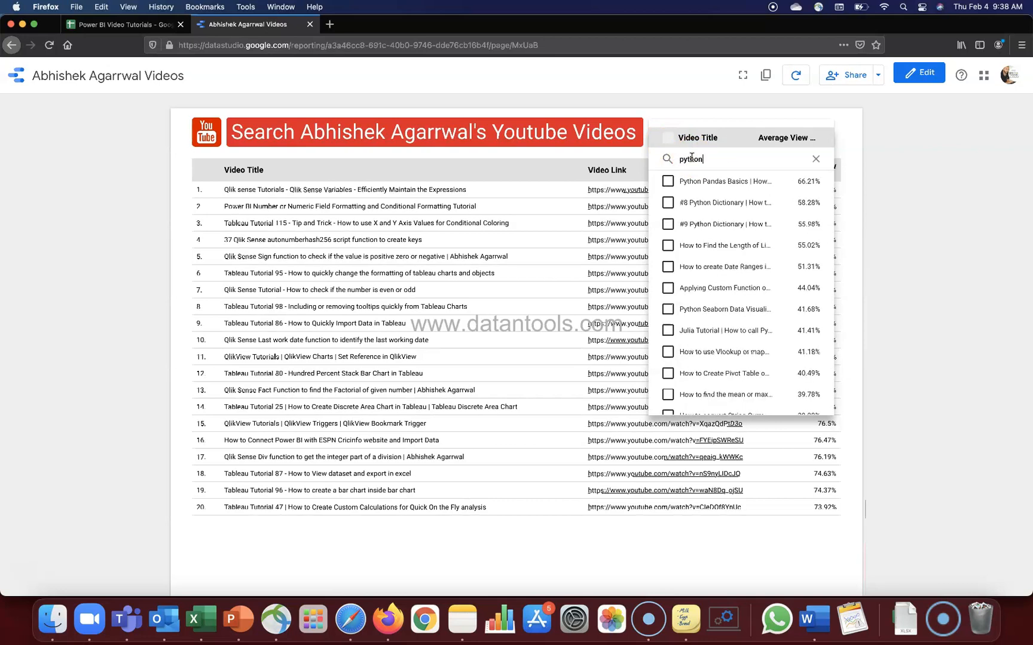
{"action": "mouse_move", "coordinate": [679, 214]}
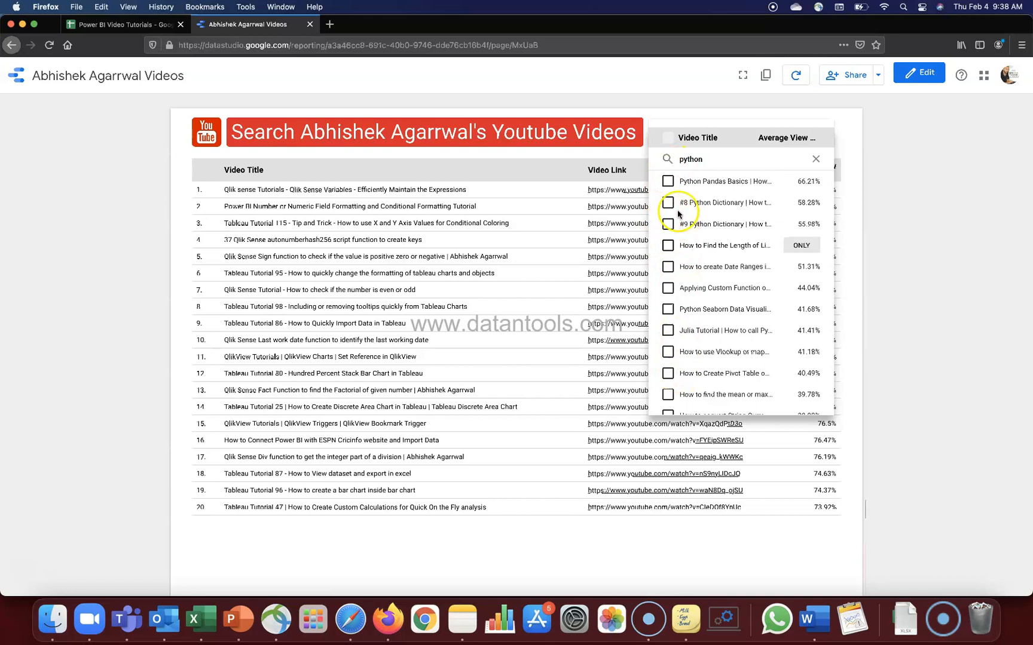
{"action": "left_click", "coordinate": [667, 138]}
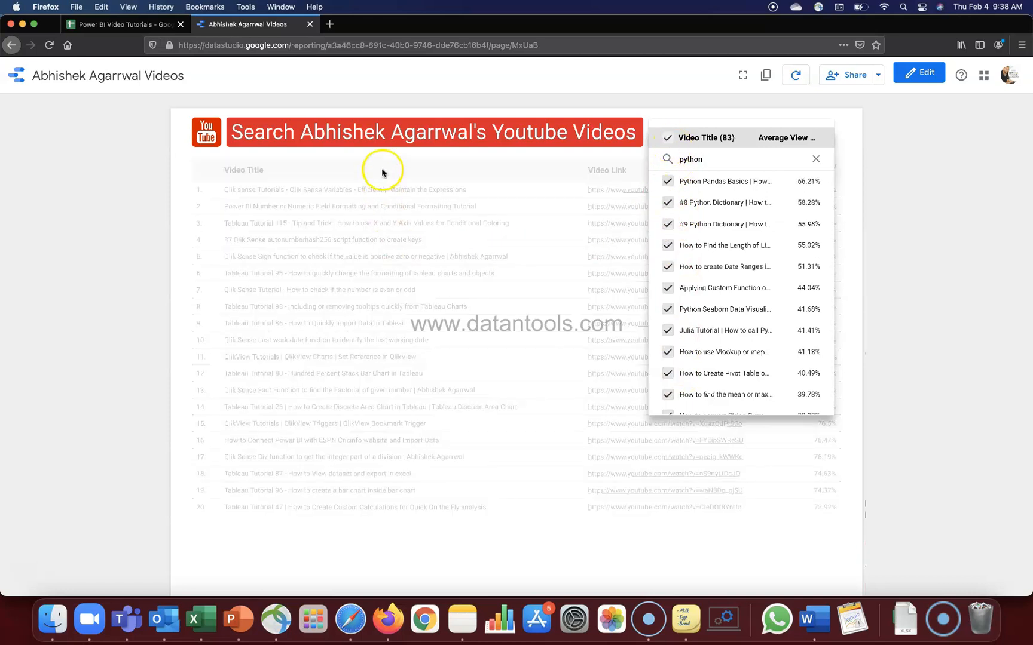
{"action": "mouse_move", "coordinate": [391, 424]}
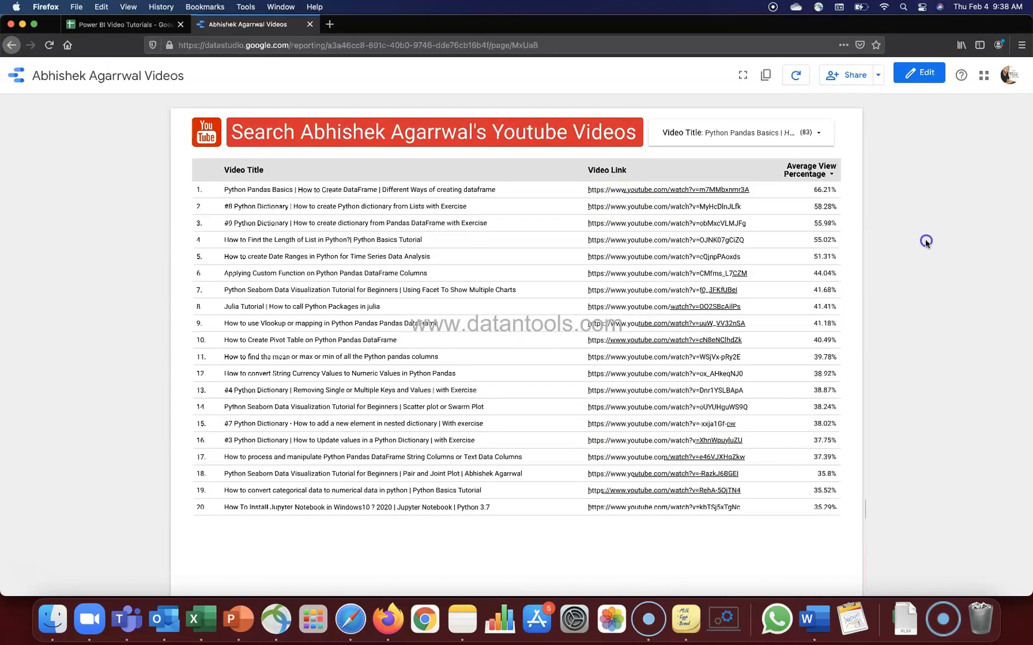
{"action": "mouse_move", "coordinate": [503, 250]}
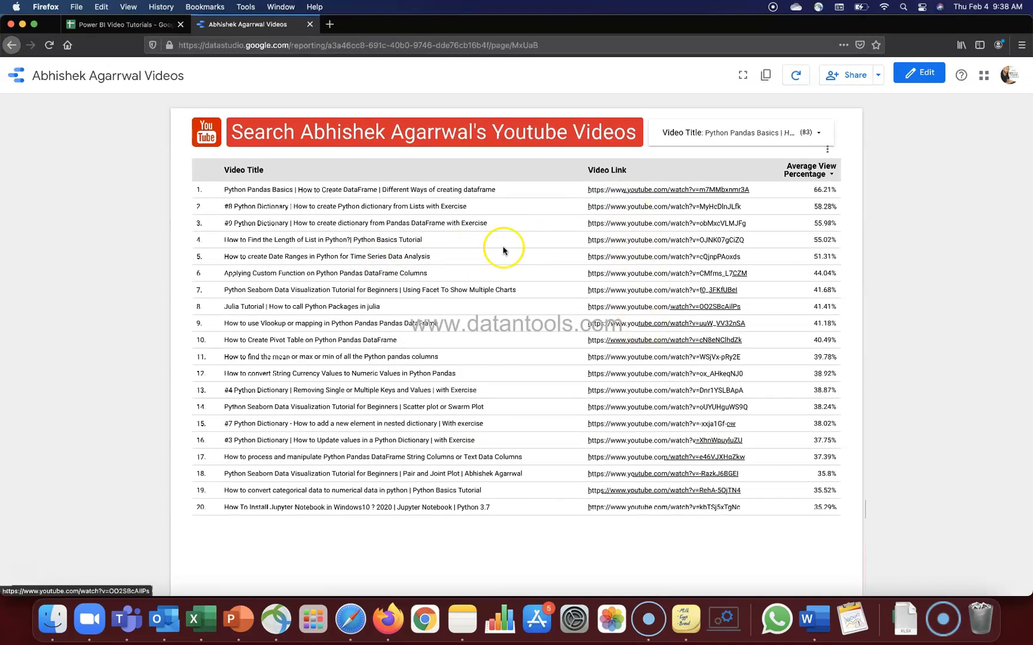
{"action": "mouse_move", "coordinate": [460, 166]}
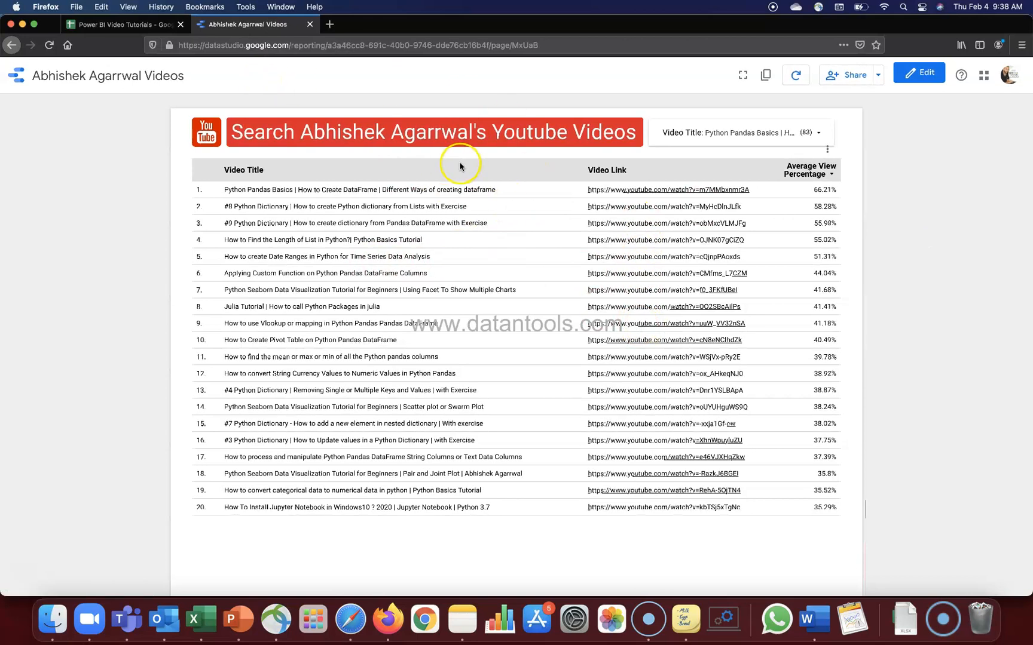
{"action": "mouse_move", "coordinate": [416, 202]}
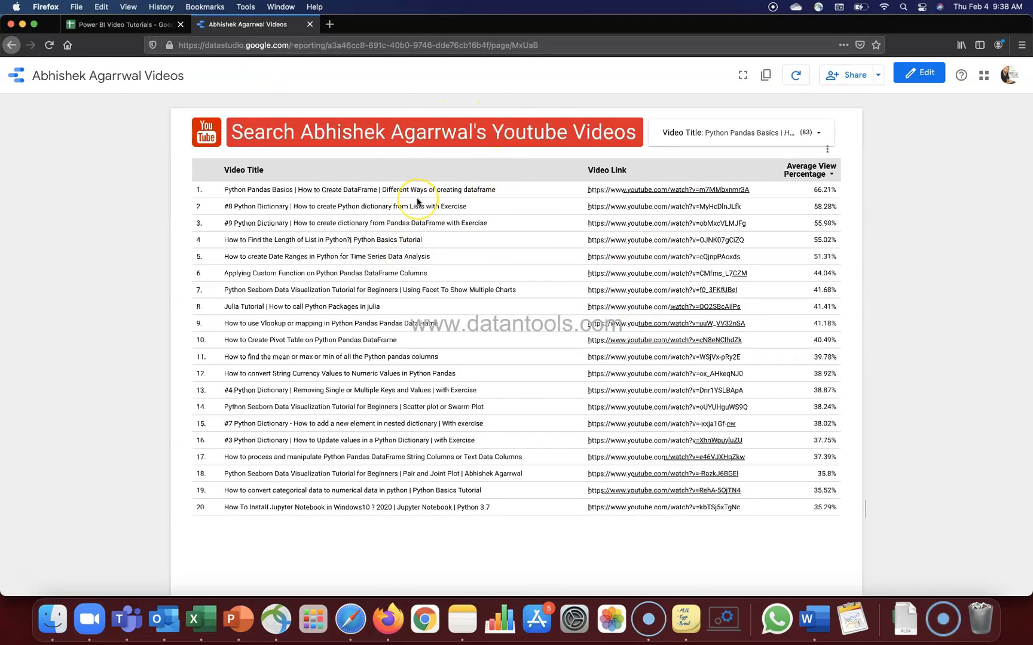
Show the Opportunity Analysis Sample report's Introduction page with the Details button.
{"action": "left_click", "coordinate": [122, 24]}
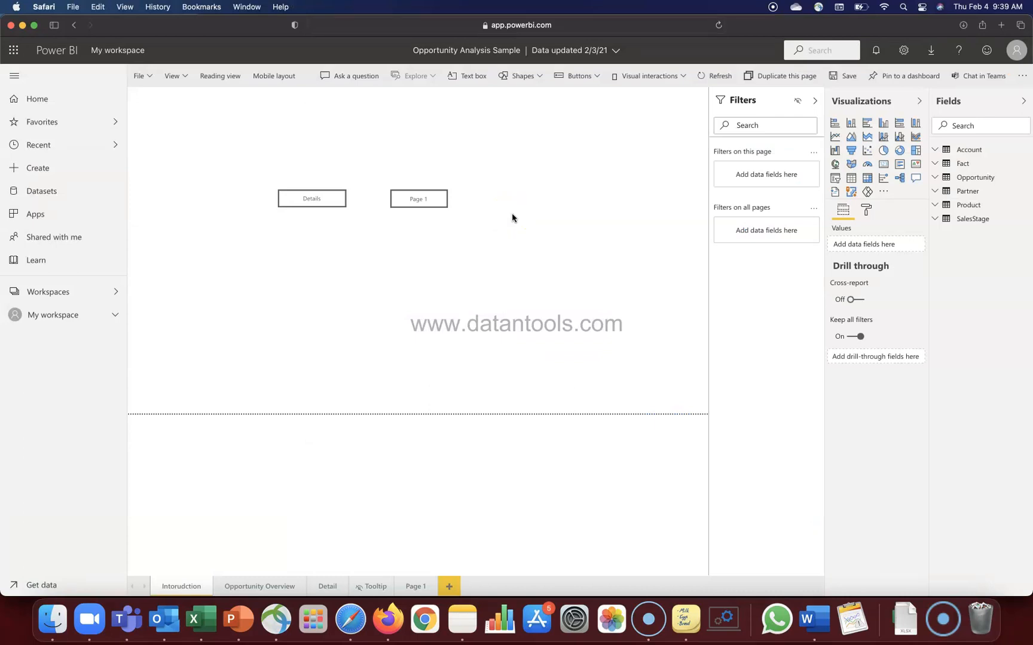
{"action": "mouse_move", "coordinate": [399, 176]}
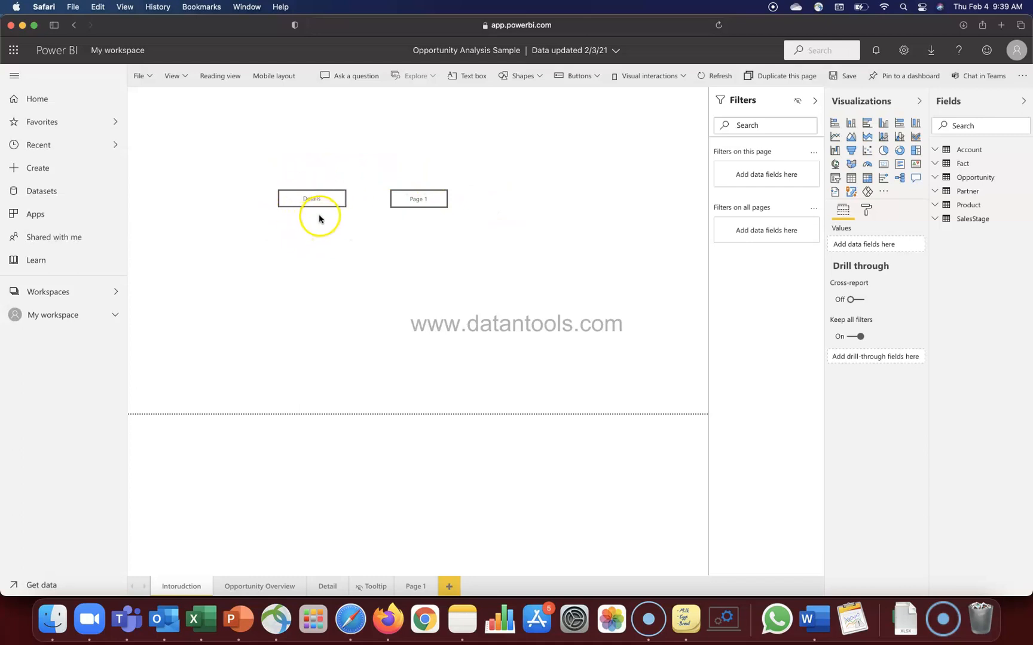
{"action": "mouse_move", "coordinate": [316, 211]}
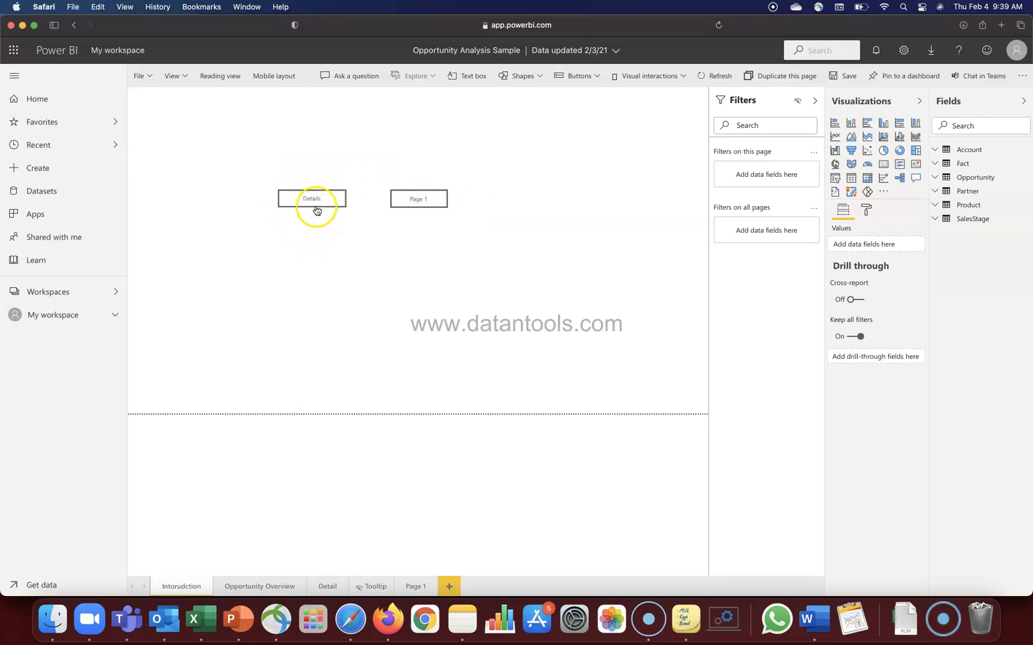
{"action": "mouse_move", "coordinate": [295, 391]}
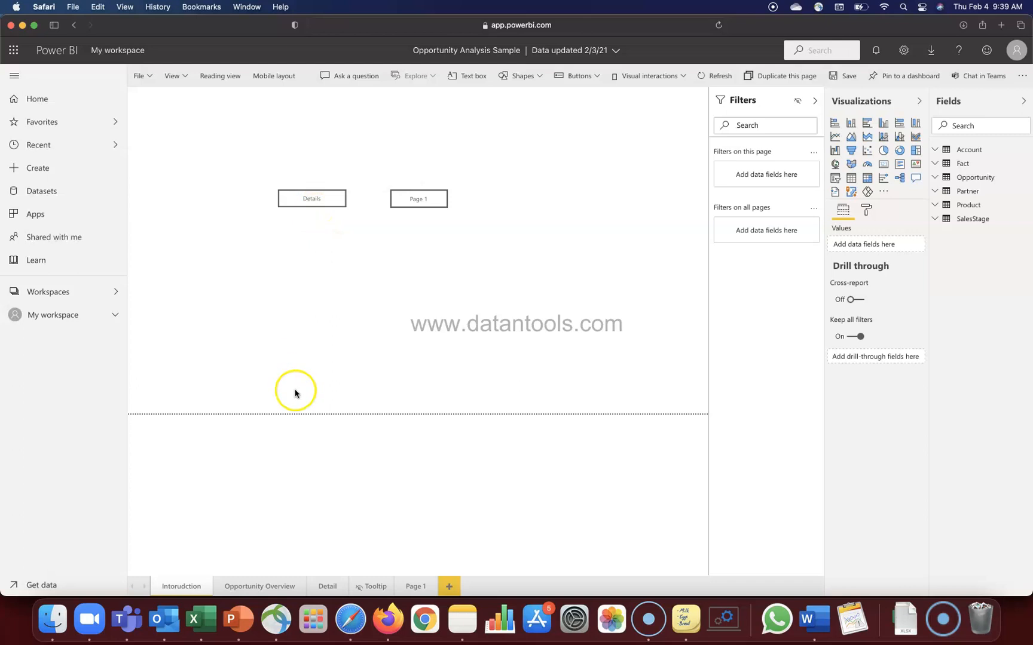
{"action": "mouse_move", "coordinate": [418, 198]}
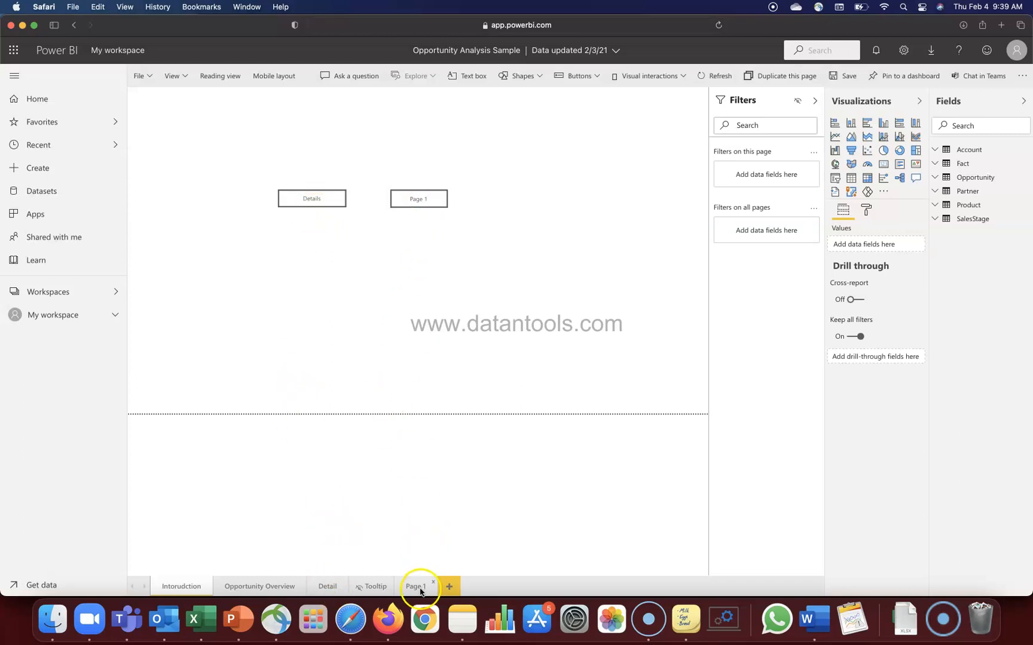
{"action": "mouse_move", "coordinate": [410, 424]}
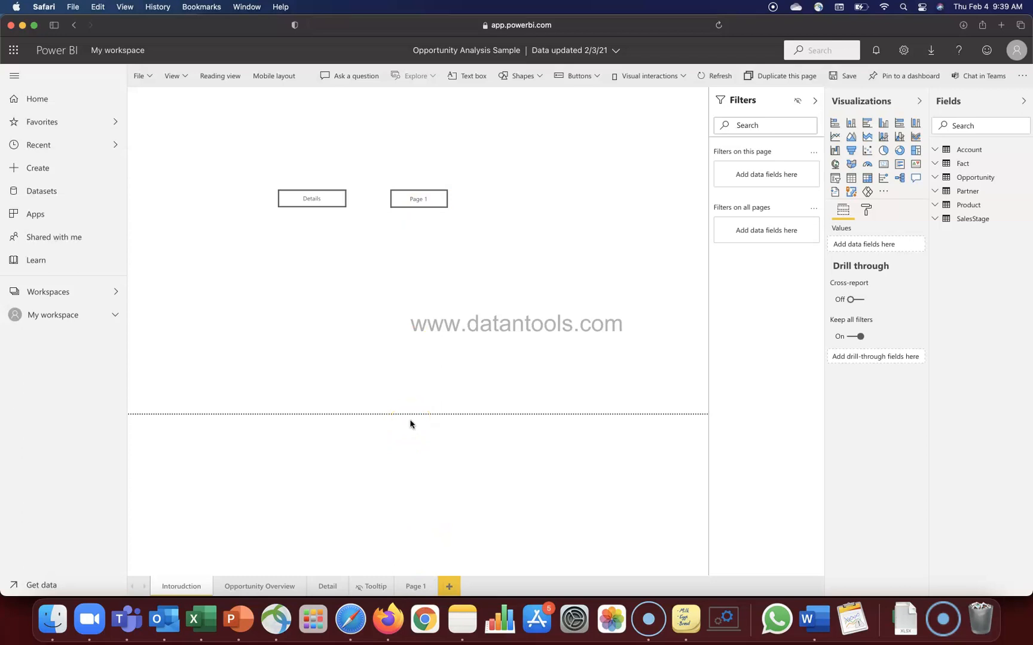
{"action": "mouse_move", "coordinate": [322, 200]}
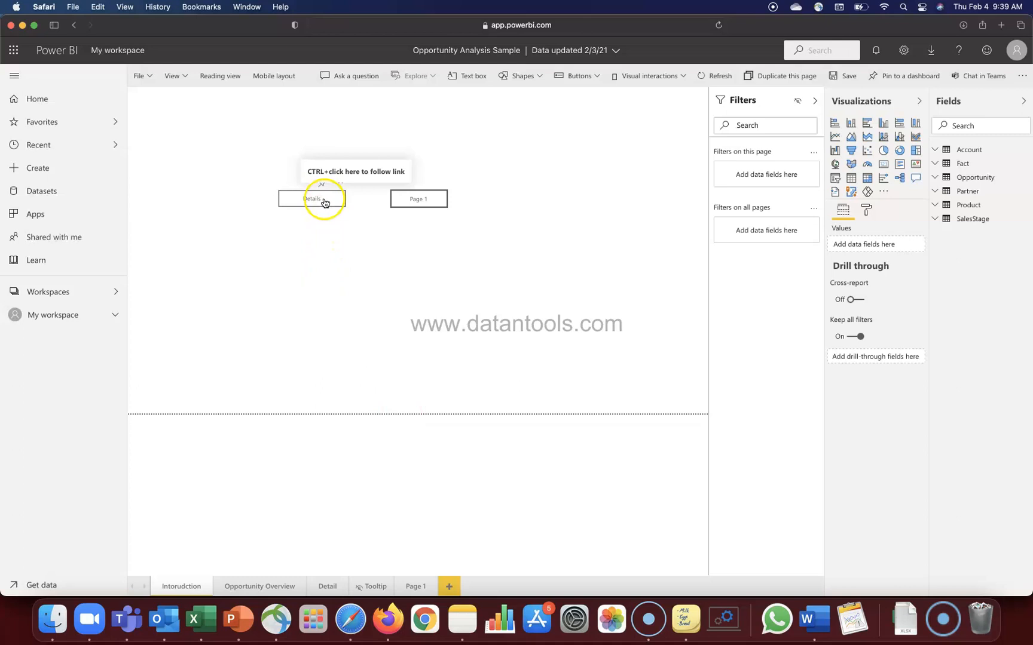
{"action": "left_click", "coordinate": [312, 198]}
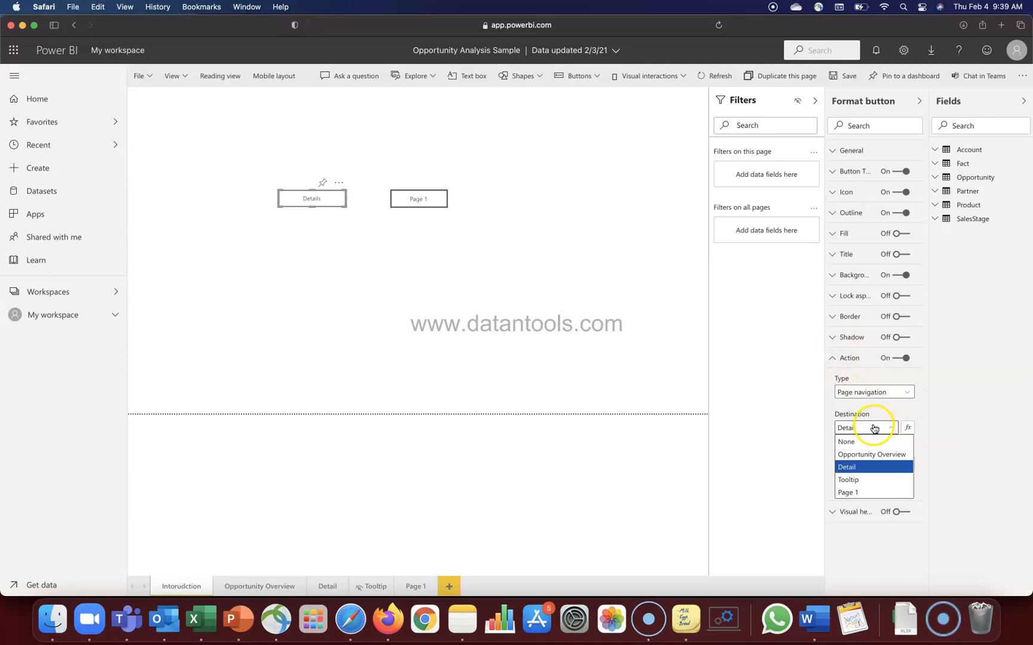
{"action": "mouse_move", "coordinate": [962, 461]}
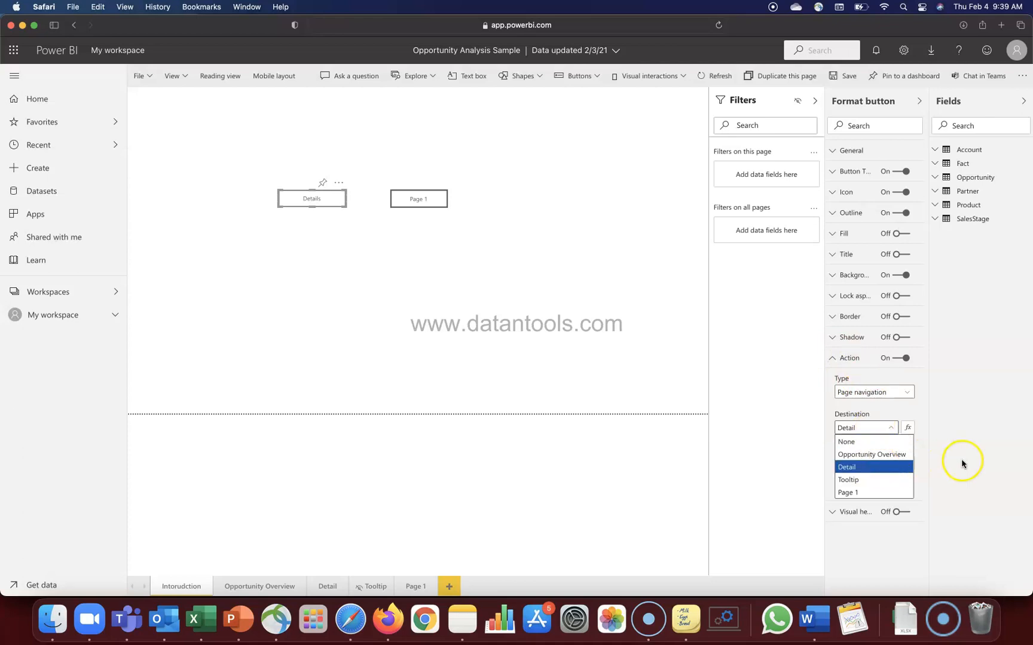
{"action": "left_click", "coordinate": [340, 307]}
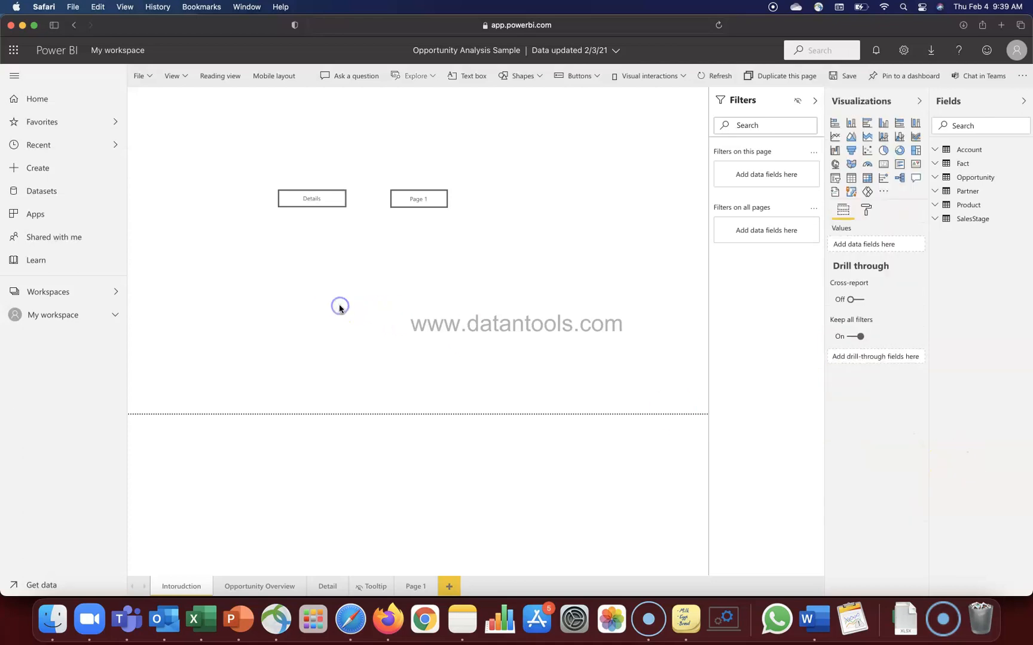
{"action": "mouse_move", "coordinate": [312, 198]}
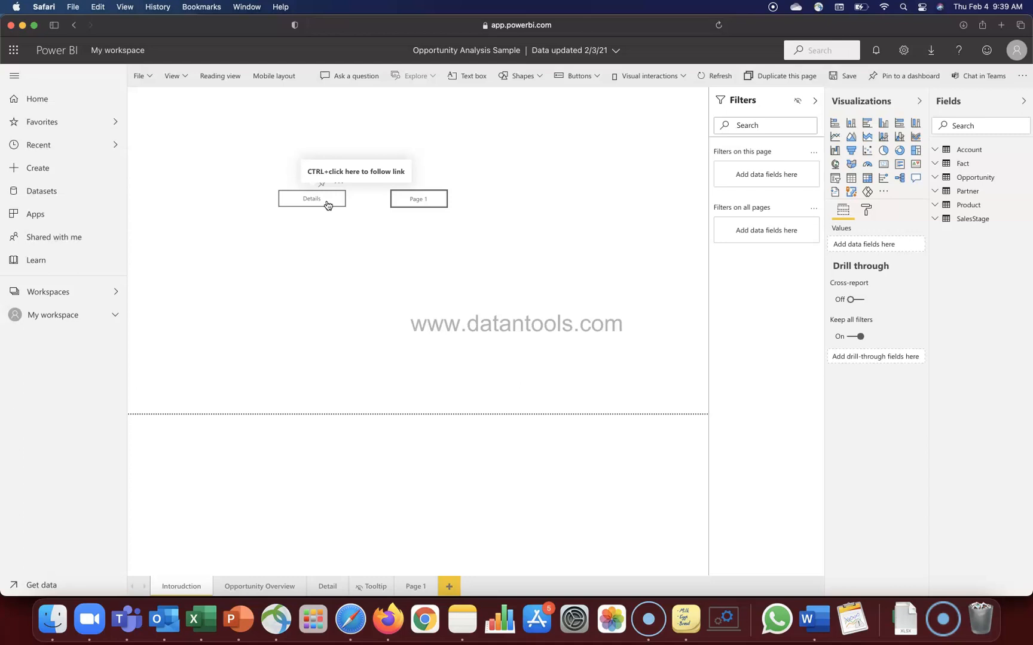
Expand the Details button's Button Text settings and list its interaction states.
{"action": "left_click", "coordinate": [312, 198]}
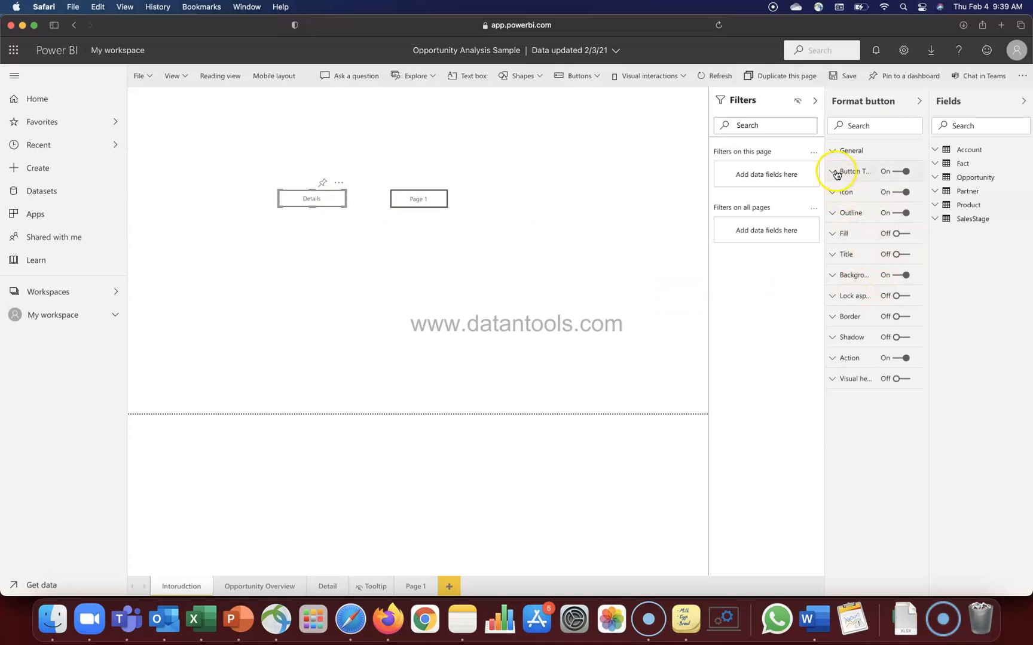
{"action": "mouse_move", "coordinate": [855, 172]}
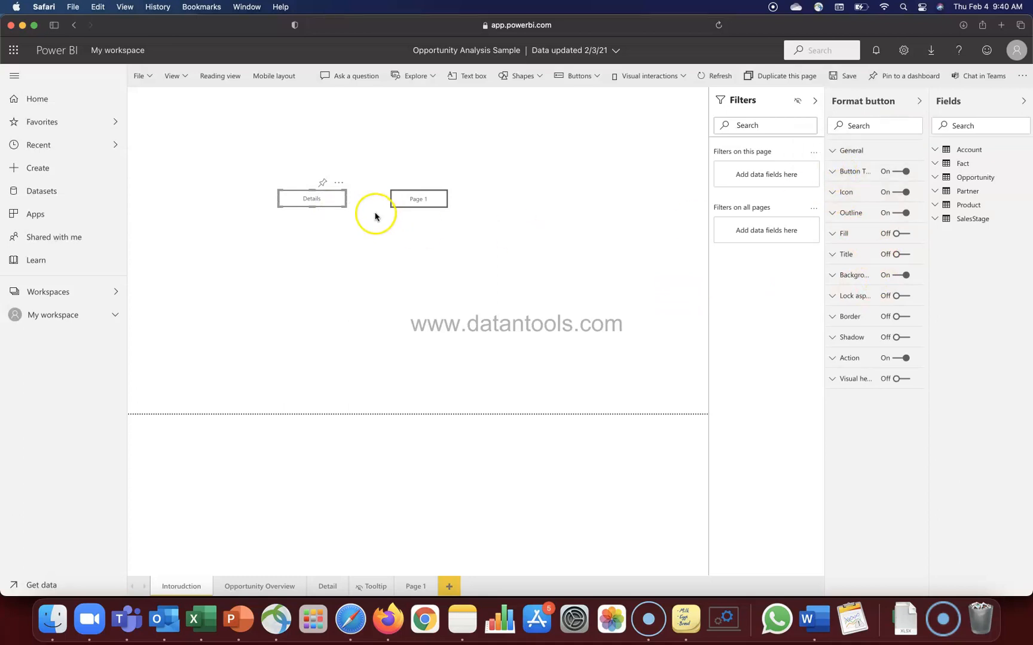
{"action": "mouse_move", "coordinate": [329, 237]}
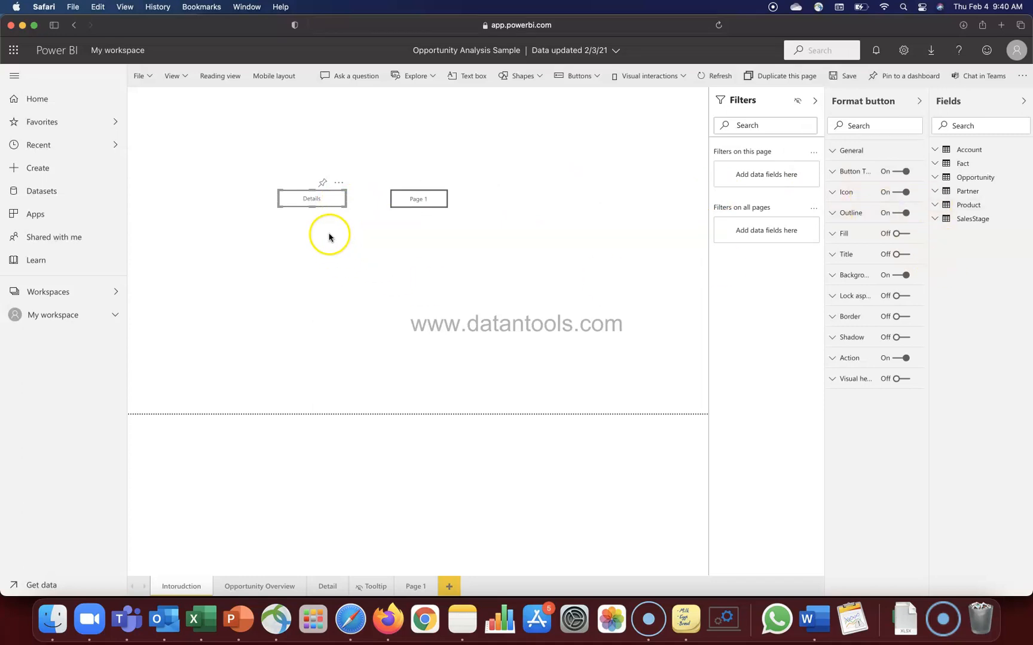
{"action": "mouse_move", "coordinate": [311, 198]}
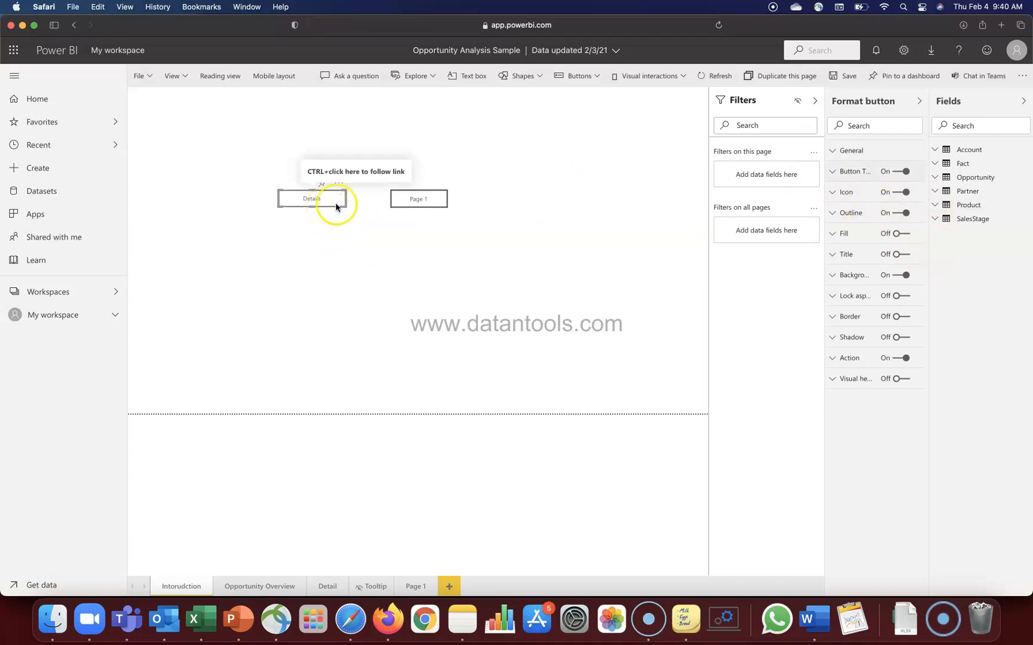
{"action": "left_click", "coordinate": [834, 172]}
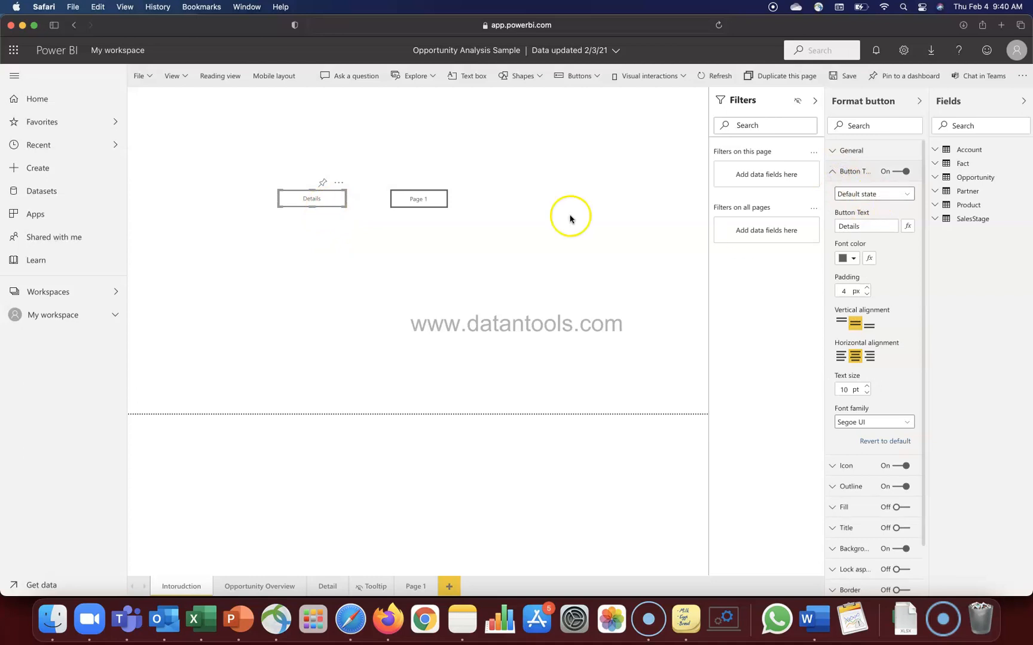
{"action": "mouse_move", "coordinate": [362, 211]}
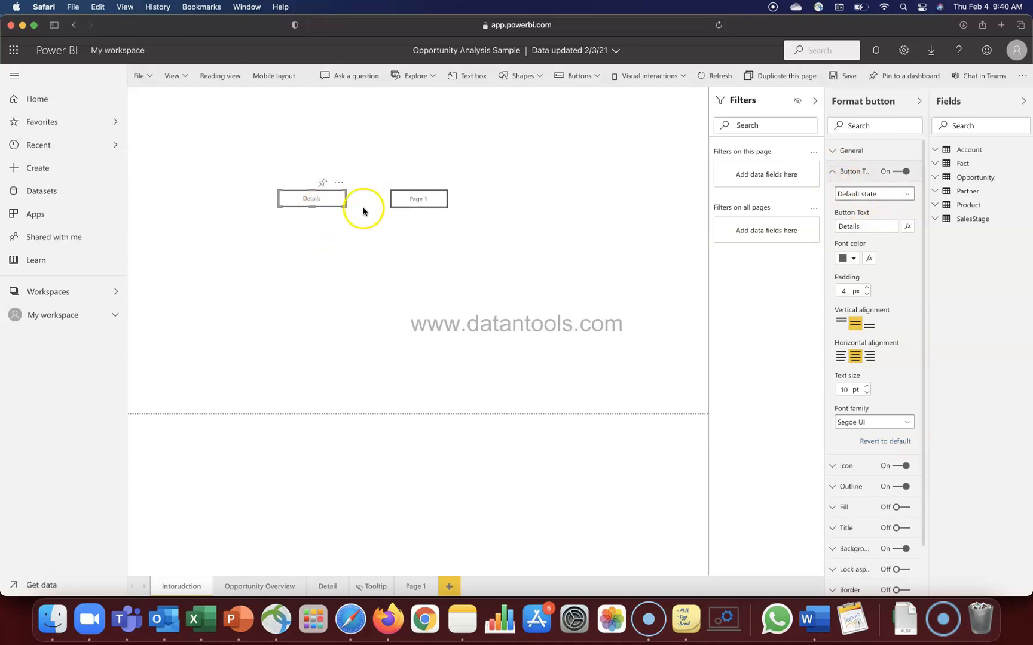
{"action": "mouse_move", "coordinate": [353, 217]}
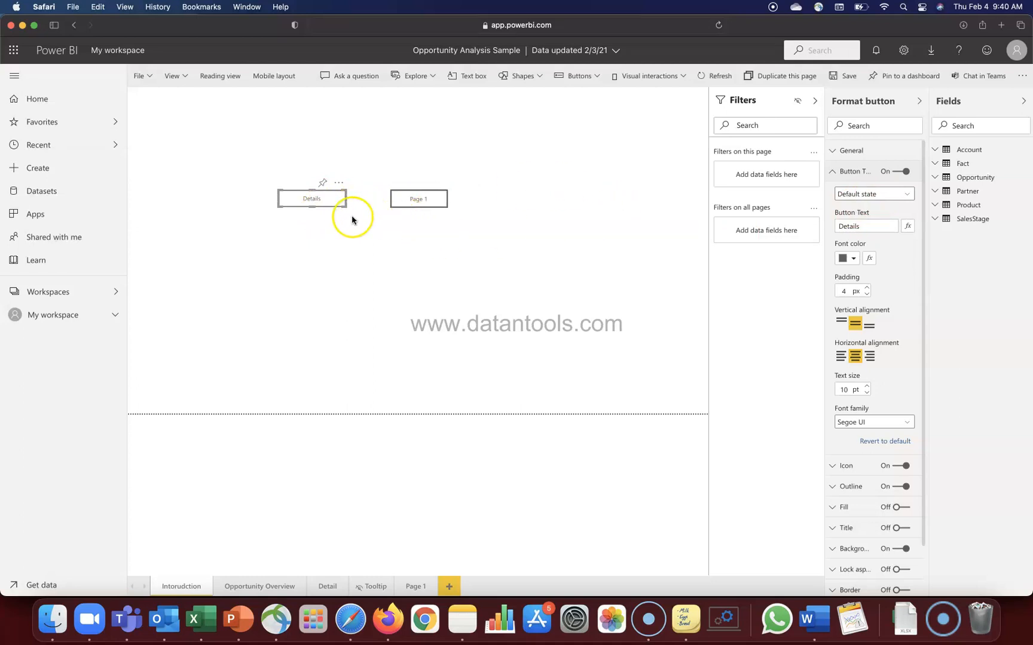
{"action": "left_click", "coordinate": [906, 194]}
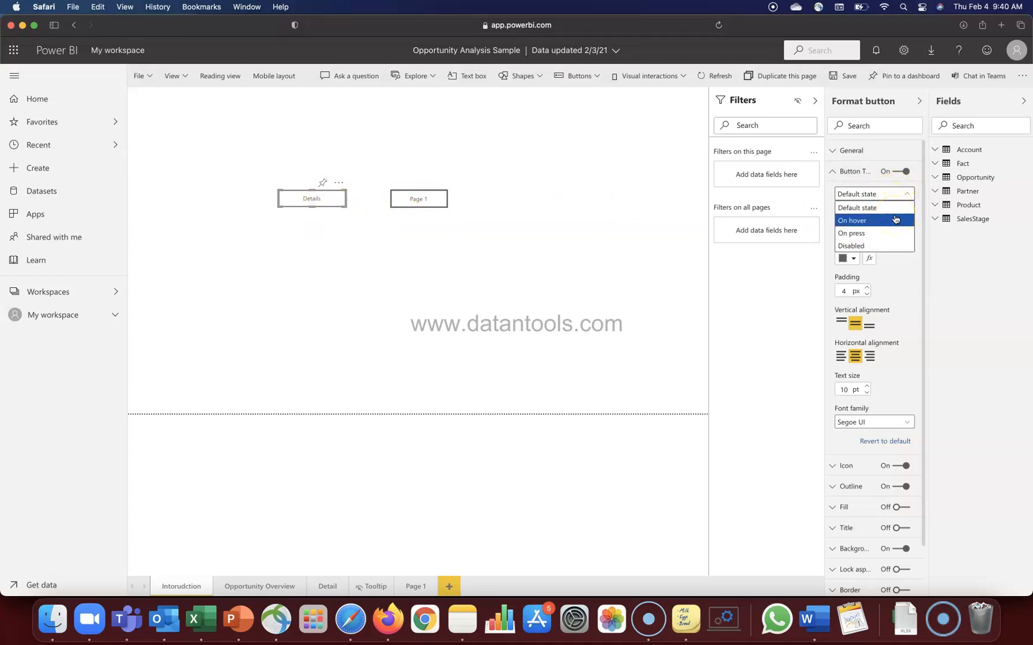
{"action": "mouse_move", "coordinate": [872, 233]}
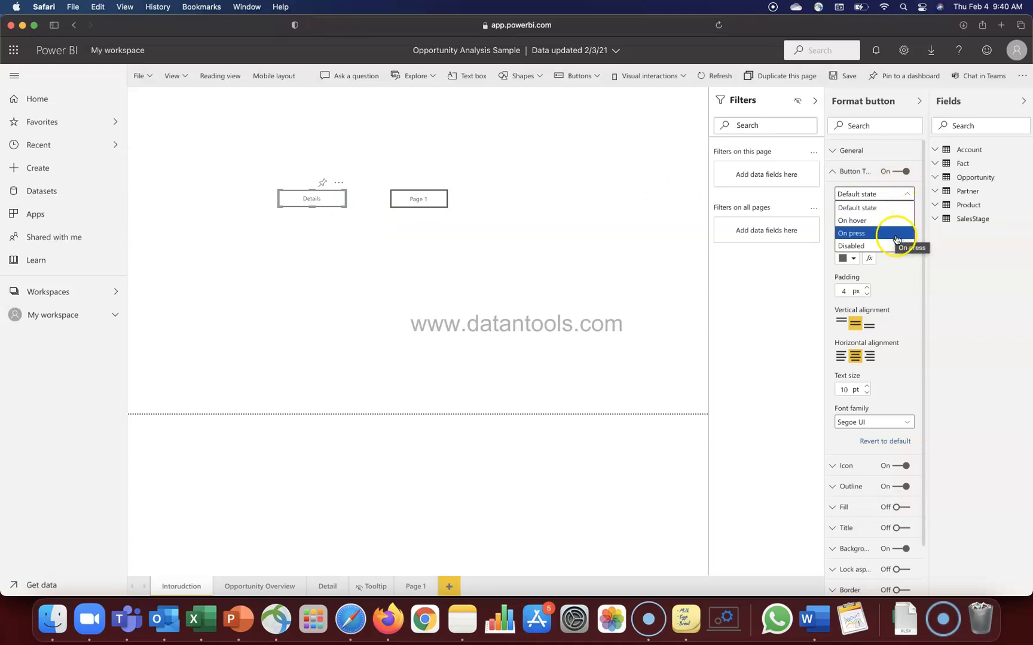
{"action": "mouse_move", "coordinate": [870, 220]}
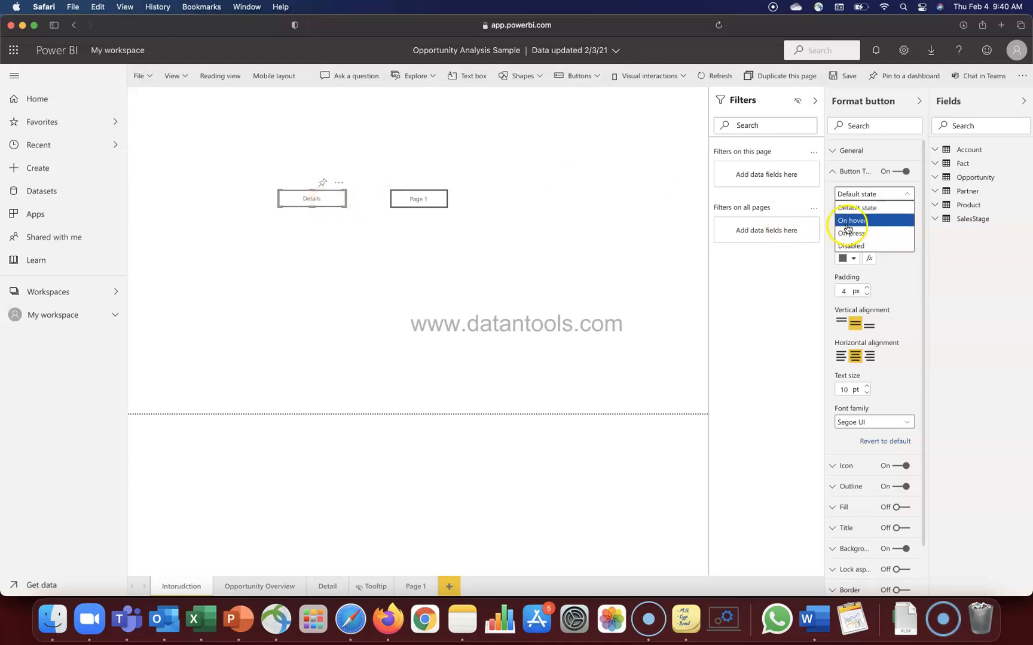
Set the Details button's On hover text to 'Go to Details Page' and preview it.
{"action": "left_click", "coordinate": [850, 220]}
{"action": "type", "text": "Go to Details Ta"}
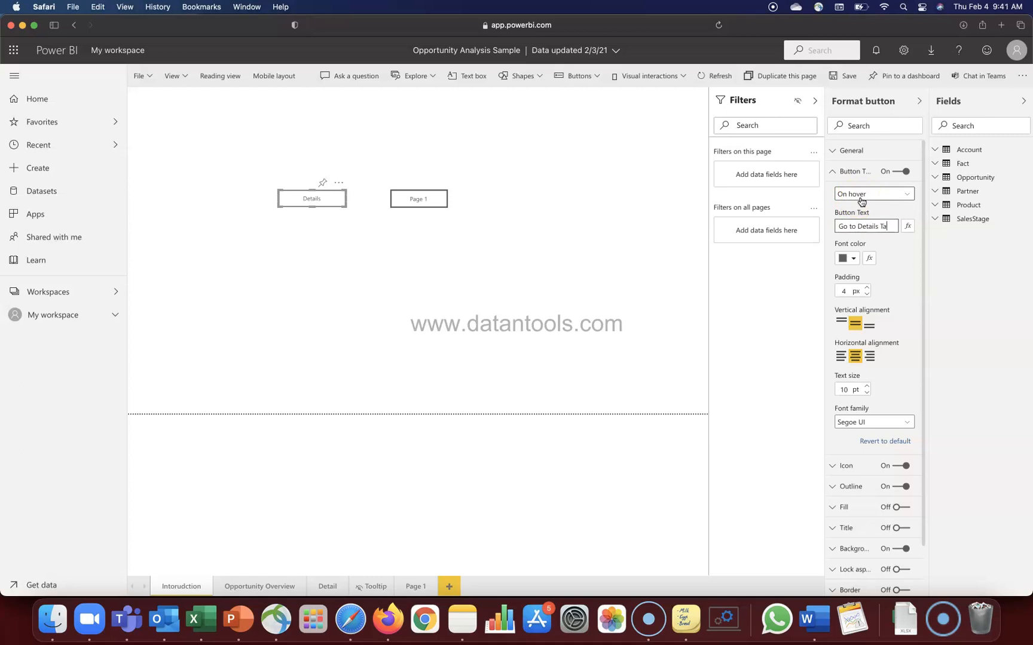
{"action": "type", "text": "Page"}
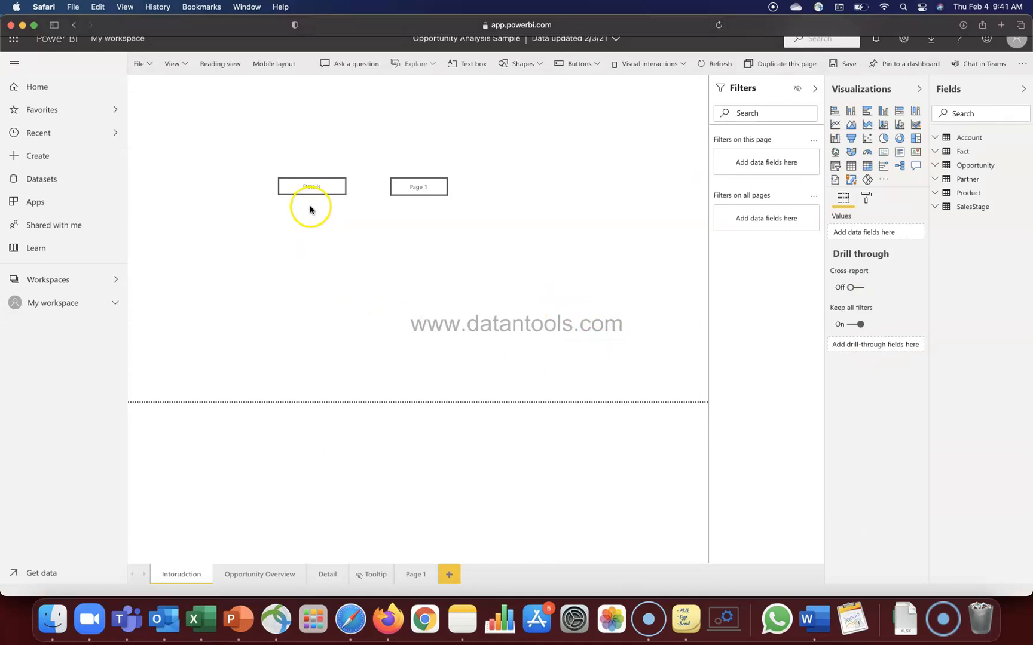
{"action": "left_click", "coordinate": [311, 187]}
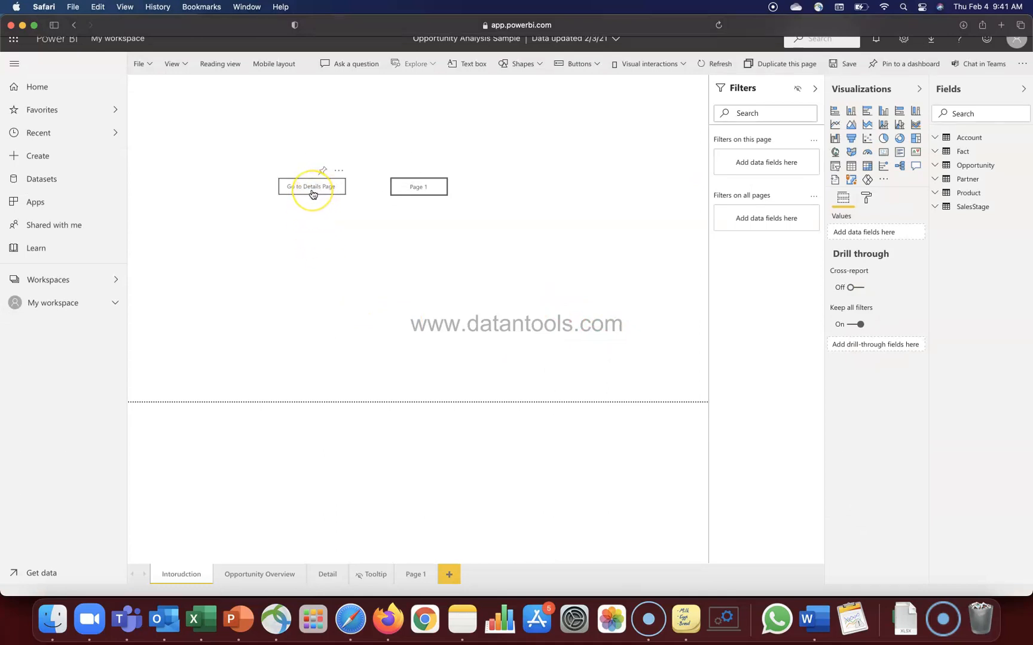
{"action": "mouse_move", "coordinate": [311, 186]}
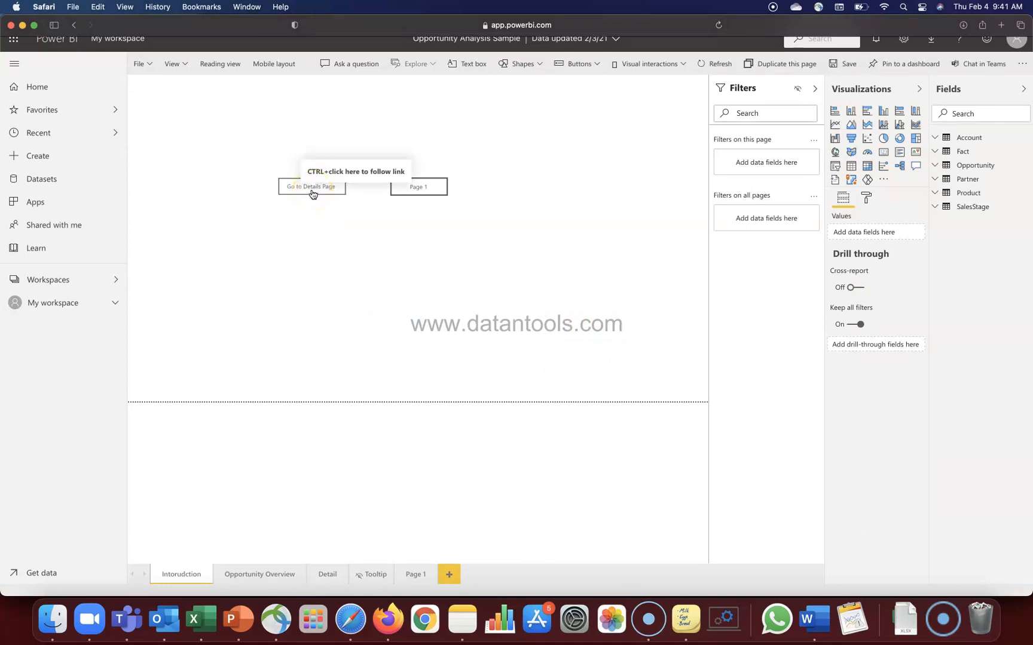
{"action": "mouse_move", "coordinate": [315, 204]}
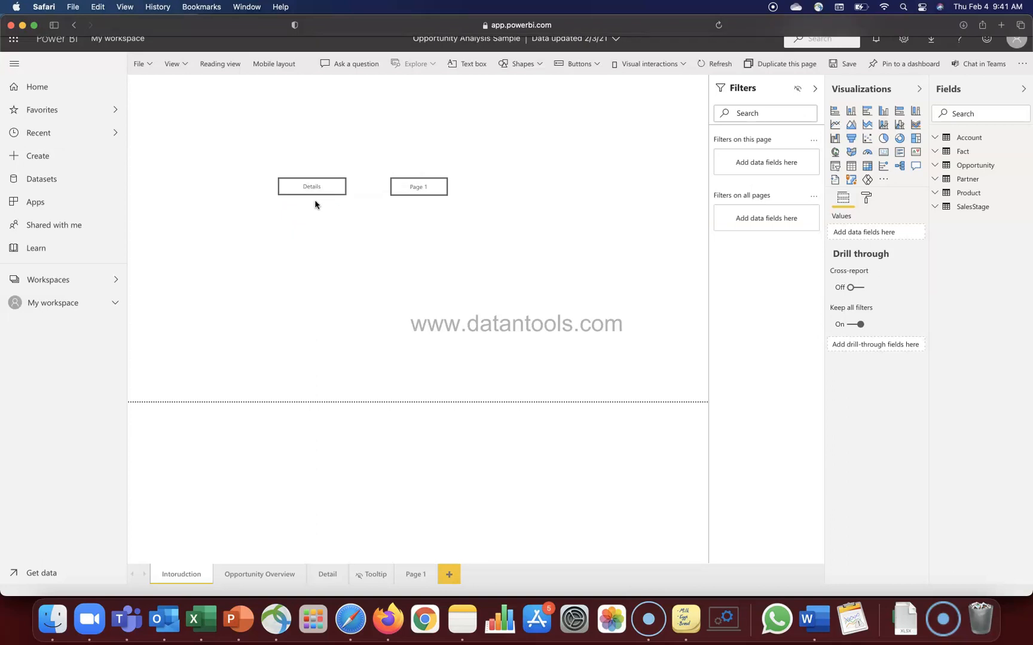
{"action": "left_click", "coordinate": [311, 187]}
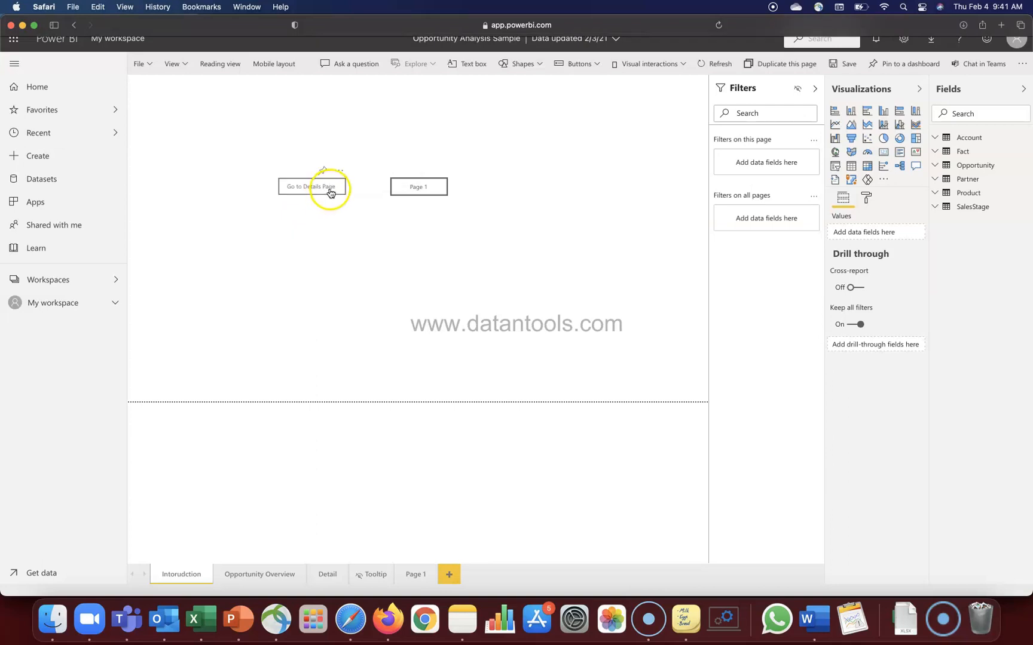
{"action": "left_click", "coordinate": [311, 187]}
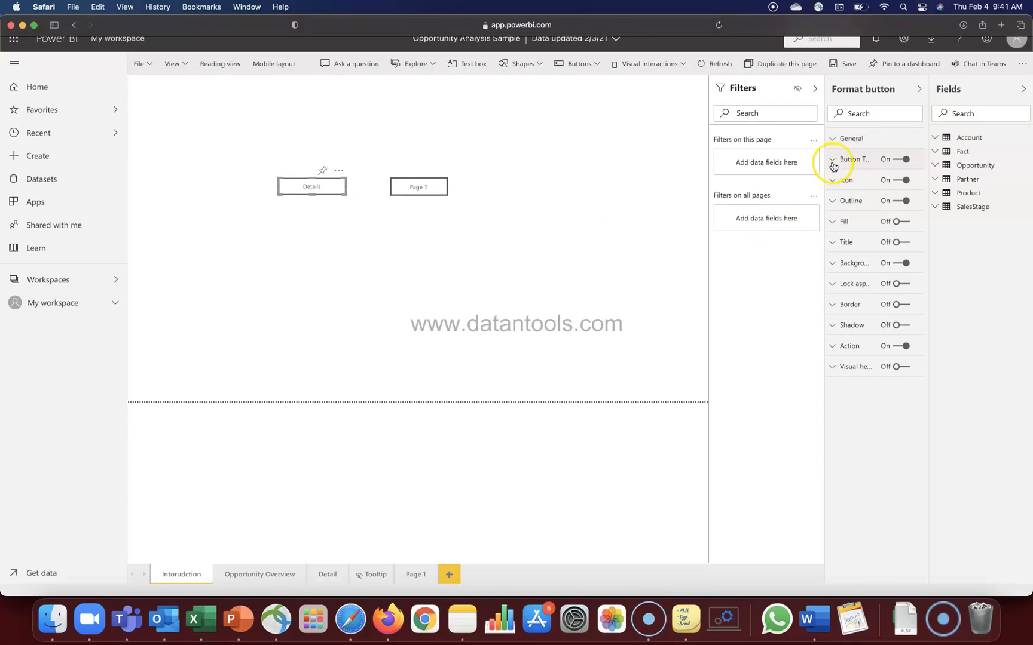
Set the Details button's default-state font color to a pale blue theme colour.
{"action": "left_click", "coordinate": [832, 159]}
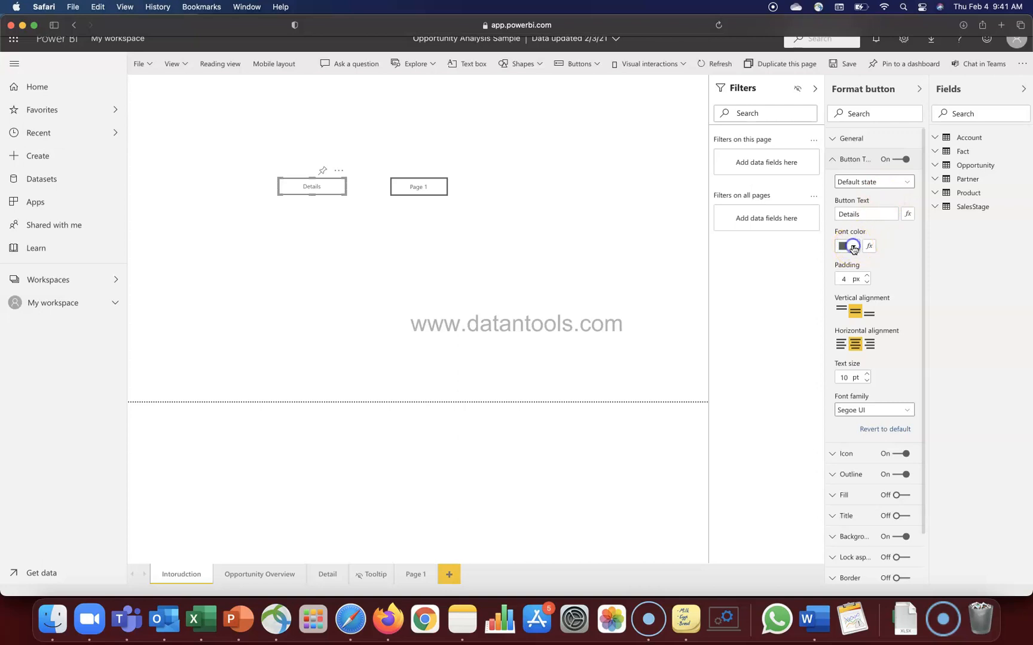
{"action": "left_click", "coordinate": [852, 246]}
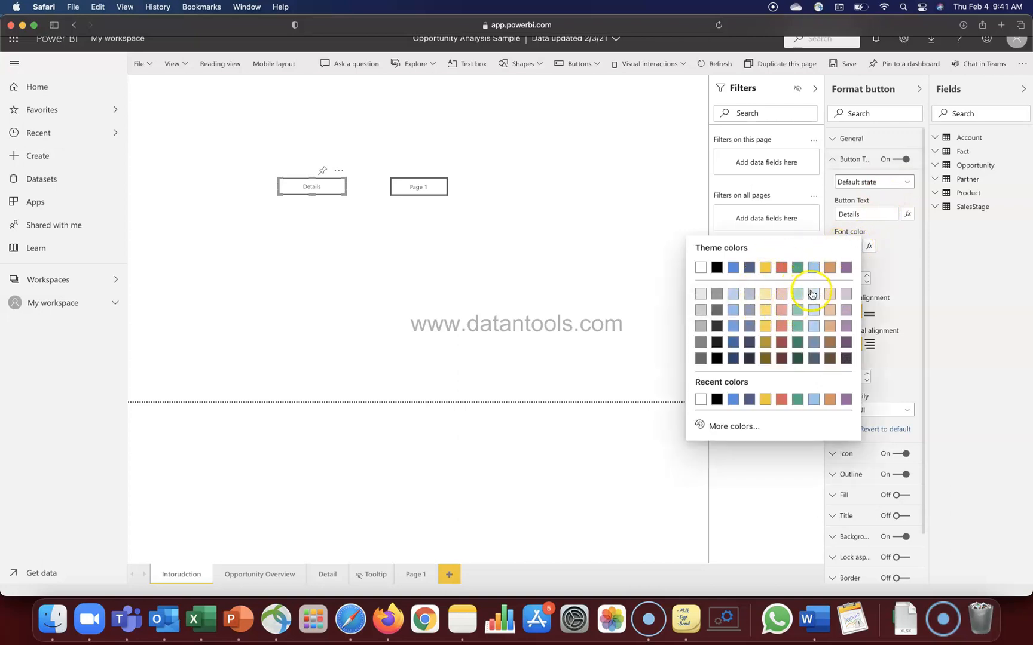
{"action": "mouse_move", "coordinate": [812, 294]}
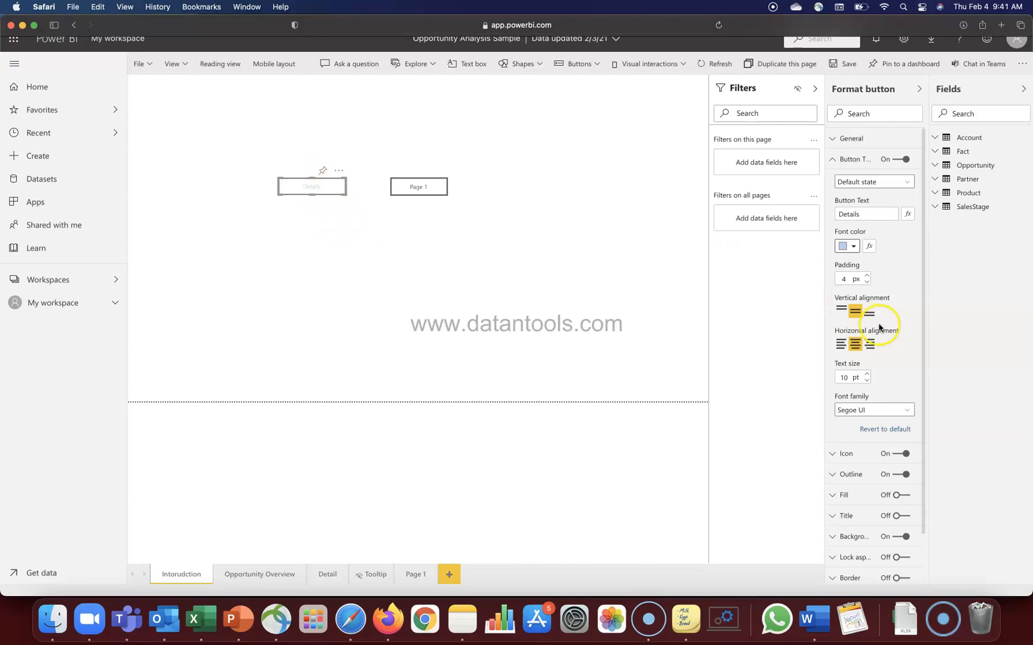
{"action": "left_click", "coordinate": [833, 494]}
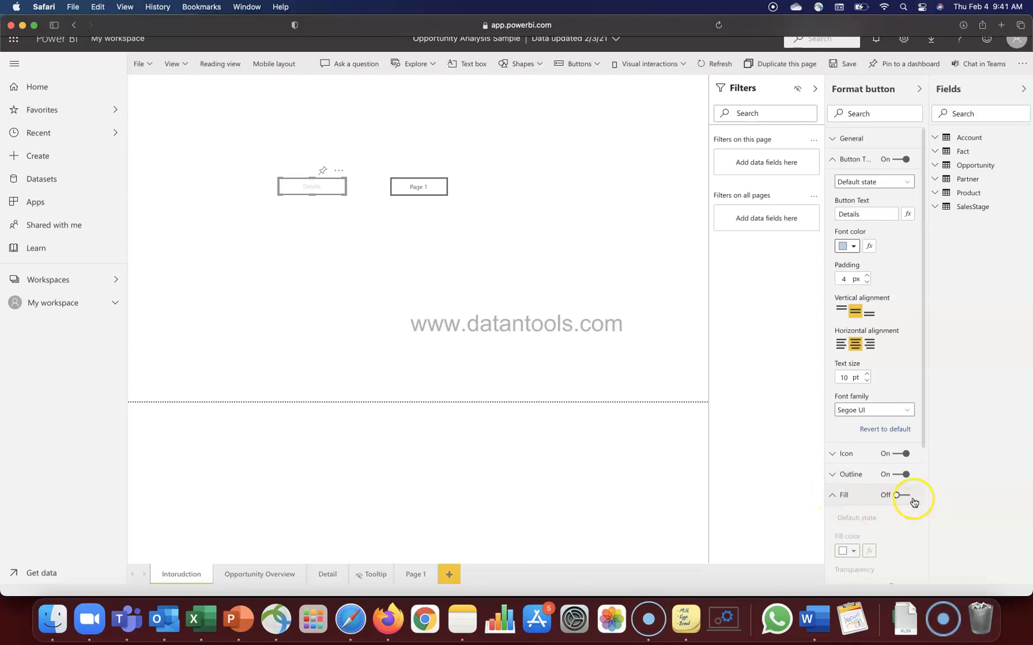
Turn on the button fill and make the default-state fill black at 50% transparency.
{"action": "left_click", "coordinate": [900, 494]}
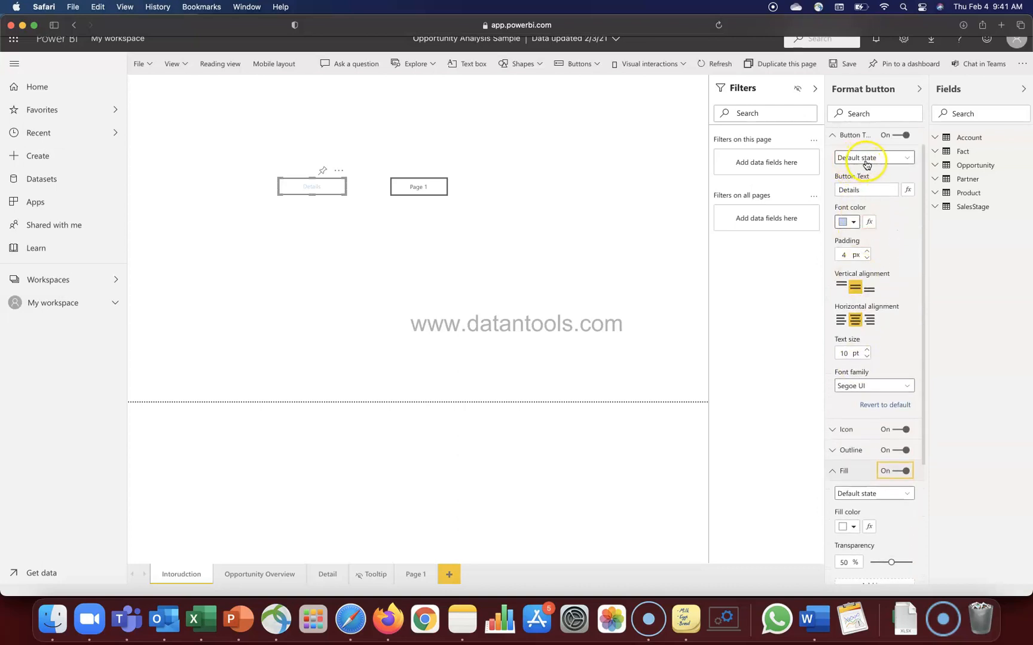
{"action": "scroll", "scroll_direction": "down", "scroll_amount": 3}
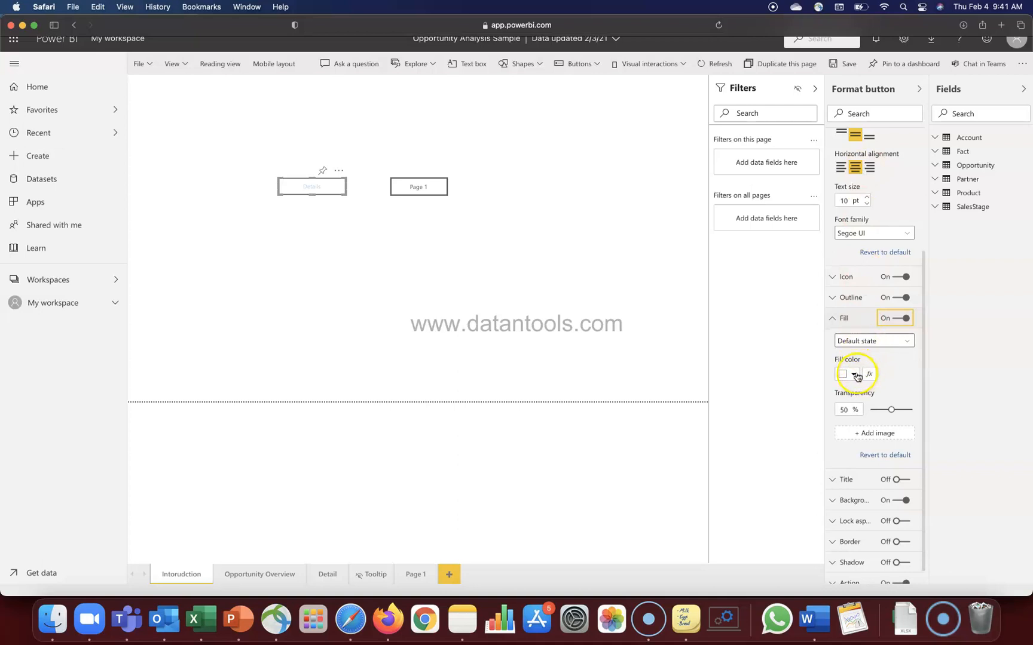
{"action": "left_click", "coordinate": [843, 374]}
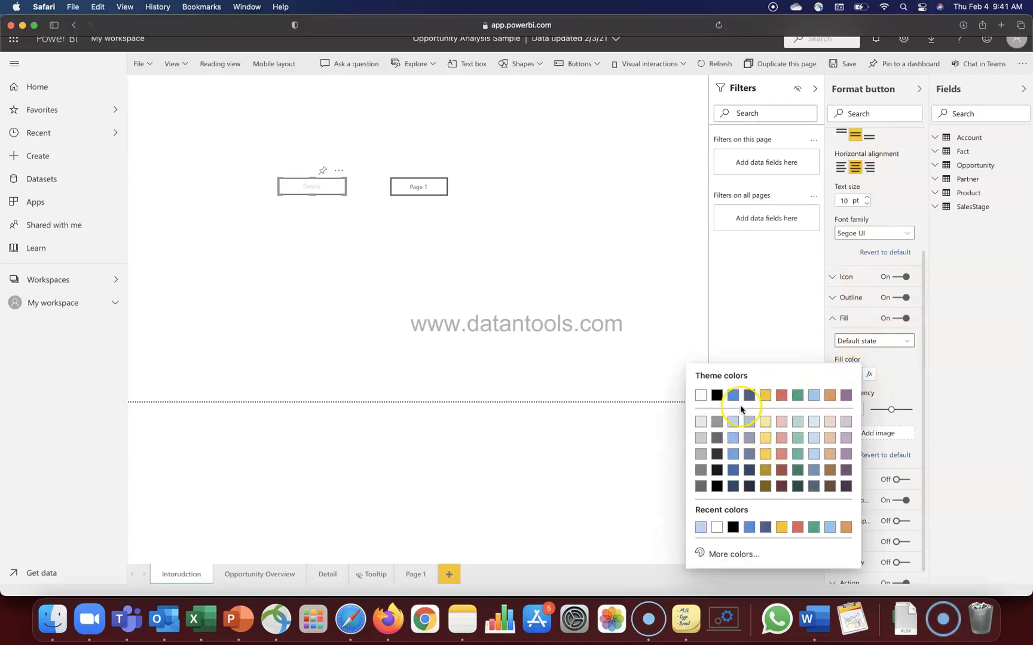
{"action": "left_click", "coordinate": [717, 395]}
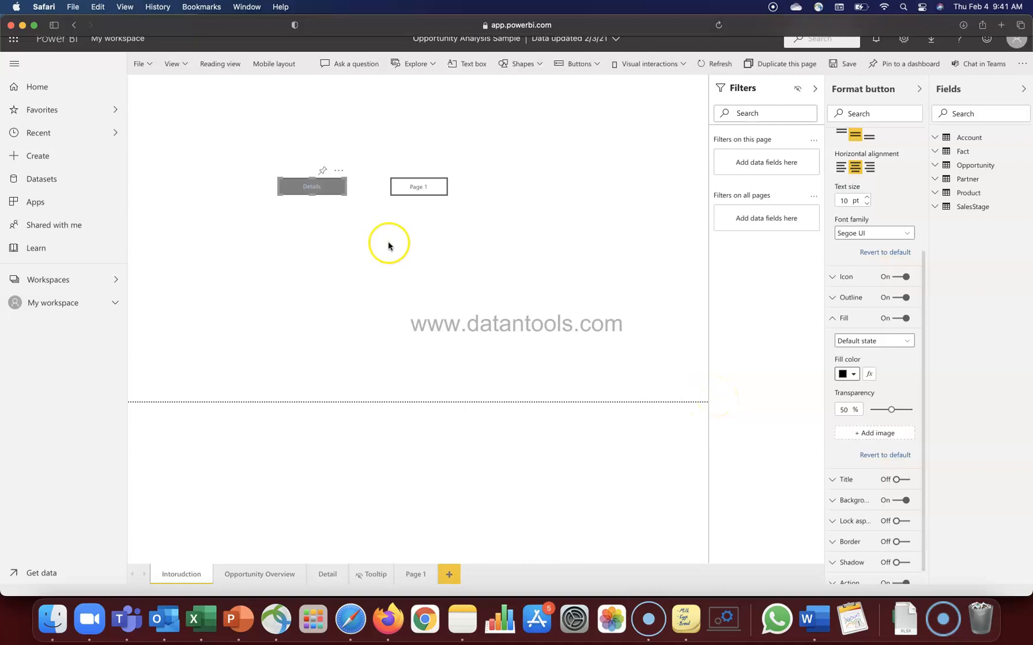
{"action": "mouse_move", "coordinate": [314, 194]}
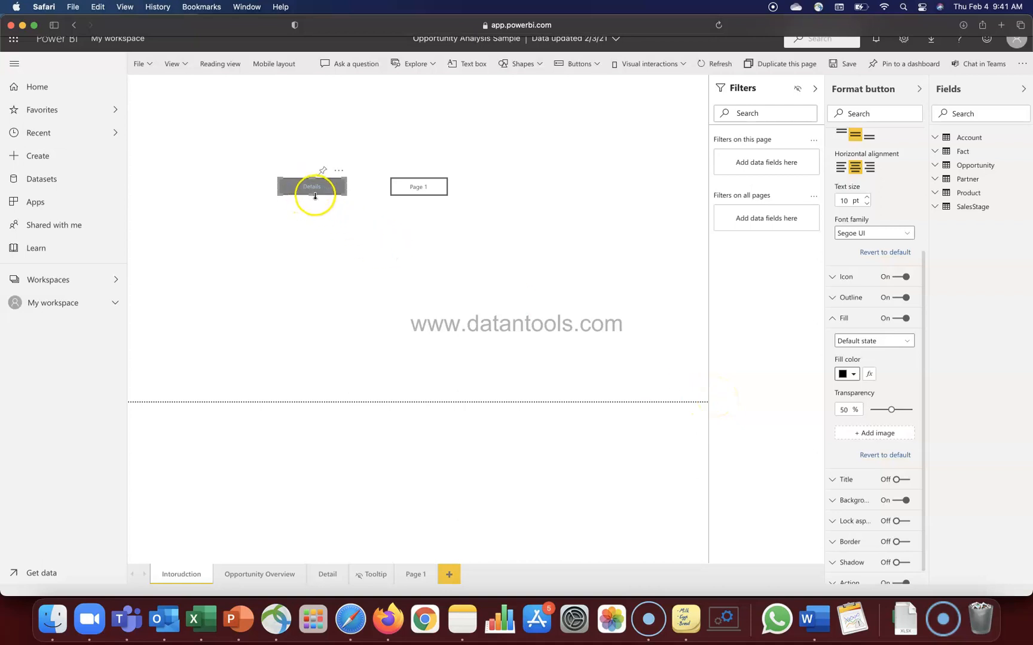
{"action": "mouse_move", "coordinate": [885, 349]}
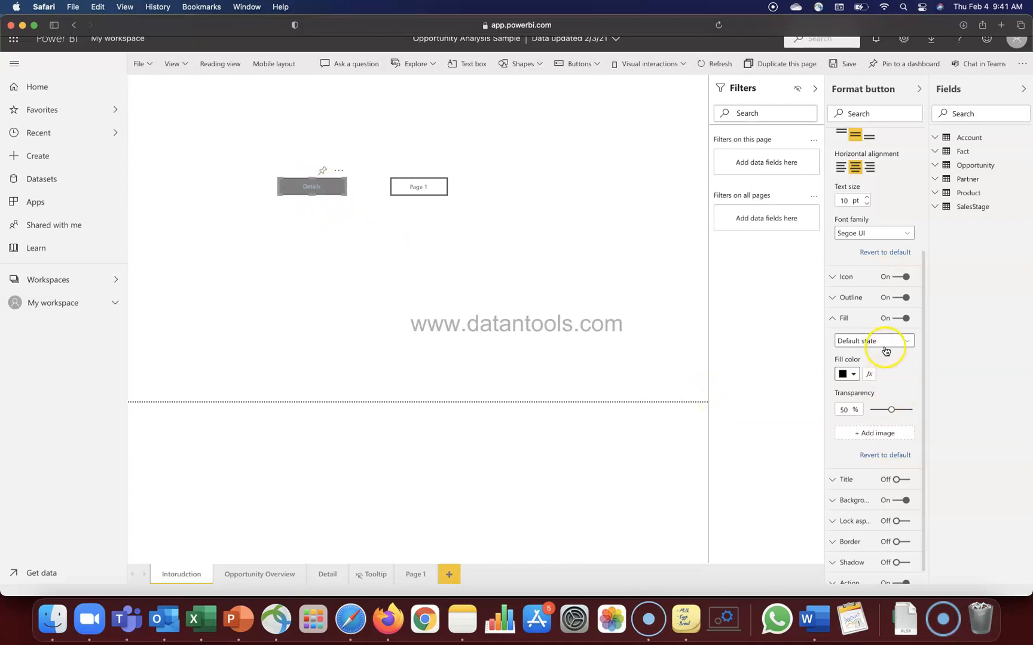
Set the Details button's On hover fill color to black.
{"action": "left_click", "coordinate": [872, 341]}
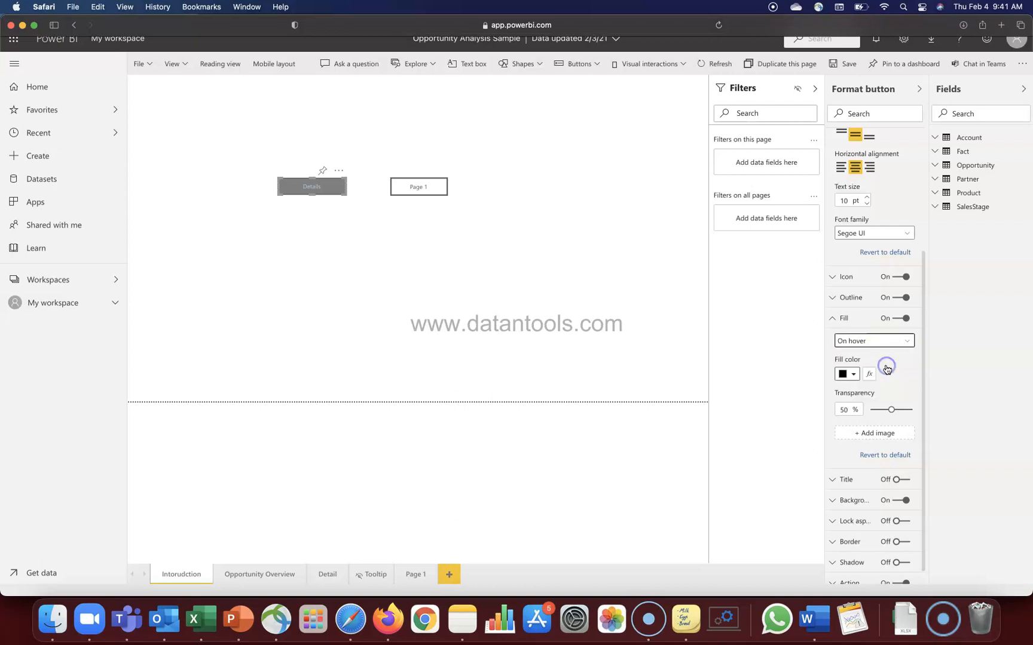
{"action": "left_click", "coordinate": [846, 375]}
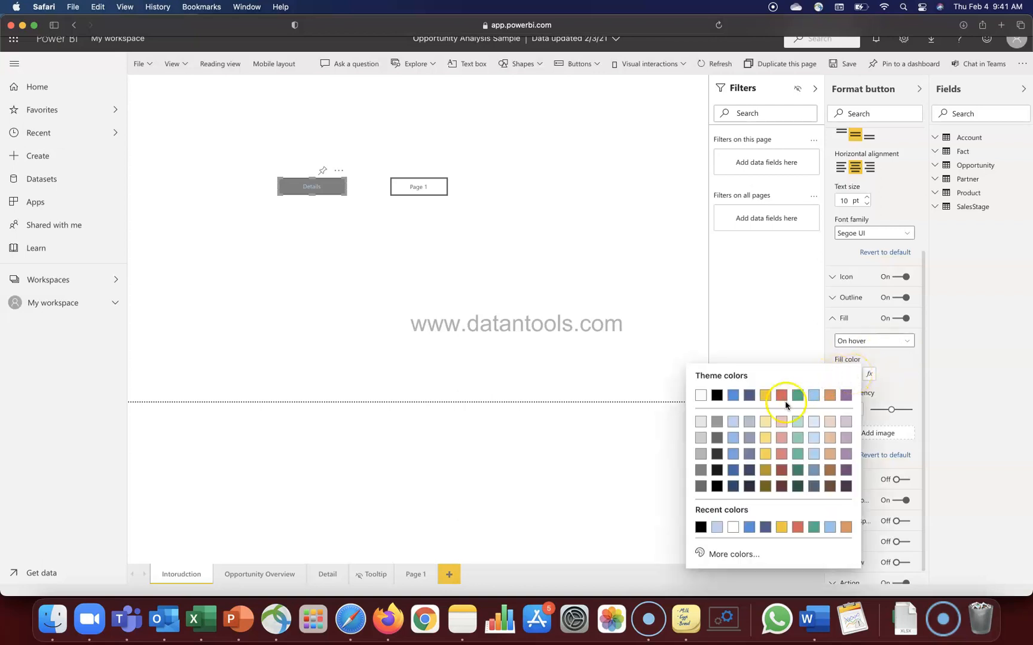
{"action": "mouse_move", "coordinate": [718, 491]}
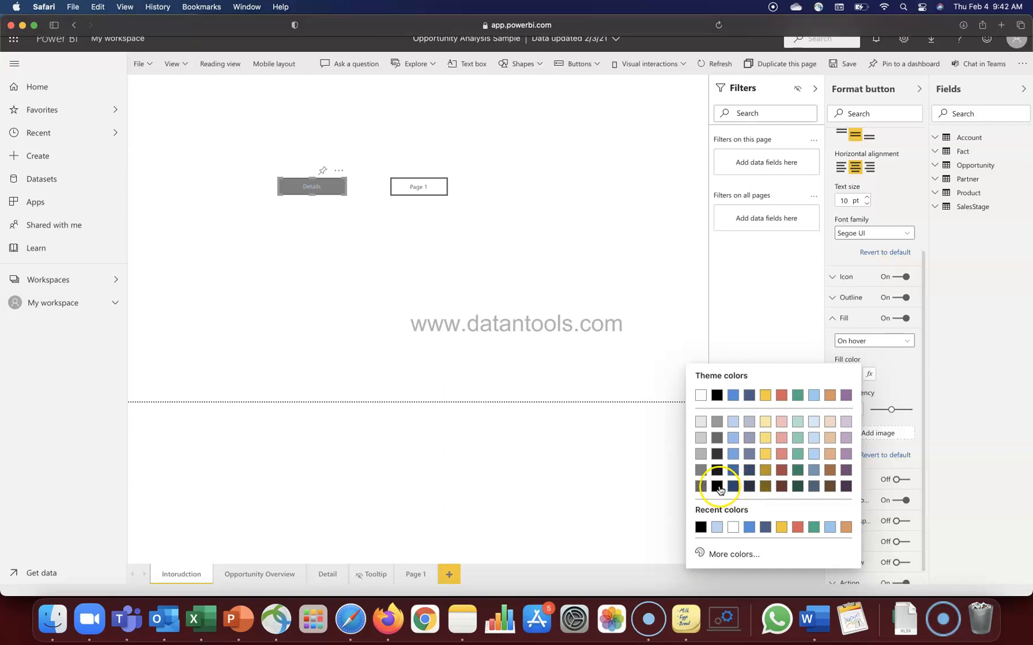
{"action": "left_click", "coordinate": [716, 488]}
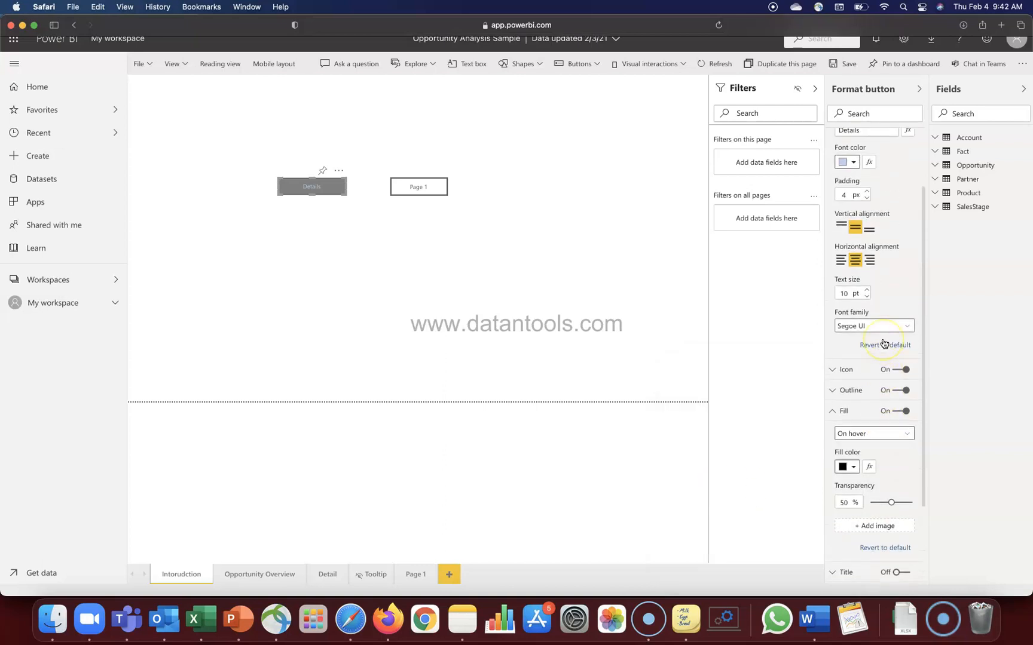
{"action": "scroll", "scroll_direction": "up", "scroll_amount": 3}
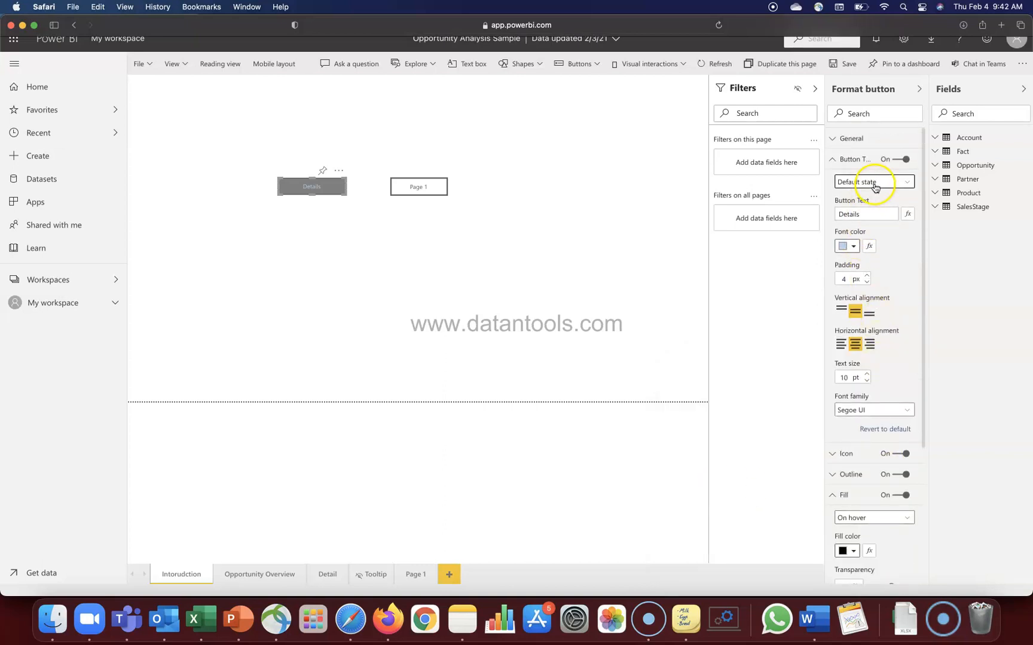
Set the Details button's On hover font color to white.
{"action": "left_click", "coordinate": [873, 181]}
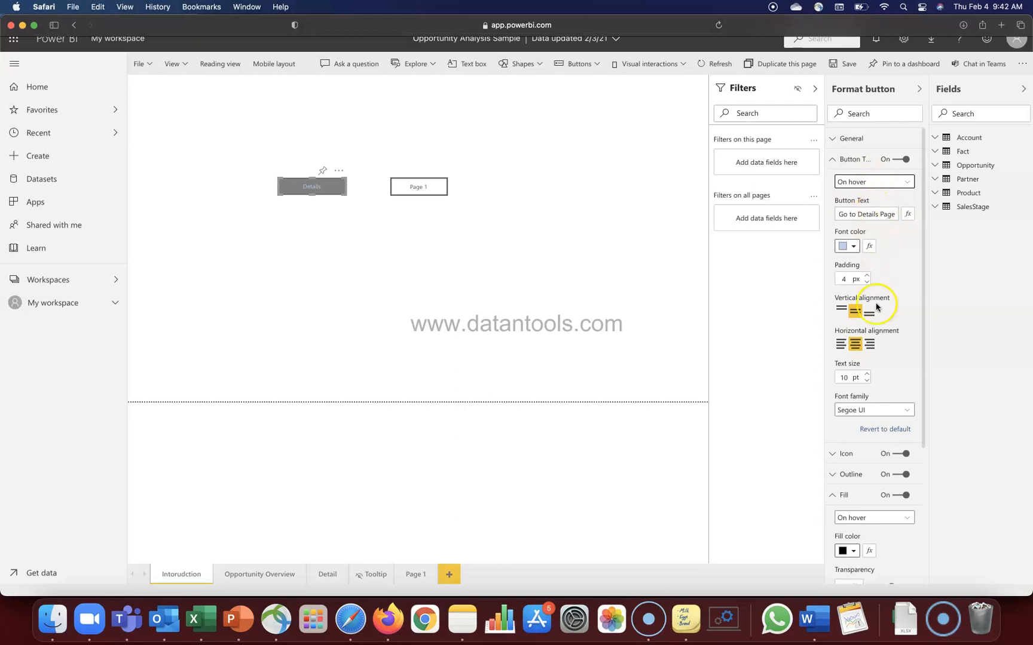
{"action": "left_click", "coordinate": [847, 246]}
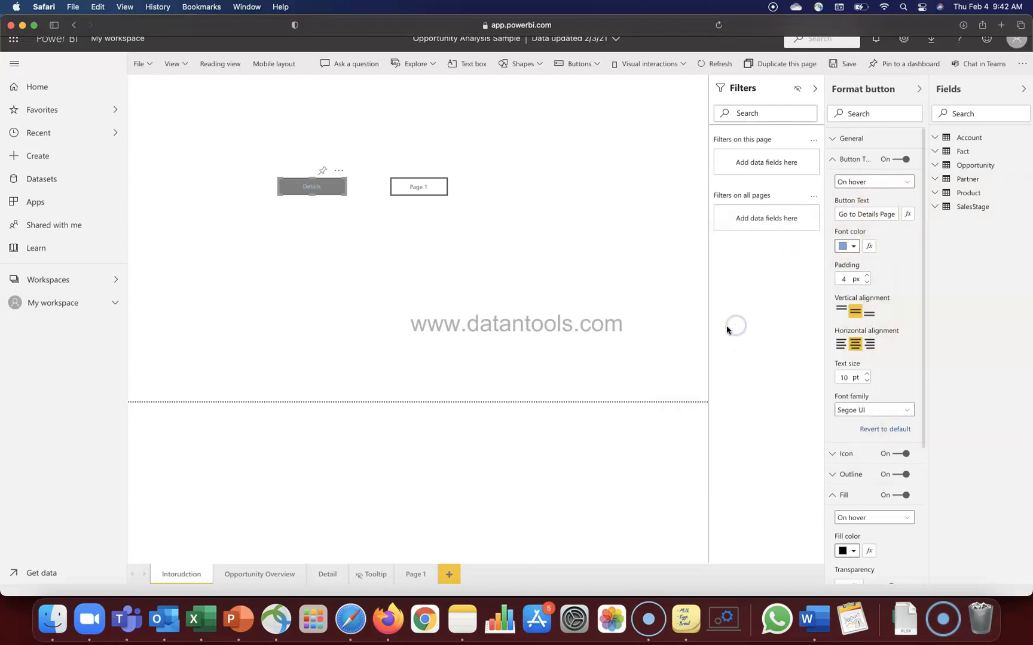
{"action": "mouse_move", "coordinate": [333, 186]}
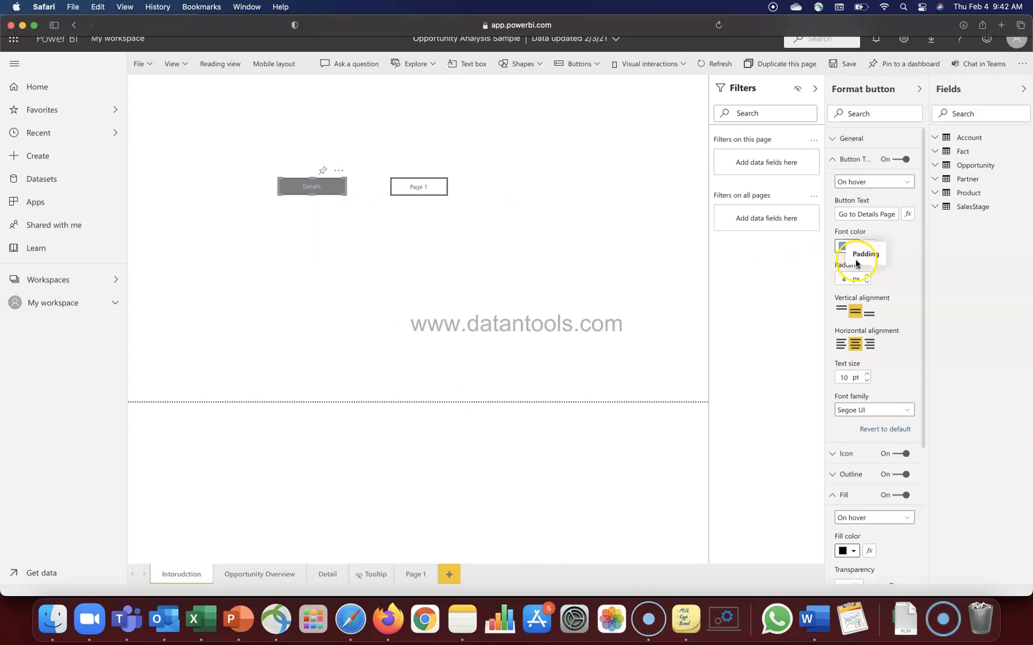
{"action": "left_click", "coordinate": [844, 245]}
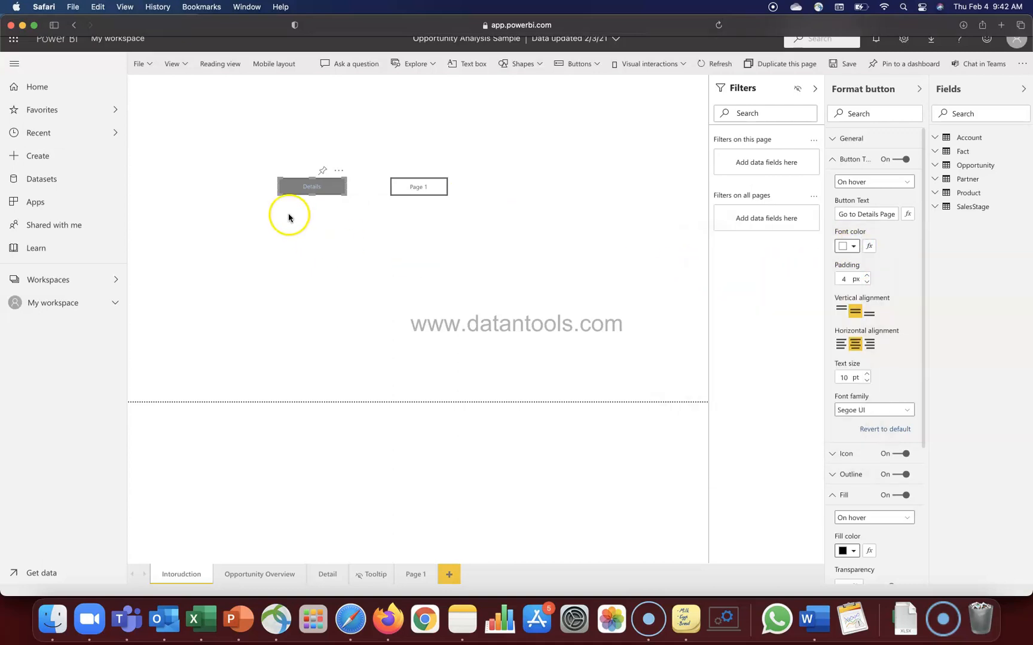
{"action": "mouse_move", "coordinate": [319, 190]}
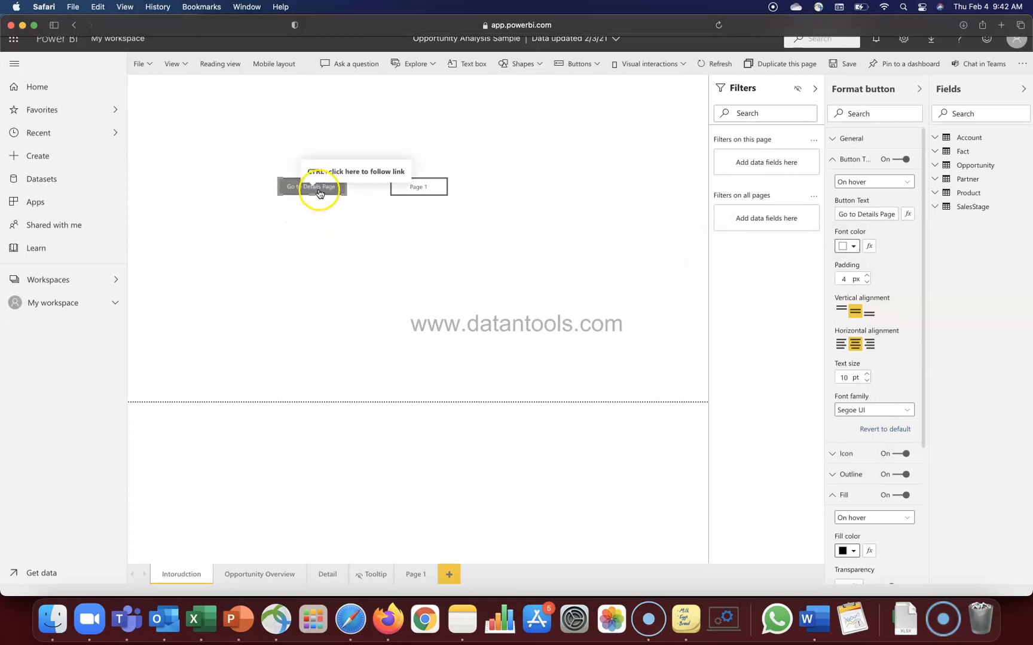
{"action": "mouse_move", "coordinate": [893, 332]}
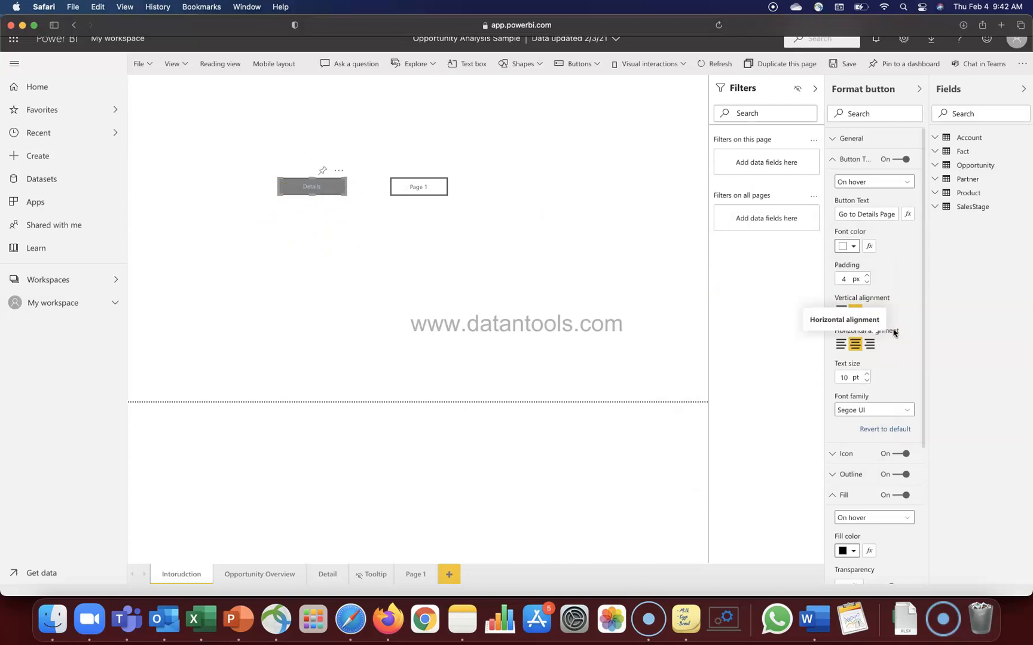
{"action": "scroll", "scroll_direction": "down", "scroll_amount": 3}
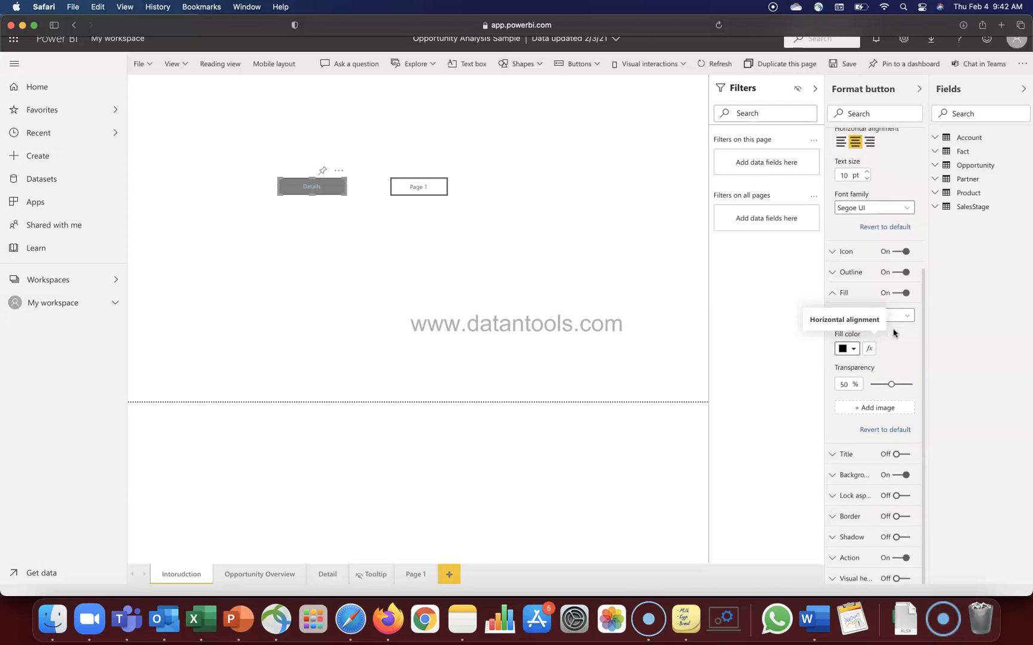
{"action": "left_click", "coordinate": [846, 348]}
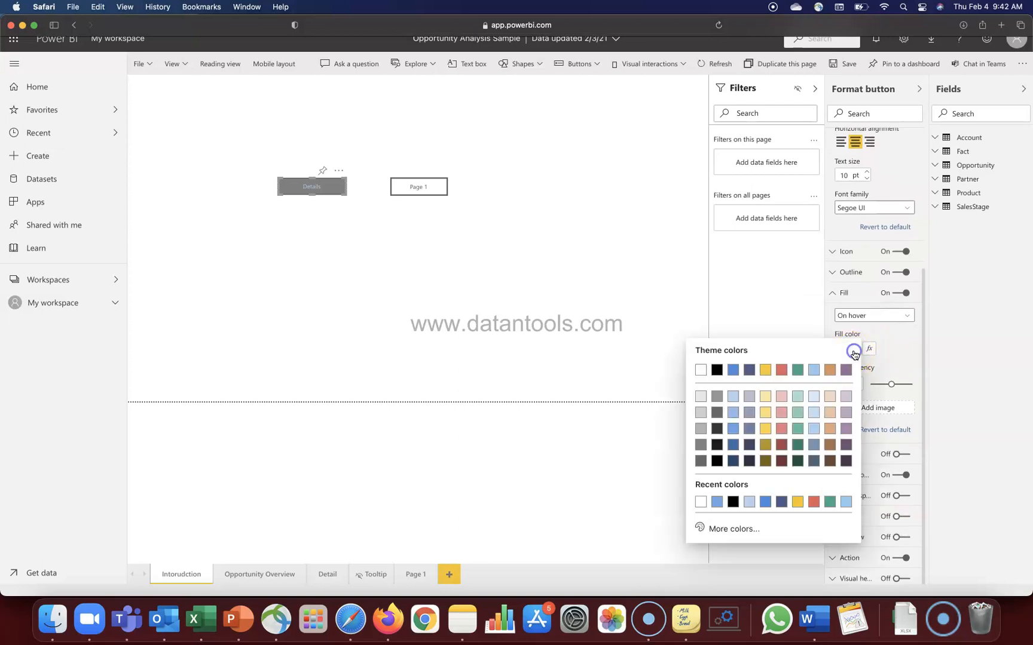
{"action": "mouse_move", "coordinate": [717, 370]}
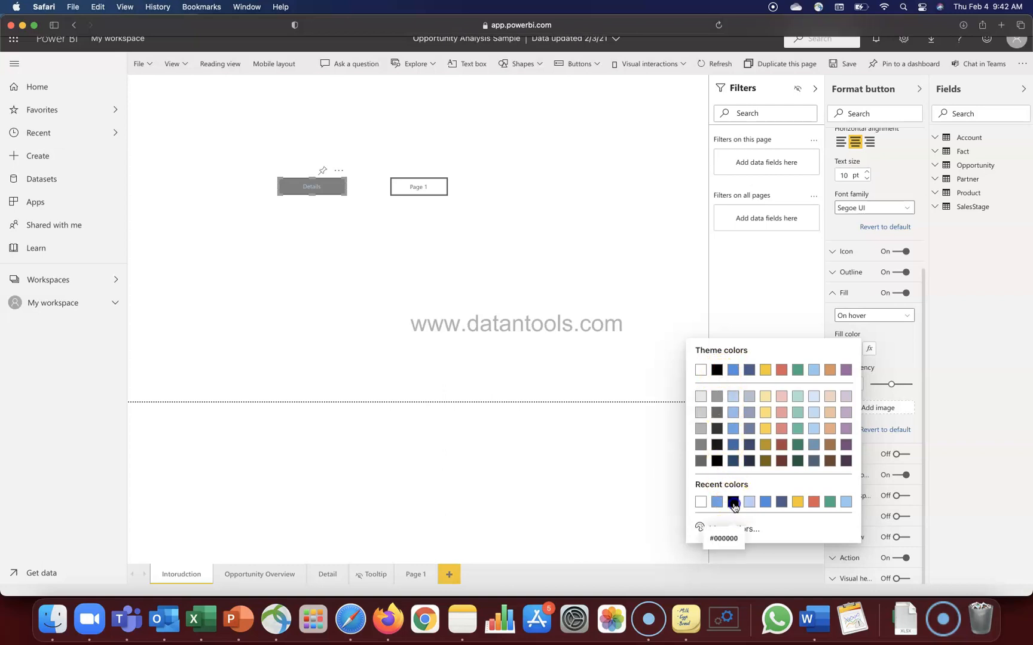
{"action": "left_click", "coordinate": [733, 502]}
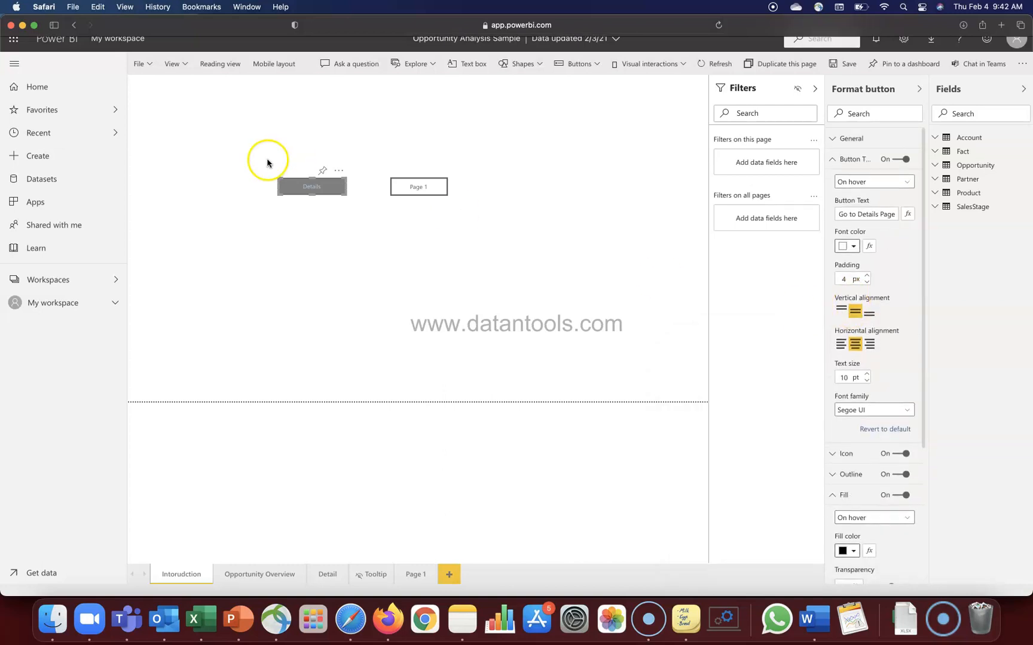
{"action": "mouse_move", "coordinate": [311, 186]}
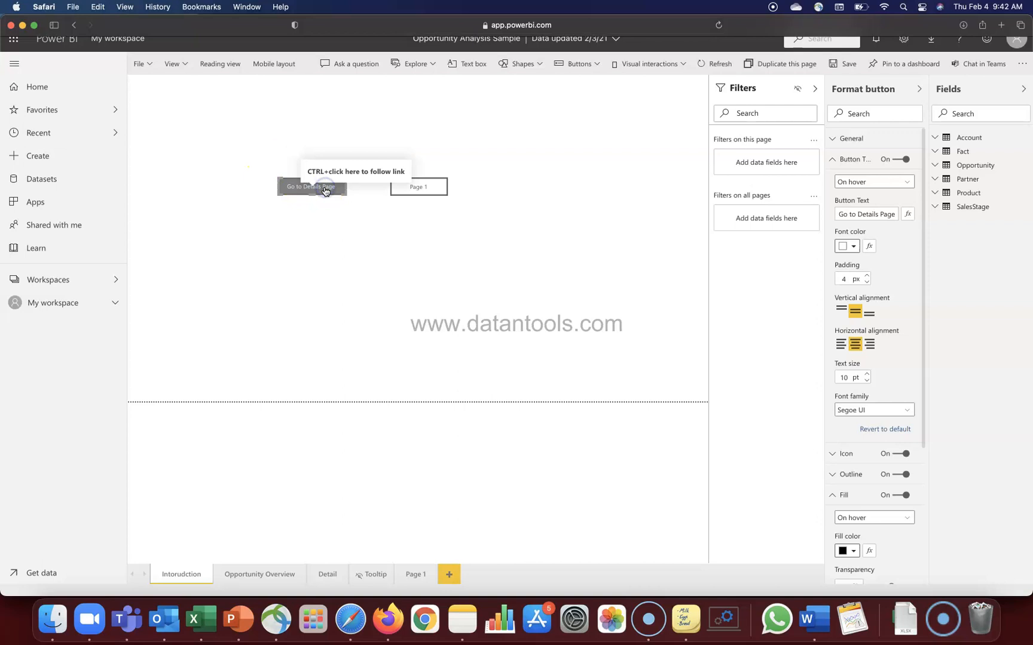
{"action": "left_click", "coordinate": [872, 181]}
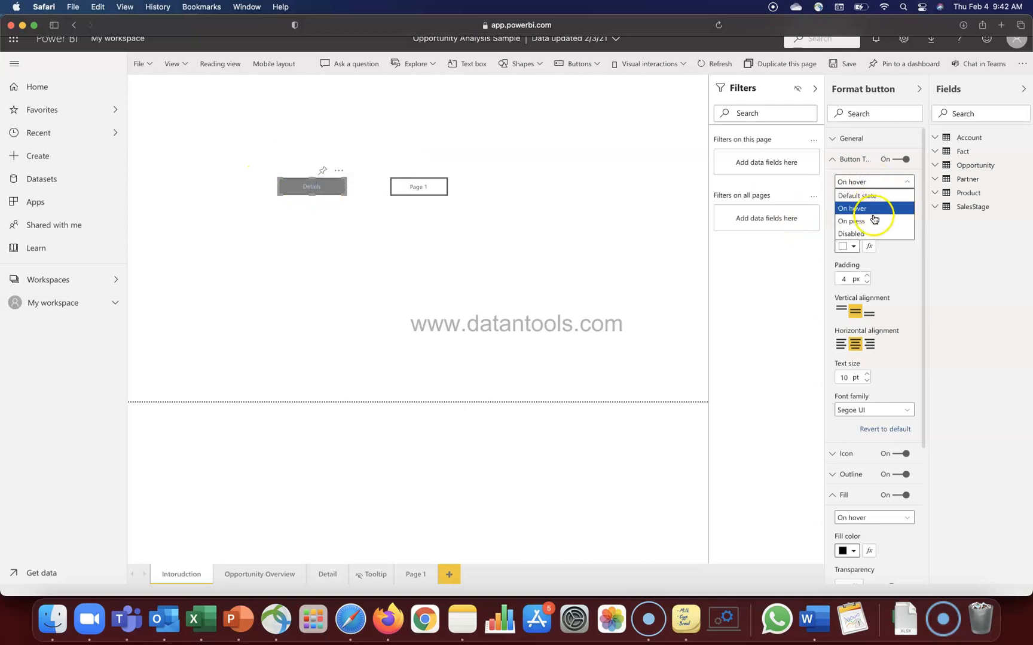
Make the Details button's On press text white.
{"action": "left_click", "coordinate": [850, 221]}
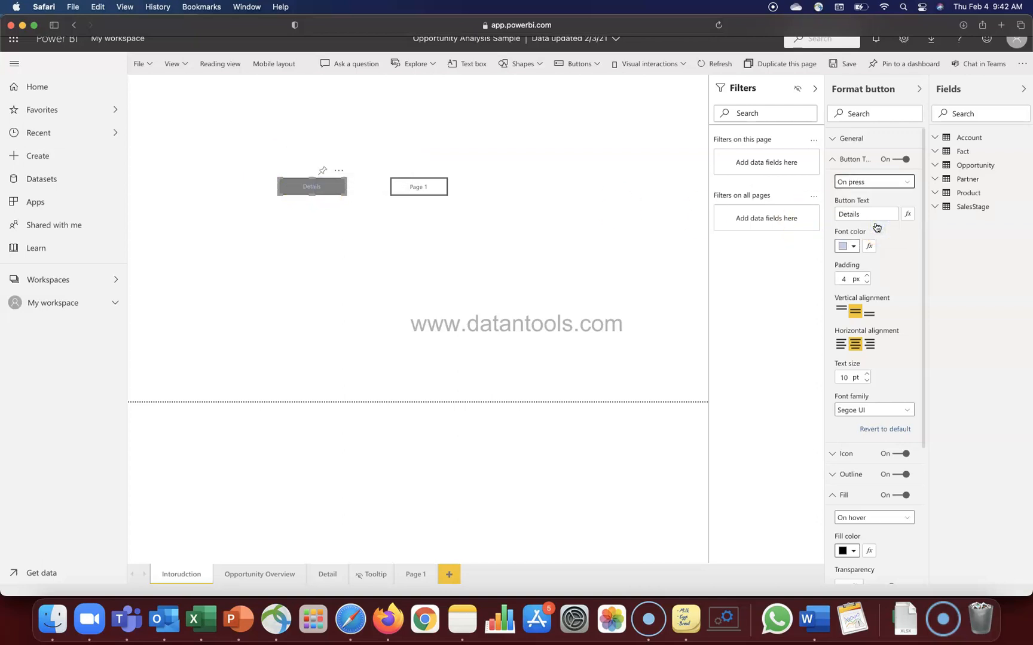
{"action": "left_click", "coordinate": [843, 246]}
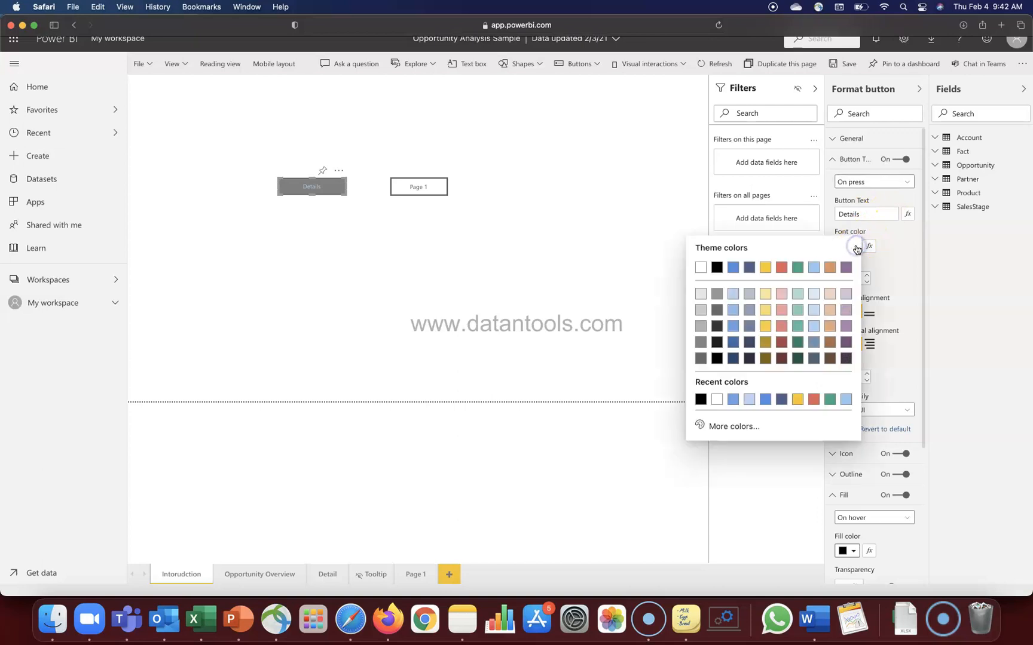
{"action": "mouse_move", "coordinate": [700, 266]}
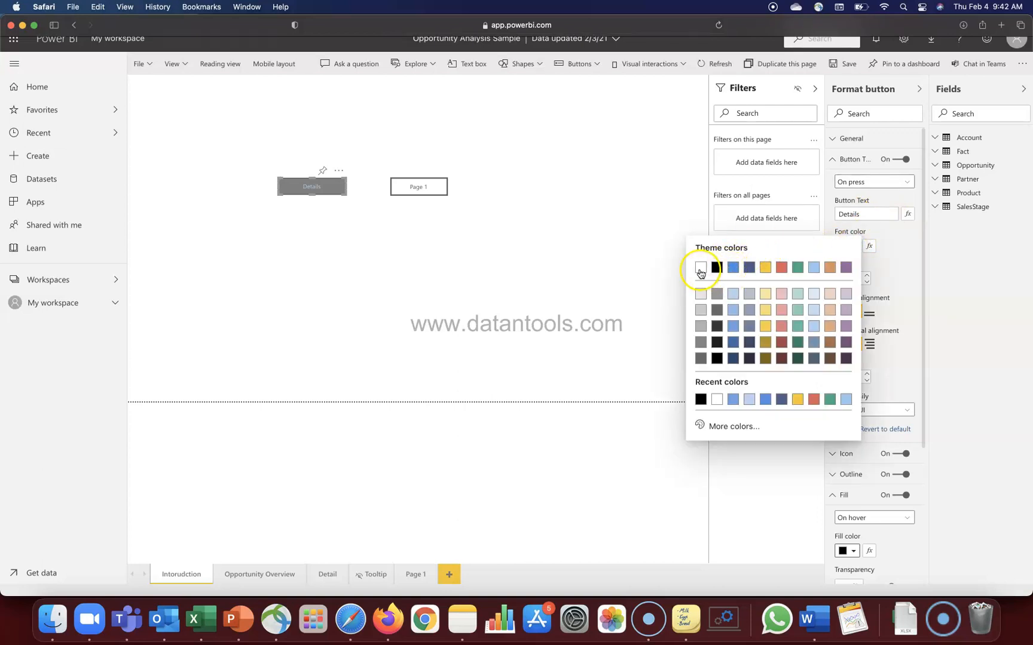
{"action": "left_click", "coordinate": [699, 267]}
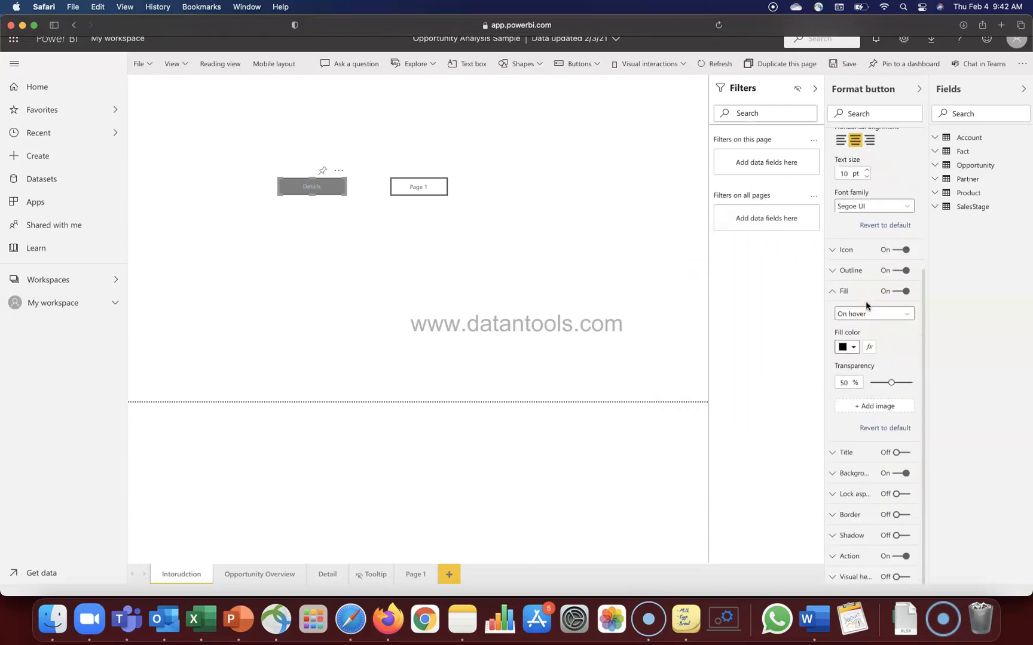
Give the On press fill a green colour at 50% transparency.
{"action": "left_click", "coordinate": [872, 314]}
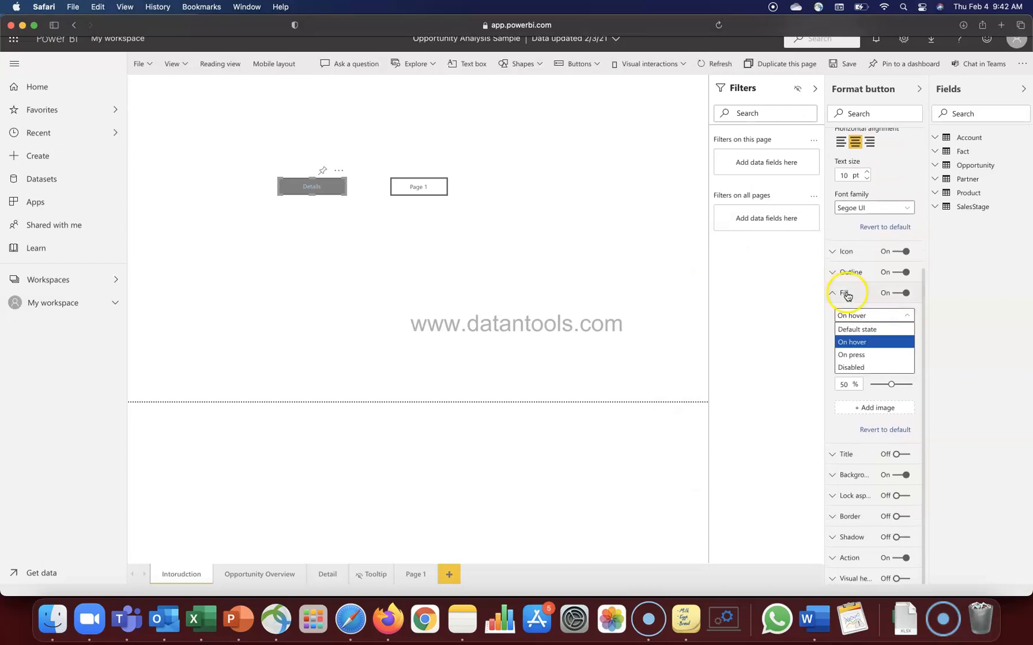
{"action": "mouse_move", "coordinate": [852, 355]}
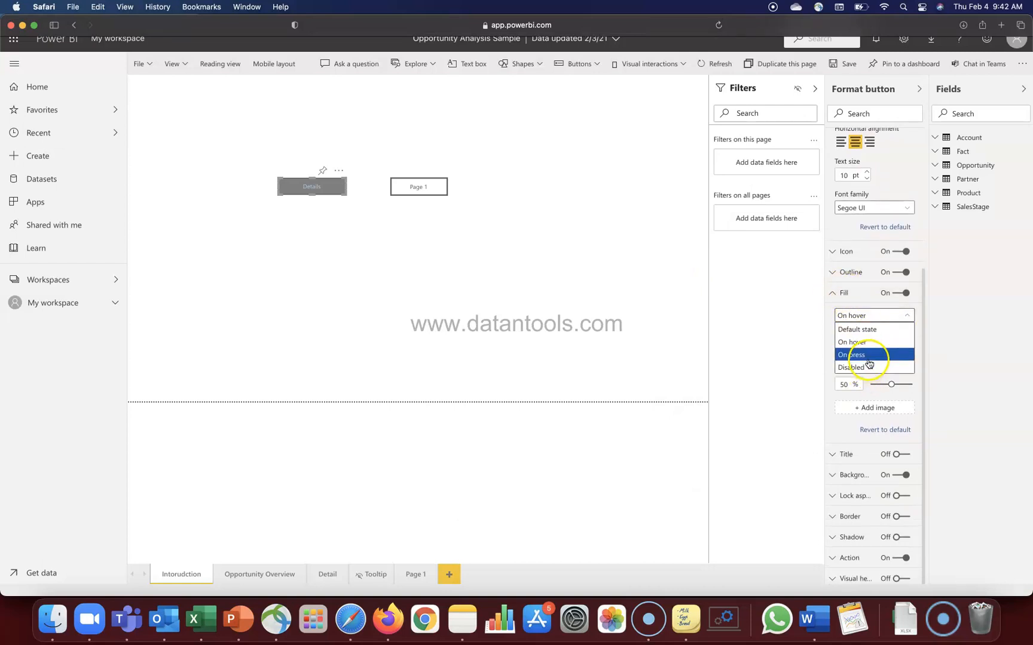
{"action": "left_click", "coordinate": [850, 354]}
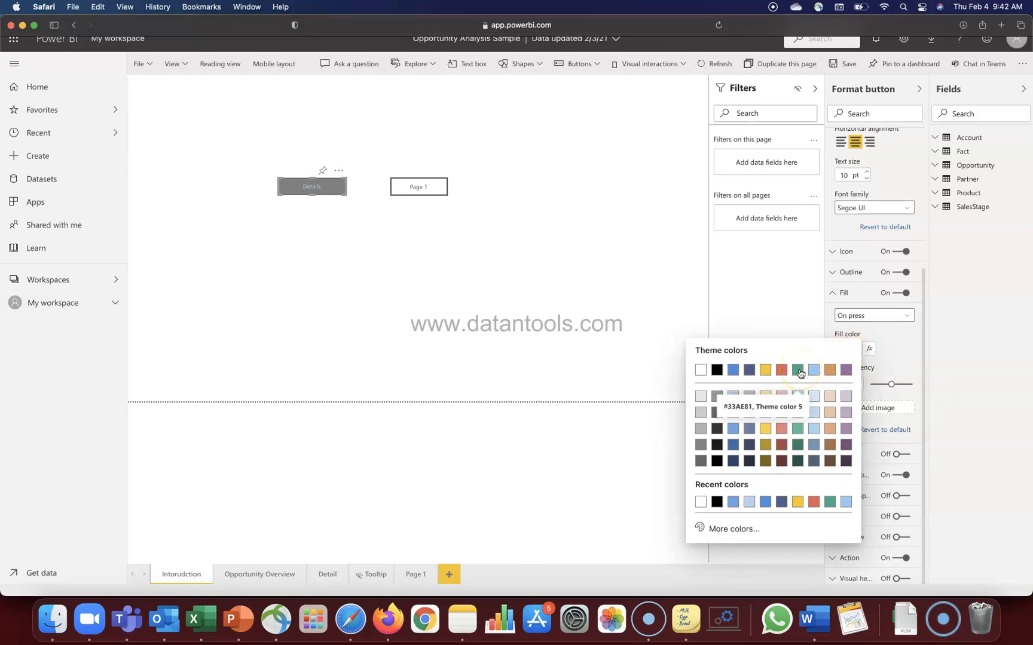
{"action": "left_click", "coordinate": [796, 370]}
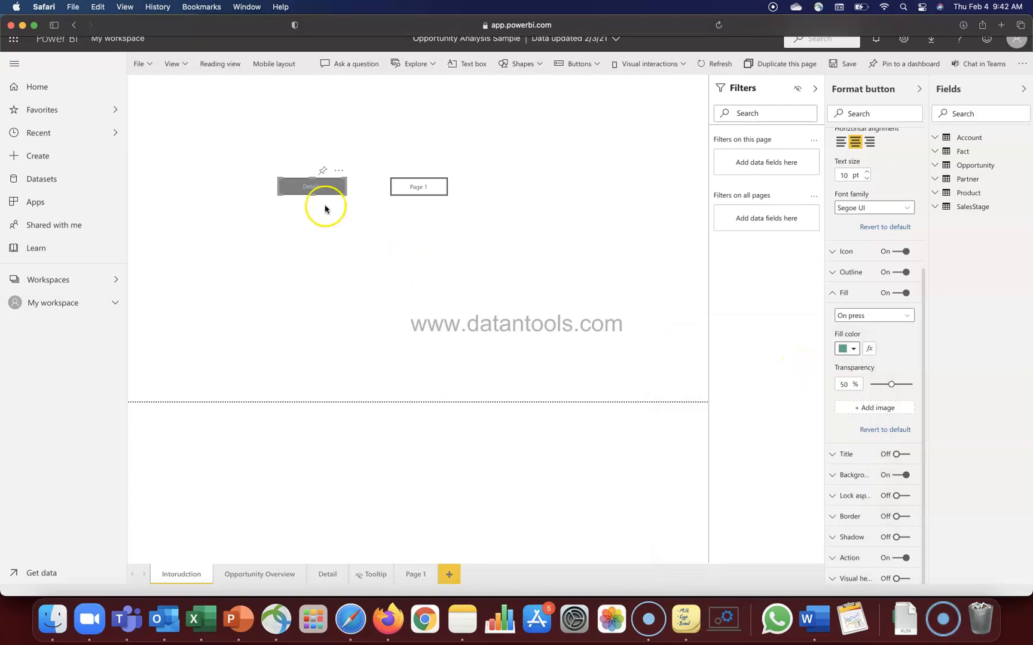
{"action": "mouse_move", "coordinate": [323, 191]}
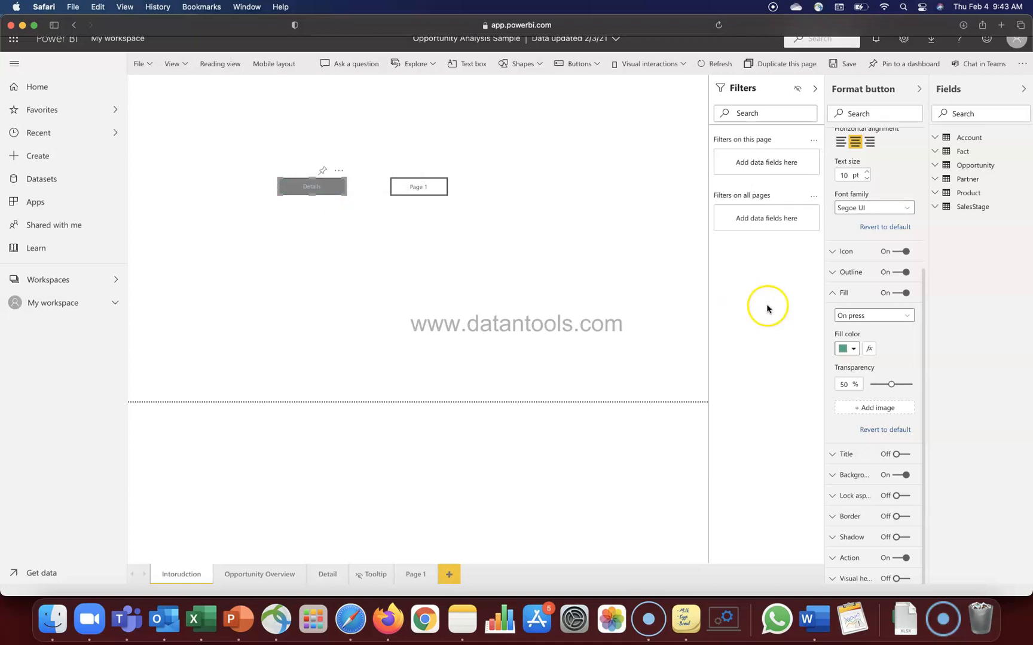
Raise the Details button's On hover outline weight from 3 to 10 pt.
{"action": "scroll", "scroll_direction": "up", "scroll_amount": 3}
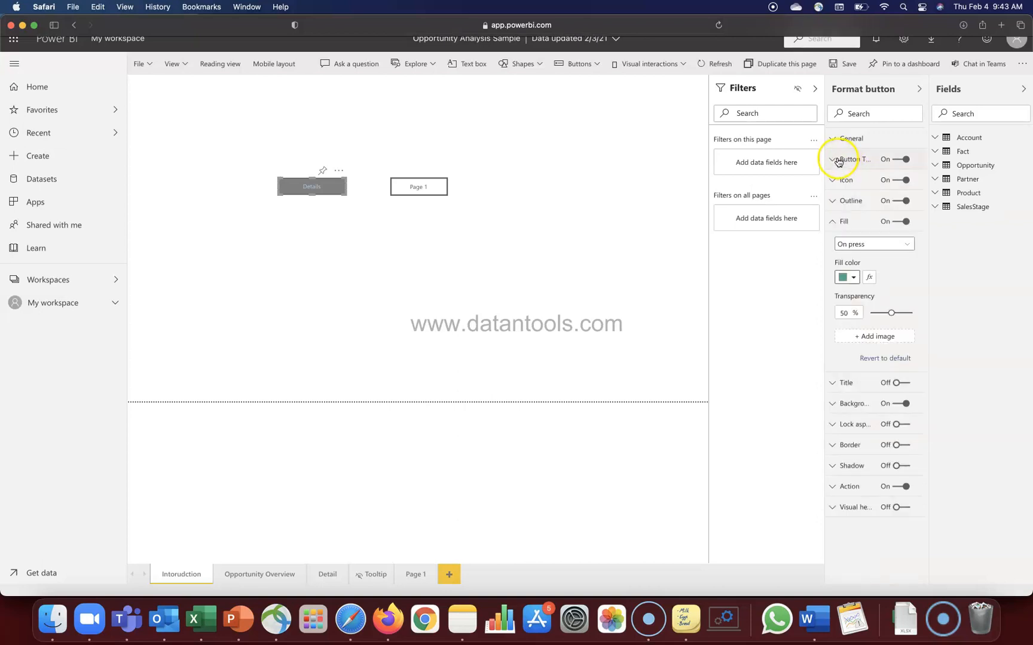
{"action": "mouse_move", "coordinate": [861, 225]}
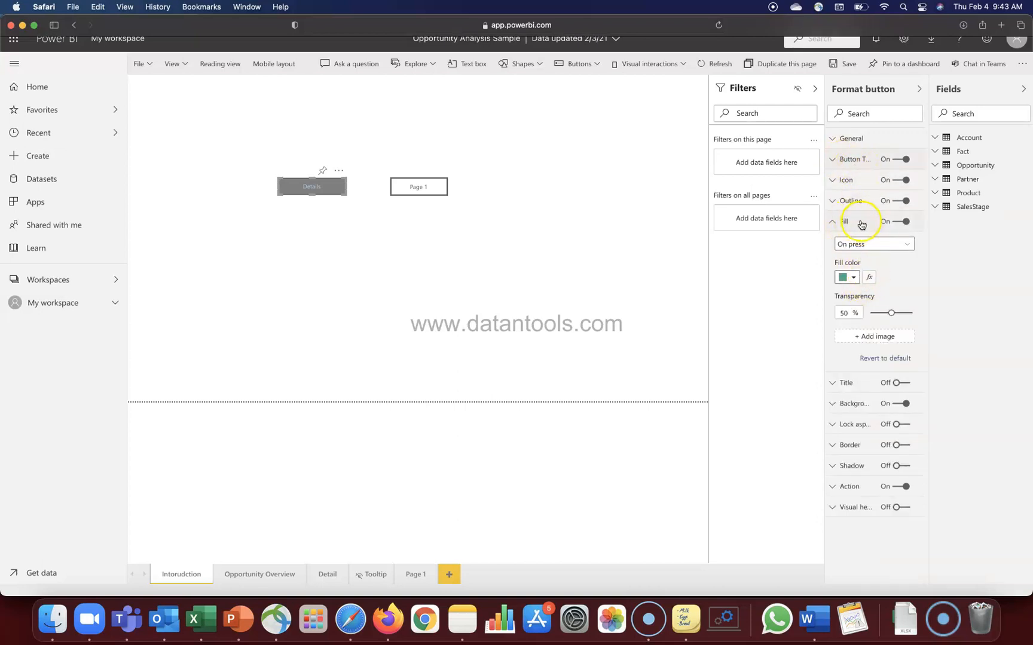
{"action": "mouse_move", "coordinate": [866, 163]}
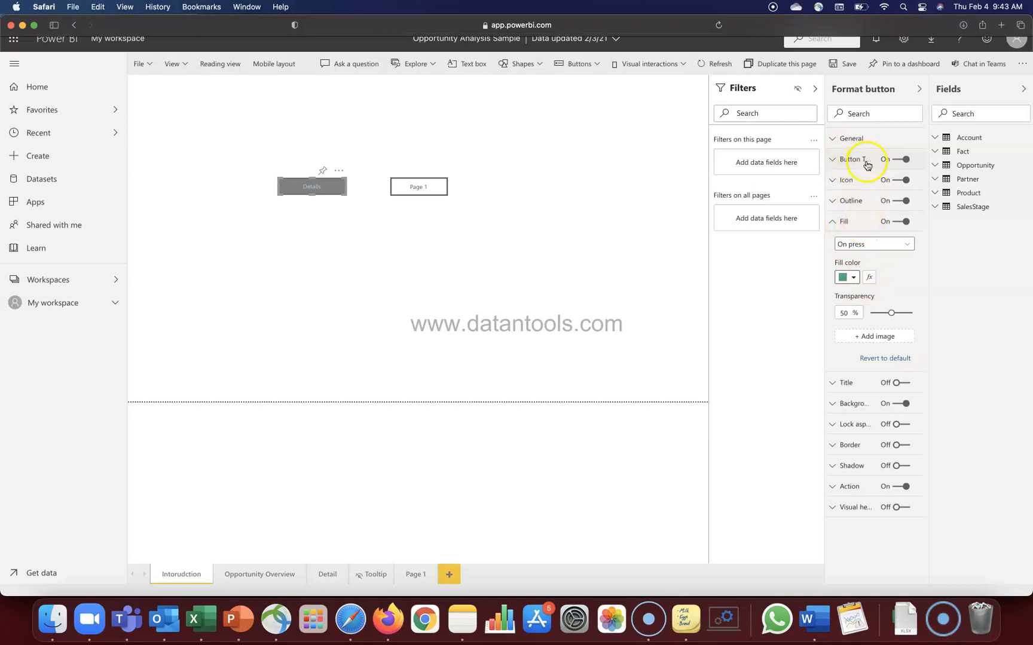
{"action": "left_click", "coordinate": [832, 200]}
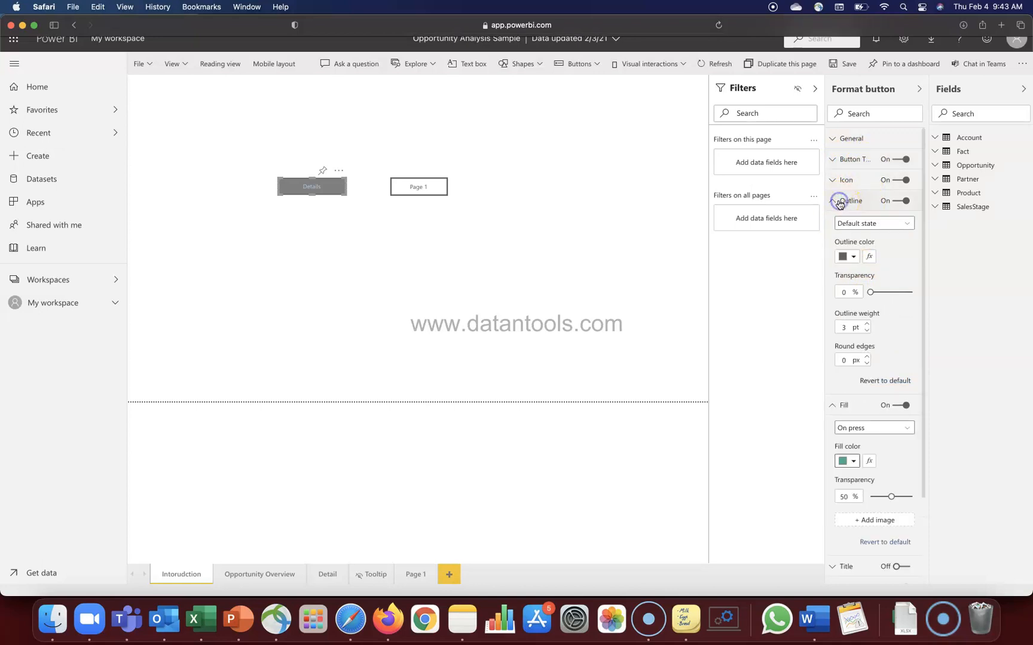
{"action": "left_click", "coordinate": [874, 224]}
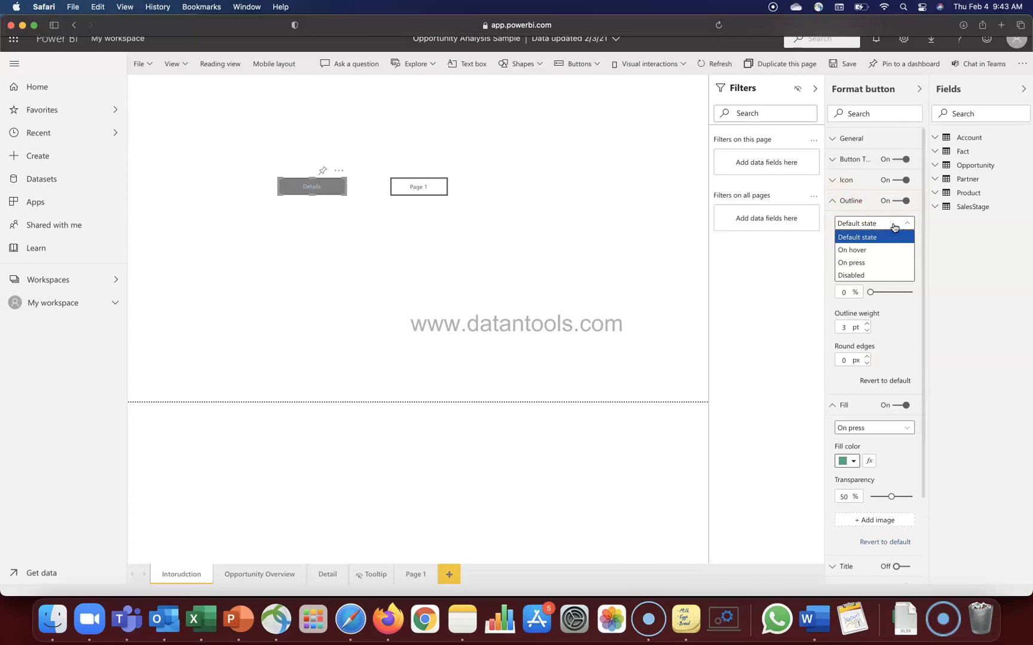
{"action": "left_click", "coordinate": [851, 249]}
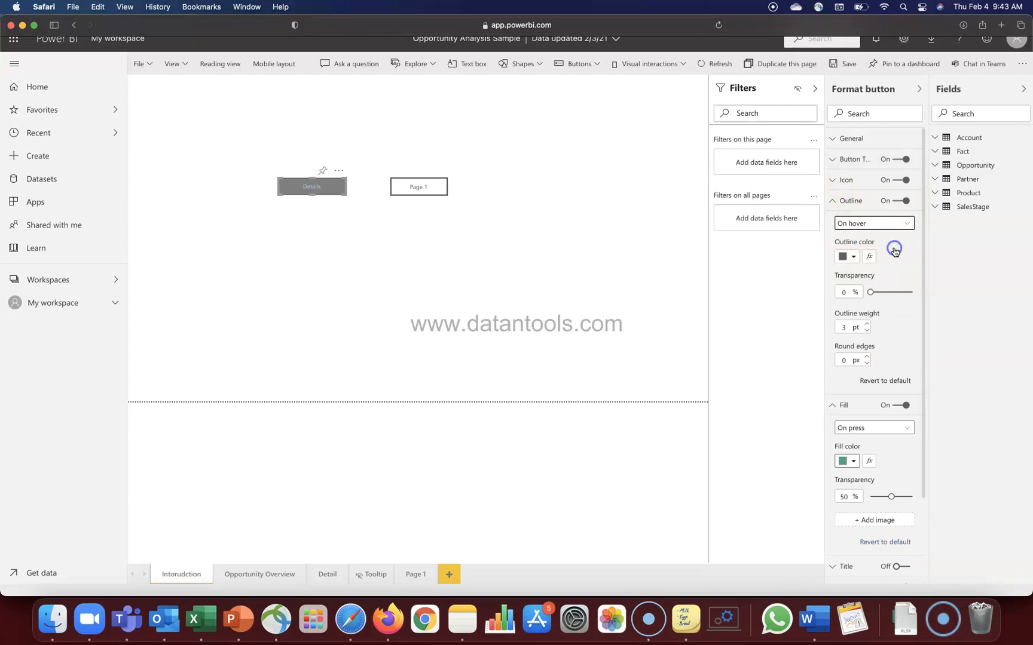
{"action": "mouse_move", "coordinate": [884, 323]}
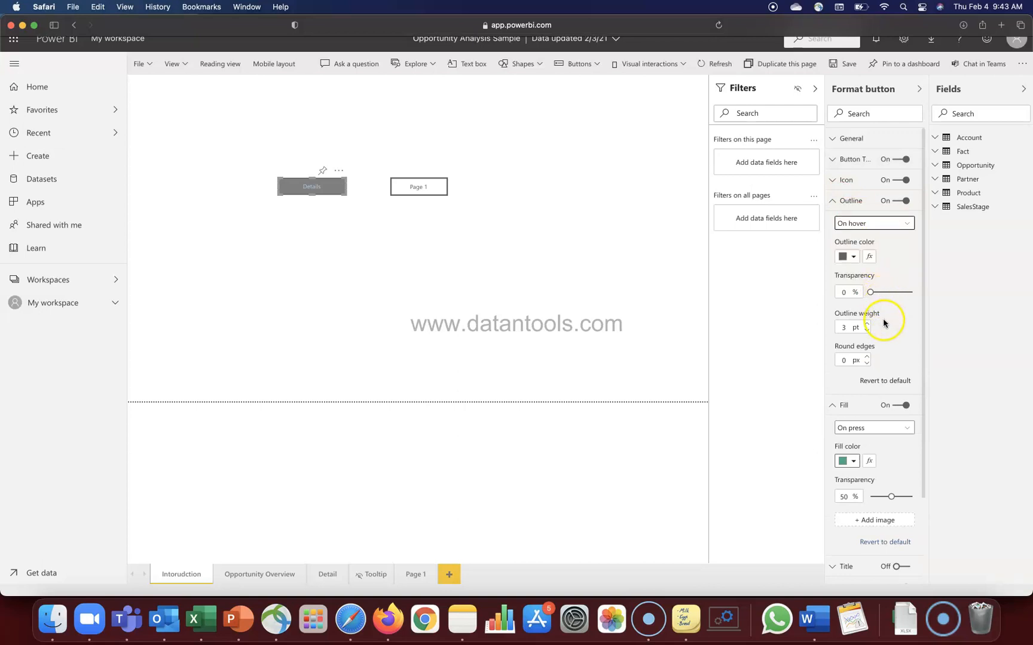
{"action": "left_click", "coordinate": [867, 323]}
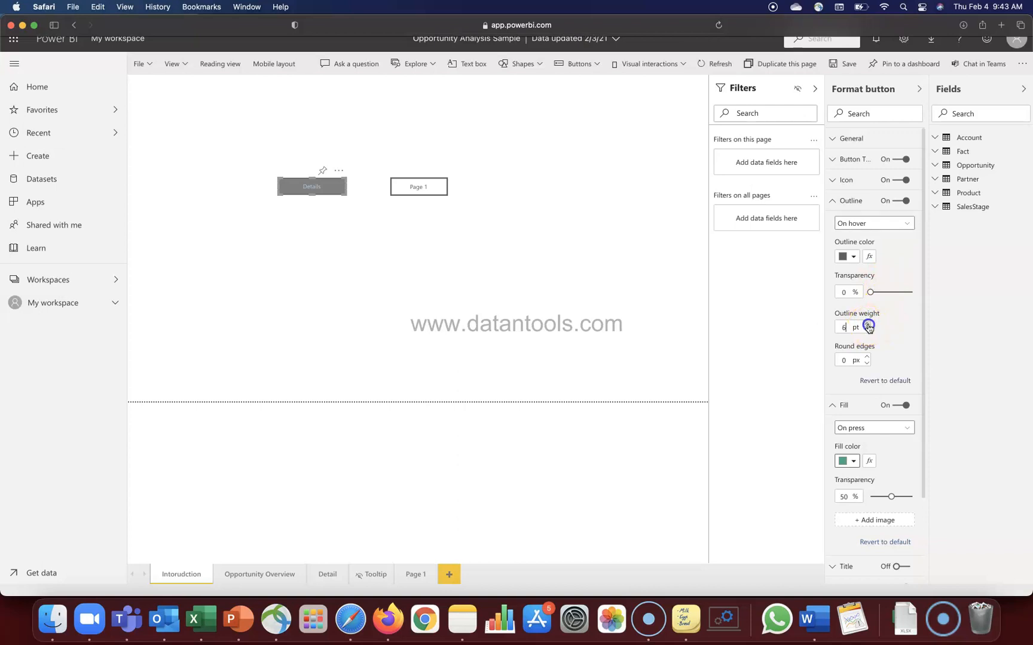
{"action": "left_click", "coordinate": [867, 325]}
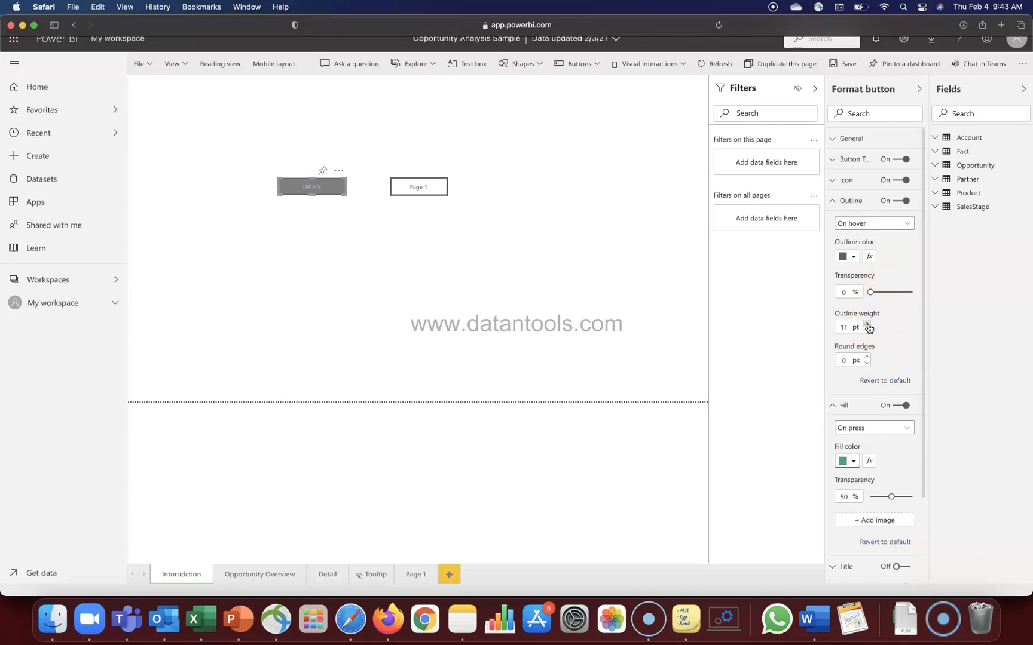
{"action": "left_click", "coordinate": [866, 331]}
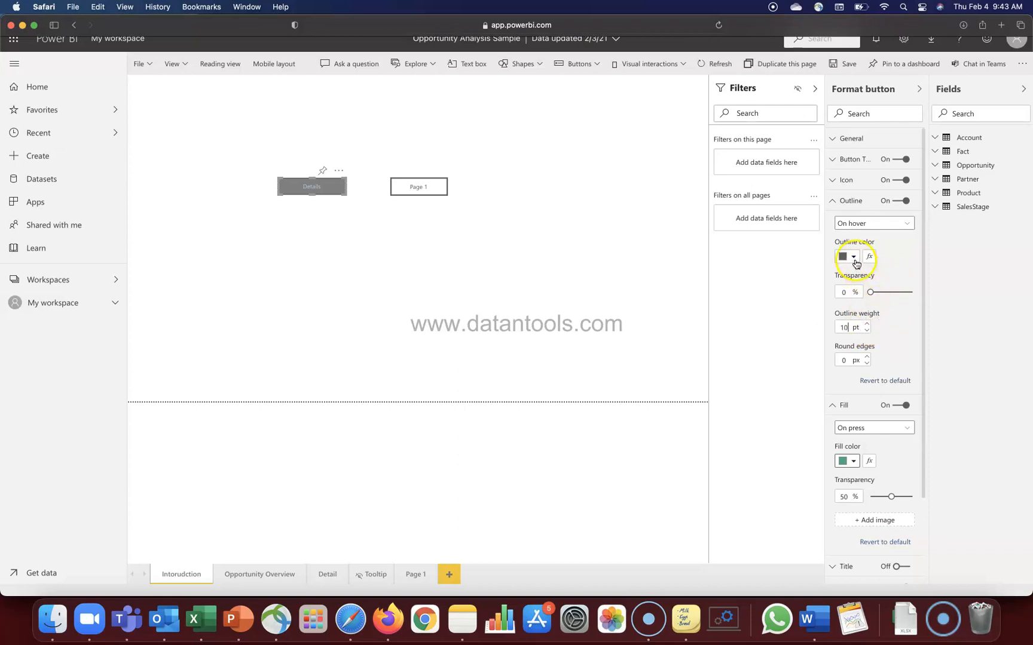
{"action": "left_click", "coordinate": [854, 257]}
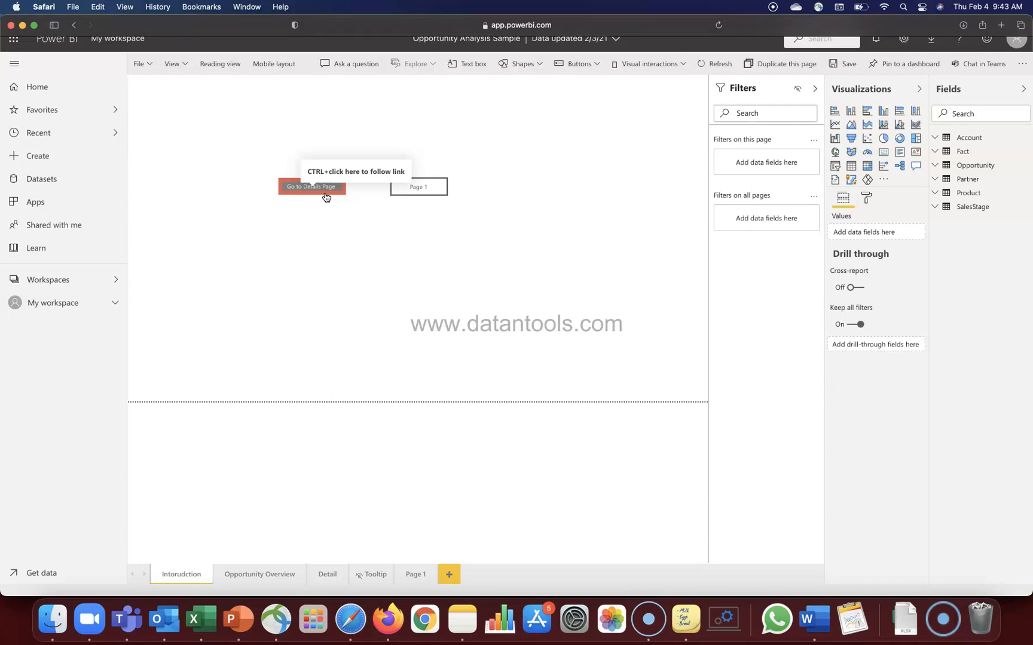
Select the Details button and glance through its Icon state options before collapsing Icon.
{"action": "left_click", "coordinate": [311, 187]}
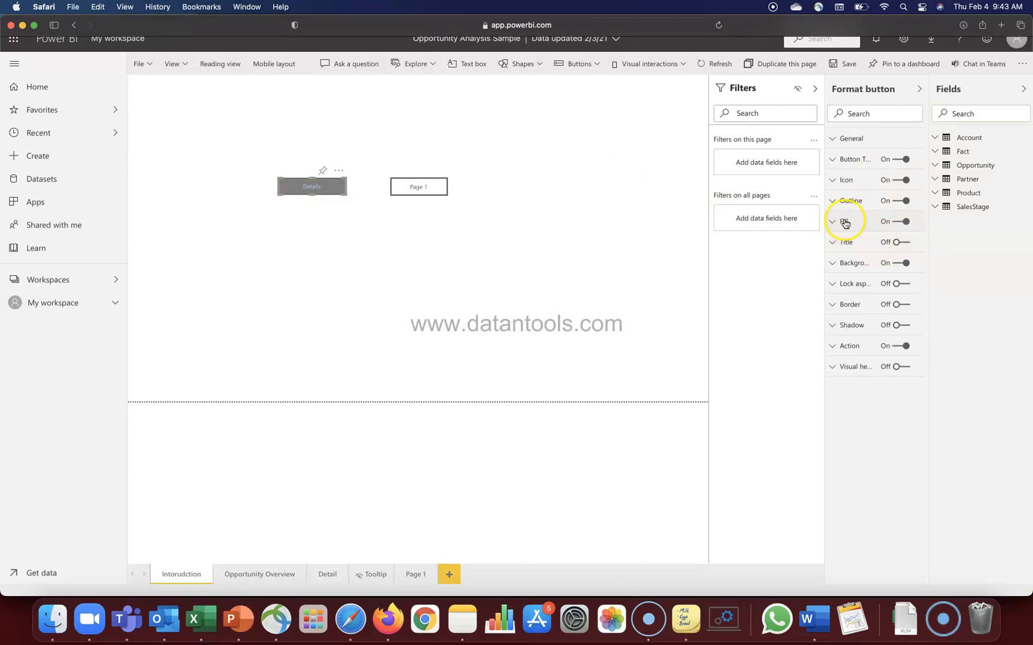
{"action": "left_click", "coordinate": [845, 180]}
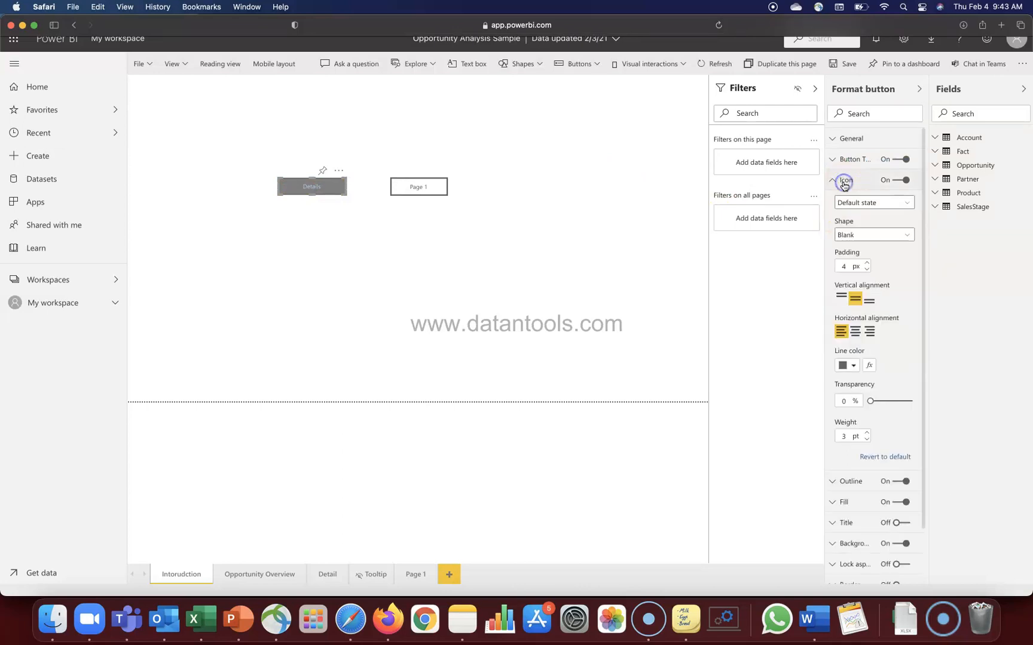
{"action": "left_click", "coordinate": [872, 202]}
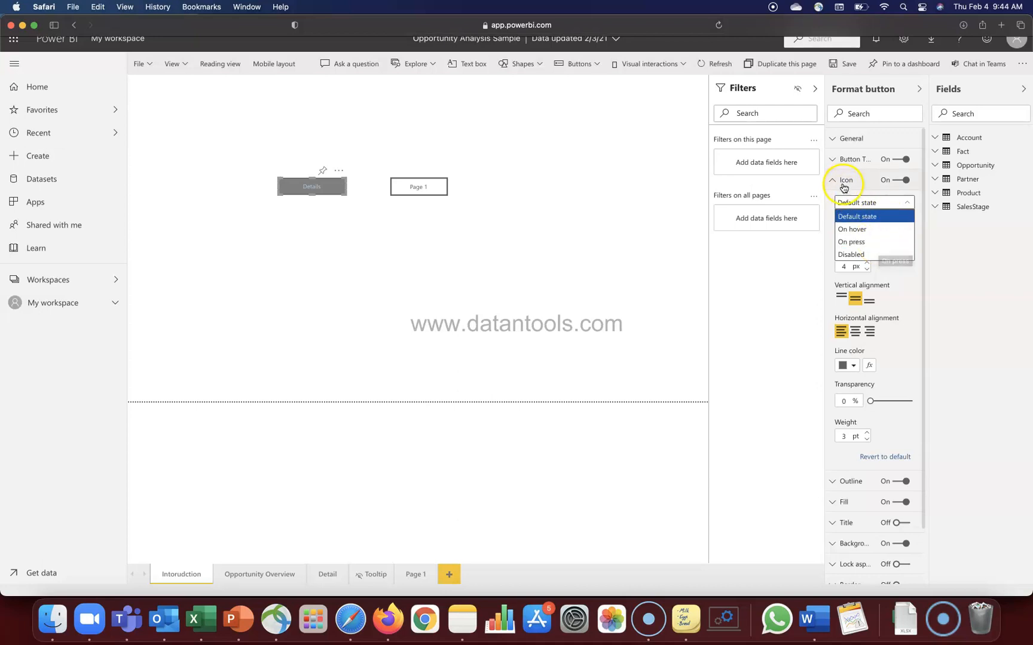
{"action": "left_click", "coordinate": [846, 180]}
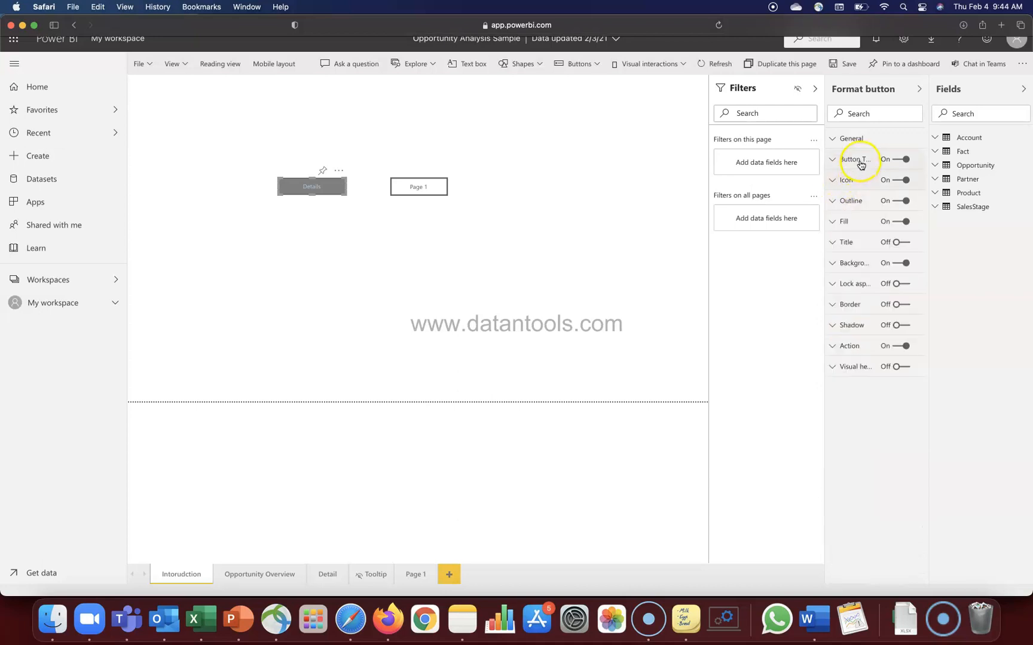
{"action": "mouse_move", "coordinate": [863, 222]}
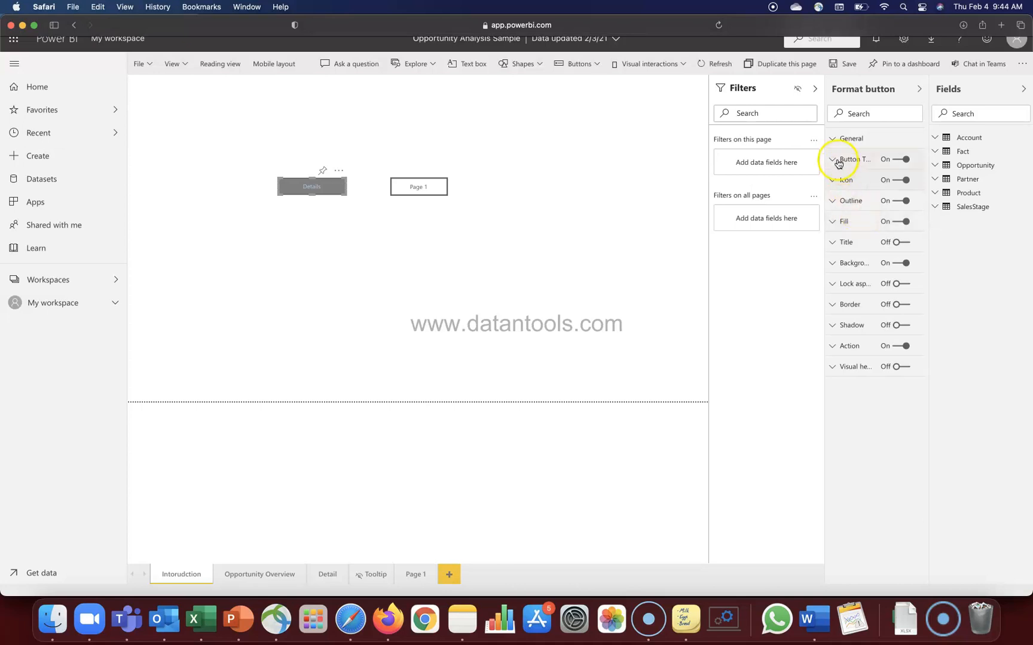
Switch the Details button's Fill to the On hover state and recheck its black 50% fill.
{"action": "left_click", "coordinate": [832, 159]}
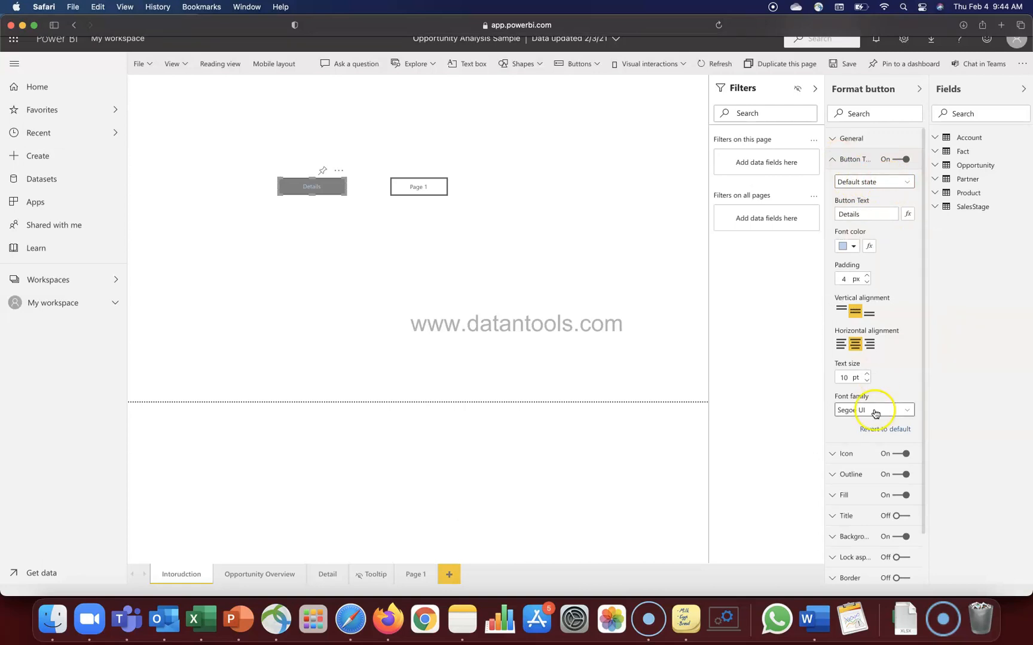
{"action": "left_click", "coordinate": [843, 495]}
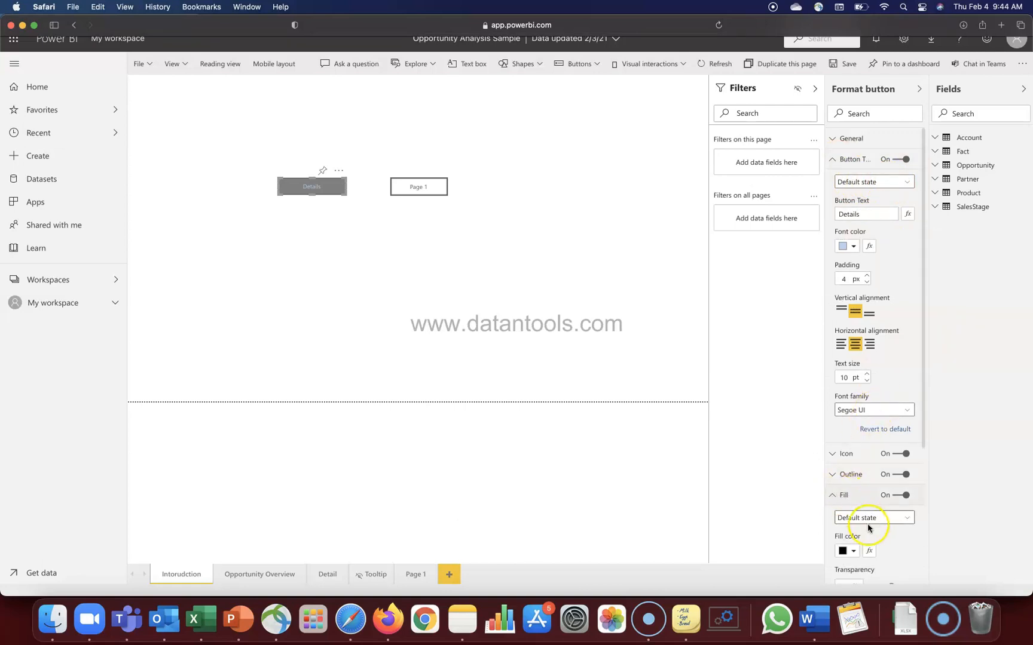
{"action": "left_click", "coordinate": [870, 518]}
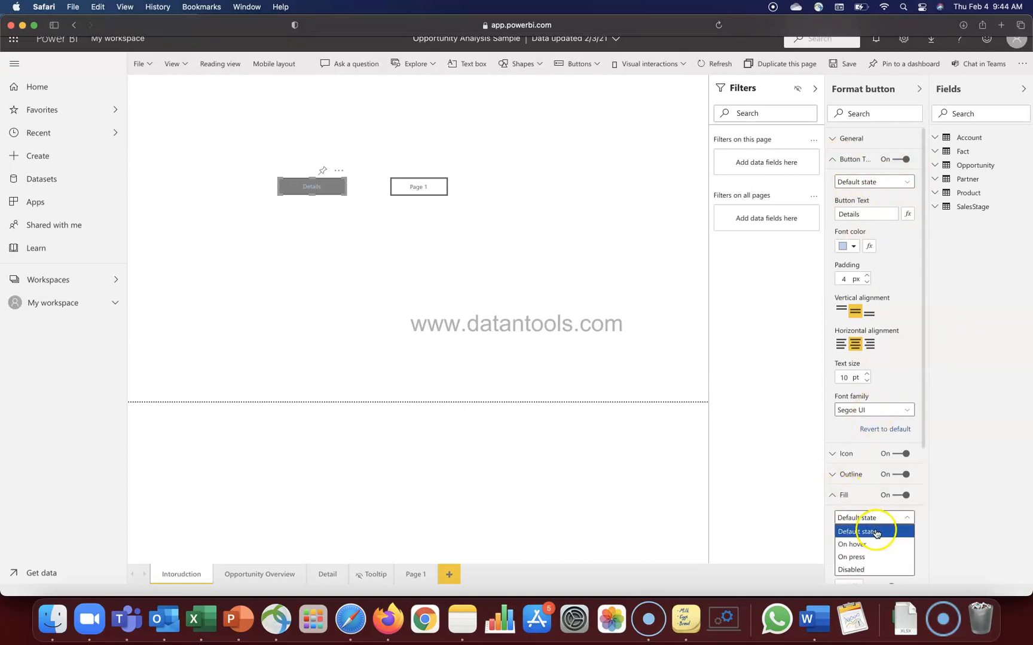
{"action": "mouse_move", "coordinate": [873, 544]}
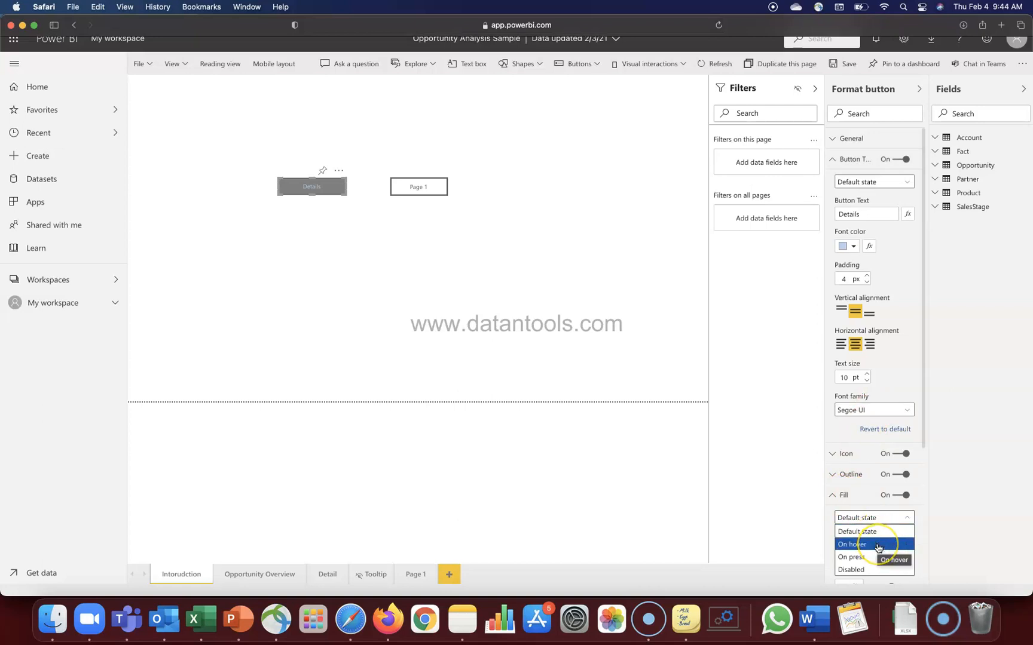
{"action": "left_click", "coordinate": [852, 543]}
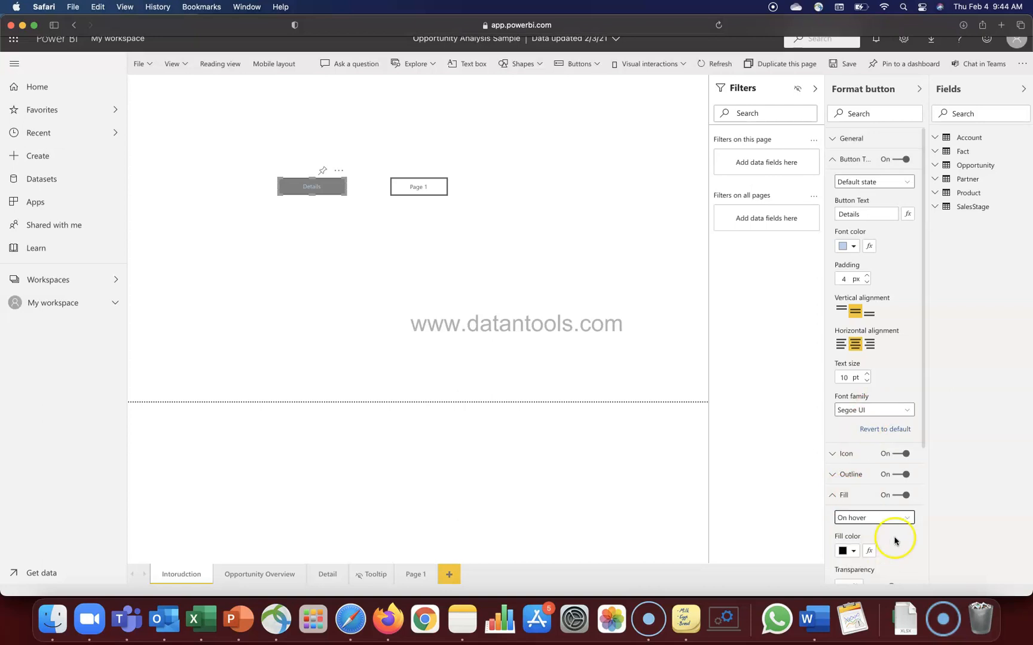
{"action": "scroll", "scroll_direction": "down", "scroll_amount": 3}
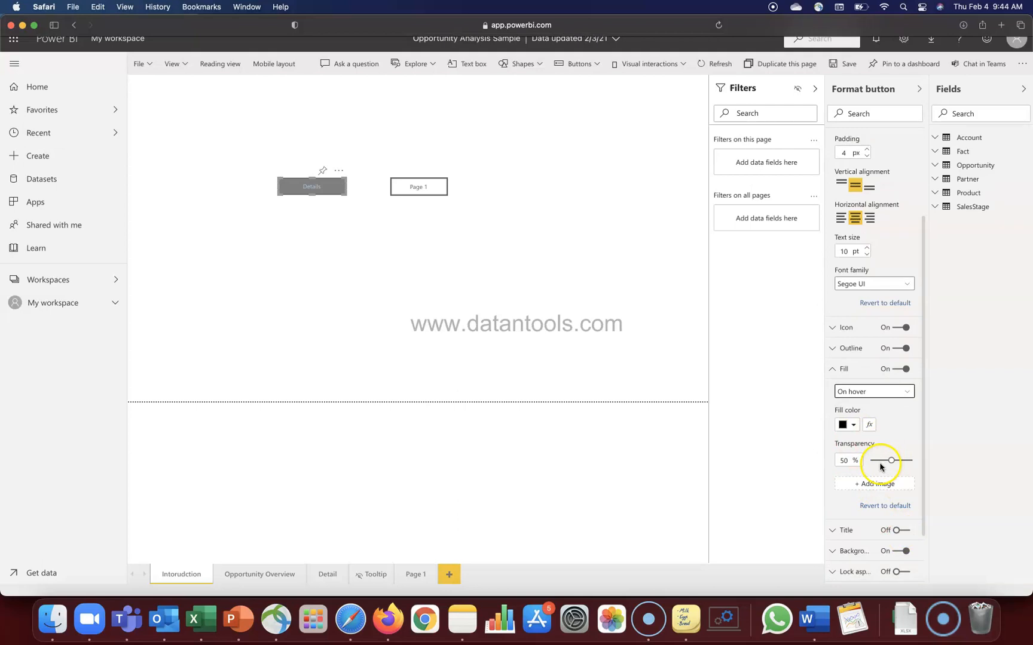
{"action": "mouse_move", "coordinate": [323, 212]}
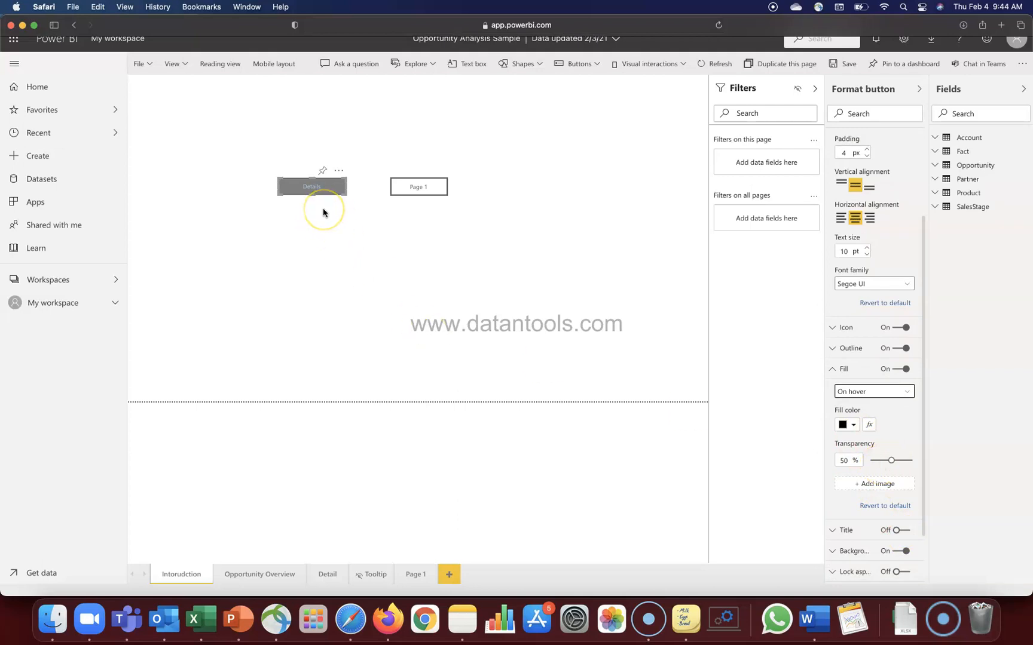
{"action": "mouse_move", "coordinate": [865, 418]}
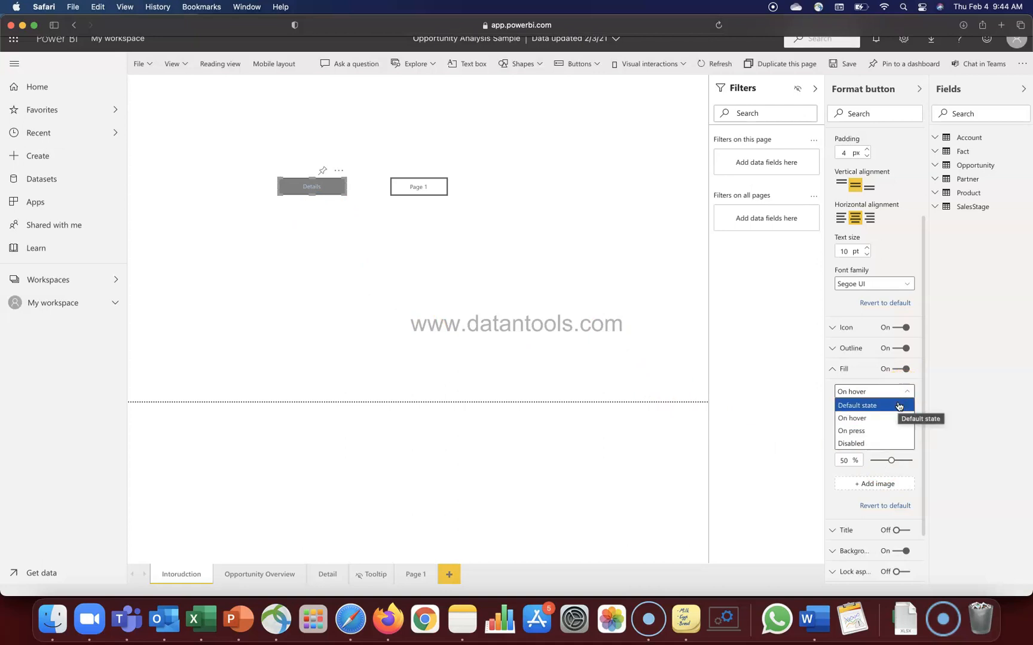
{"action": "mouse_move", "coordinate": [870, 418]}
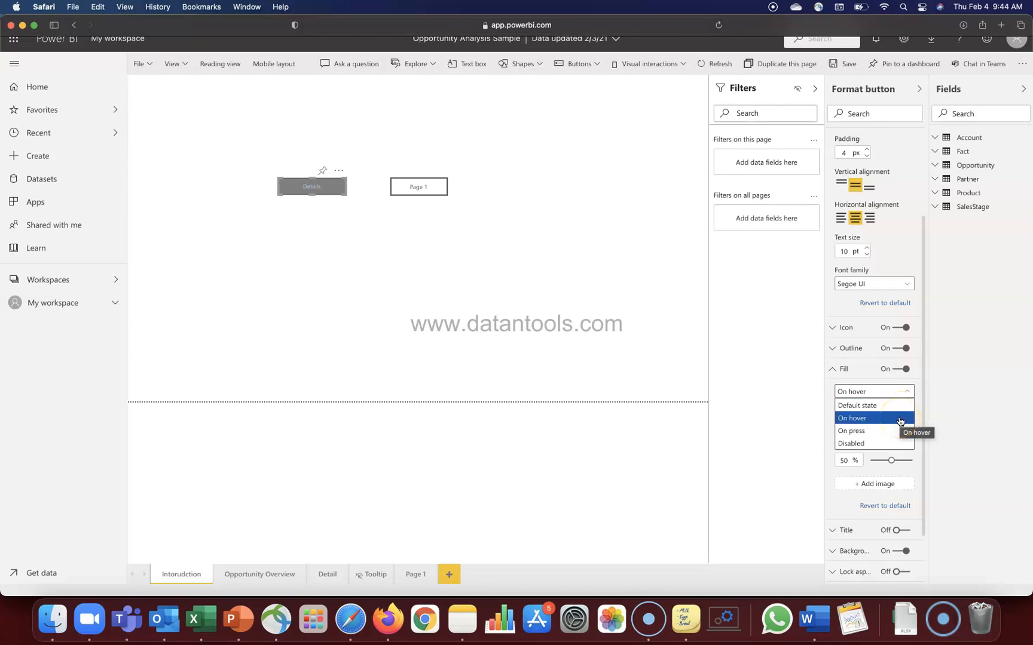
{"action": "left_click", "coordinate": [620, 311]}
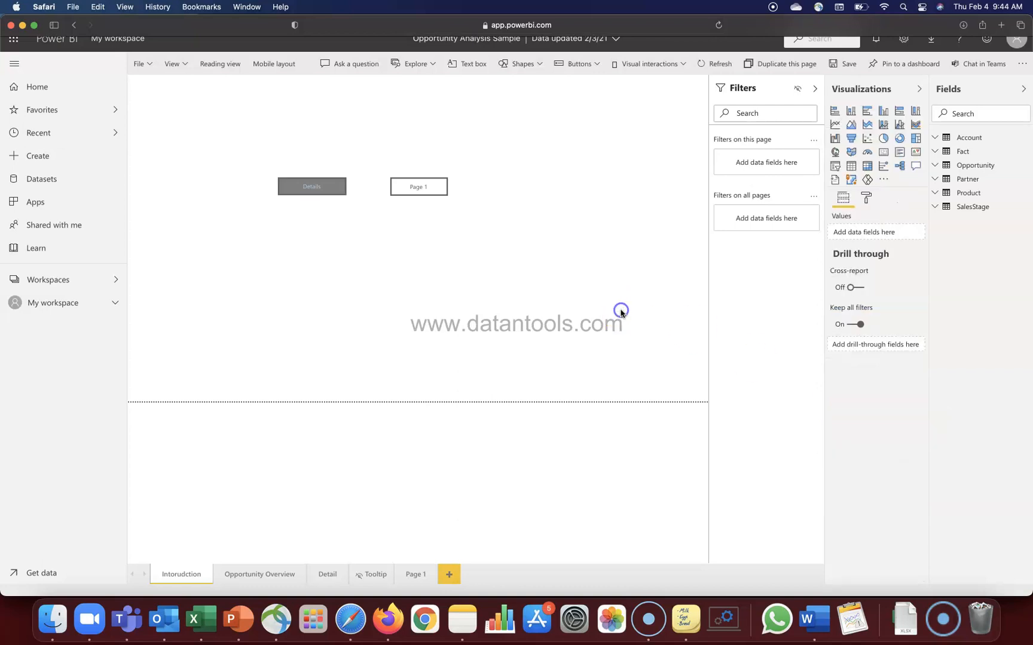
{"action": "mouse_move", "coordinate": [619, 312]}
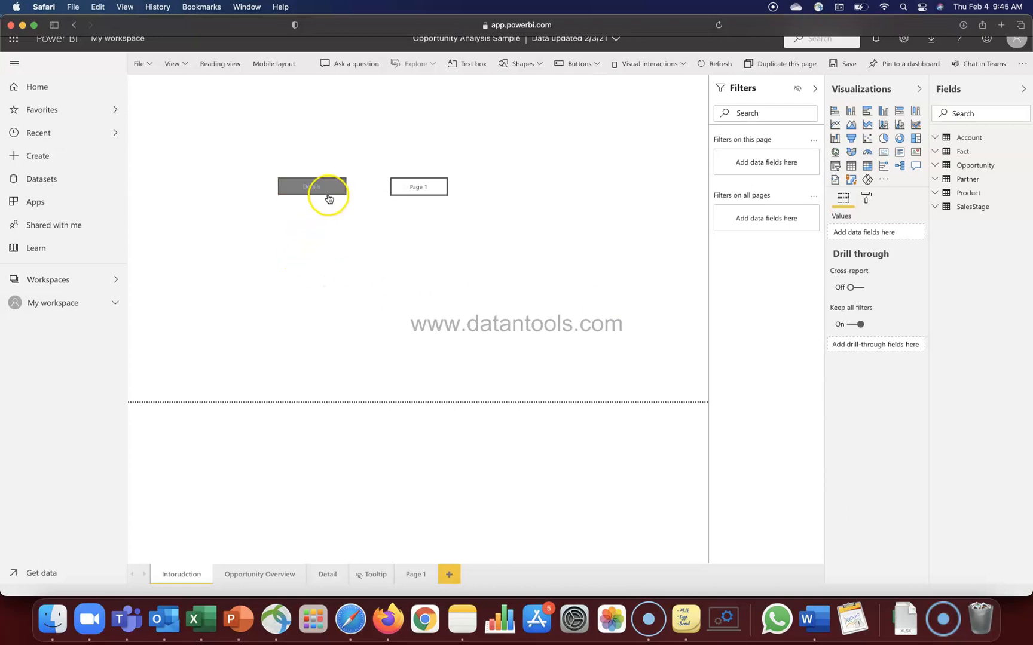
{"action": "mouse_move", "coordinate": [329, 186]}
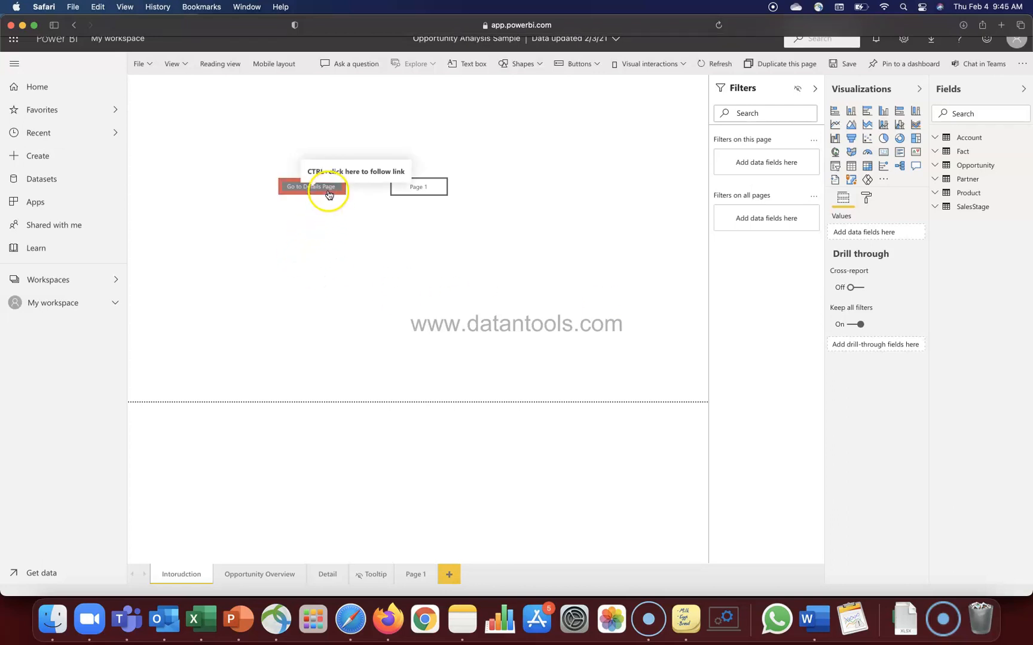